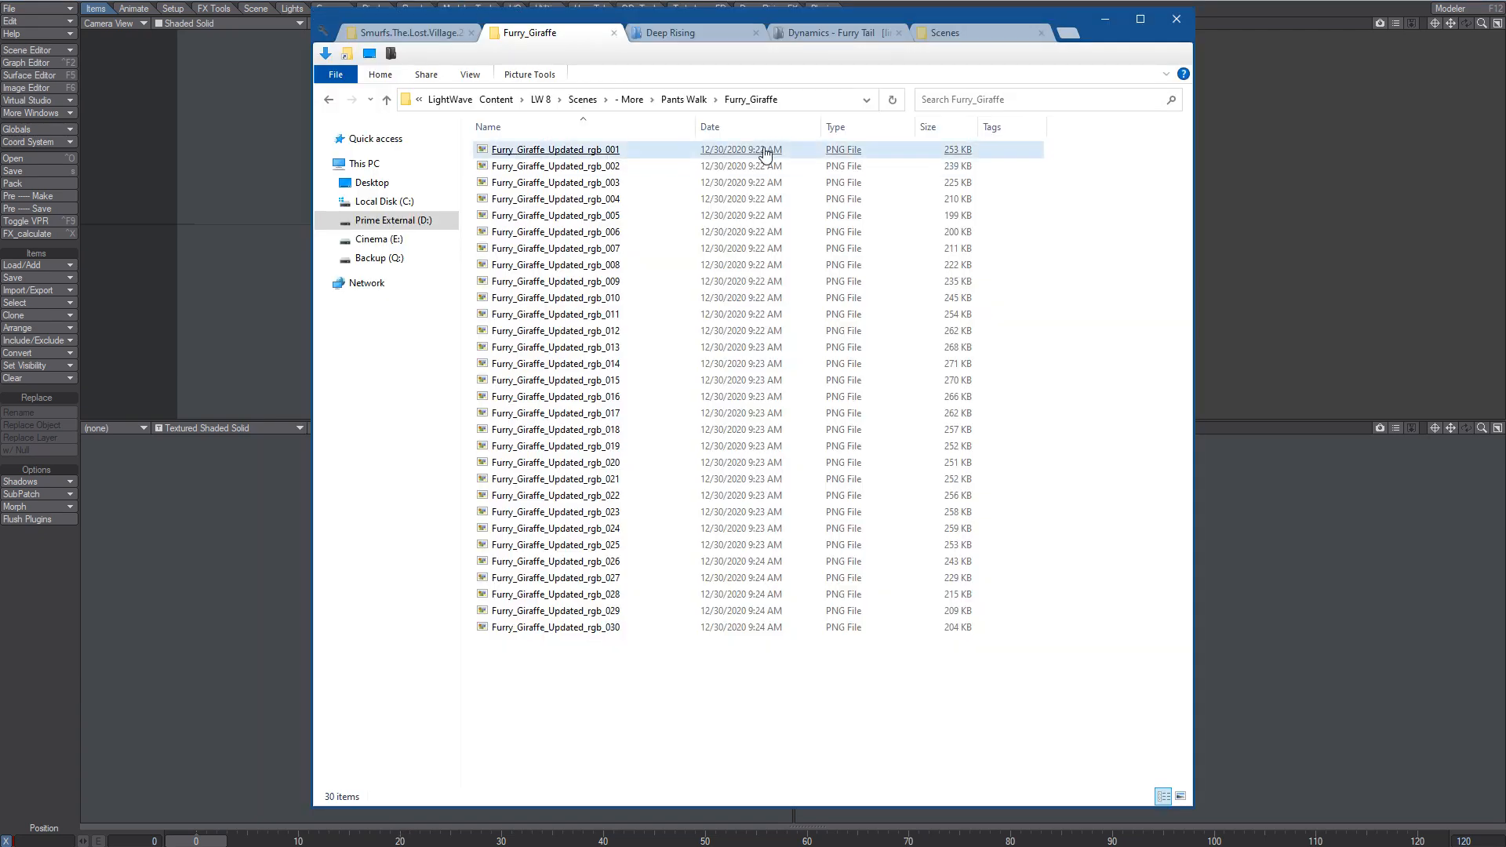
- Load the first giraffe PNG in Image Editor as a Sequence image type, then close the editor
left_click(555, 150)
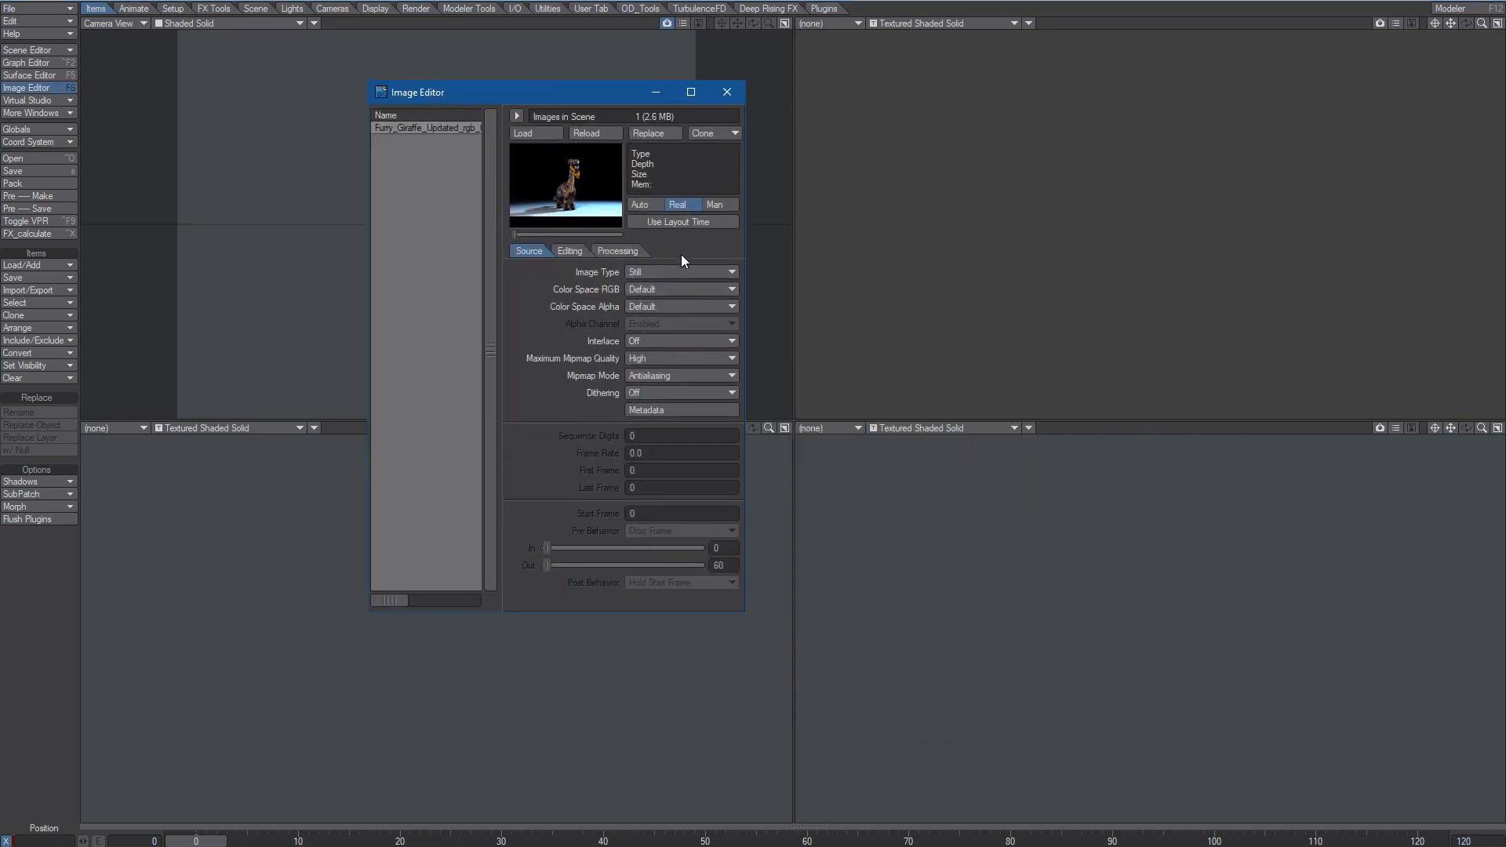
left_click(680, 273)
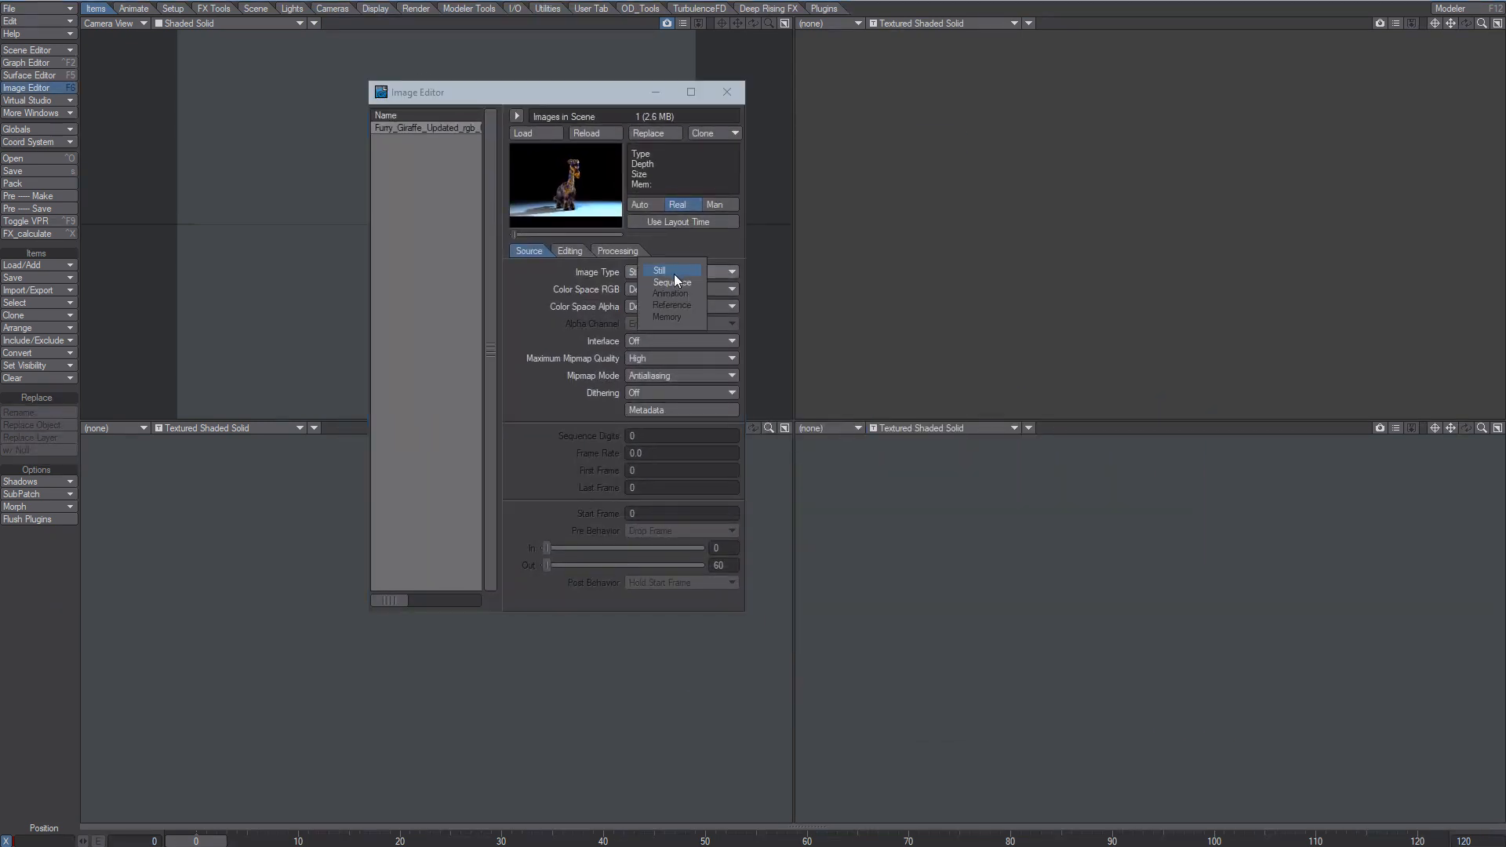
left_click(669, 283)
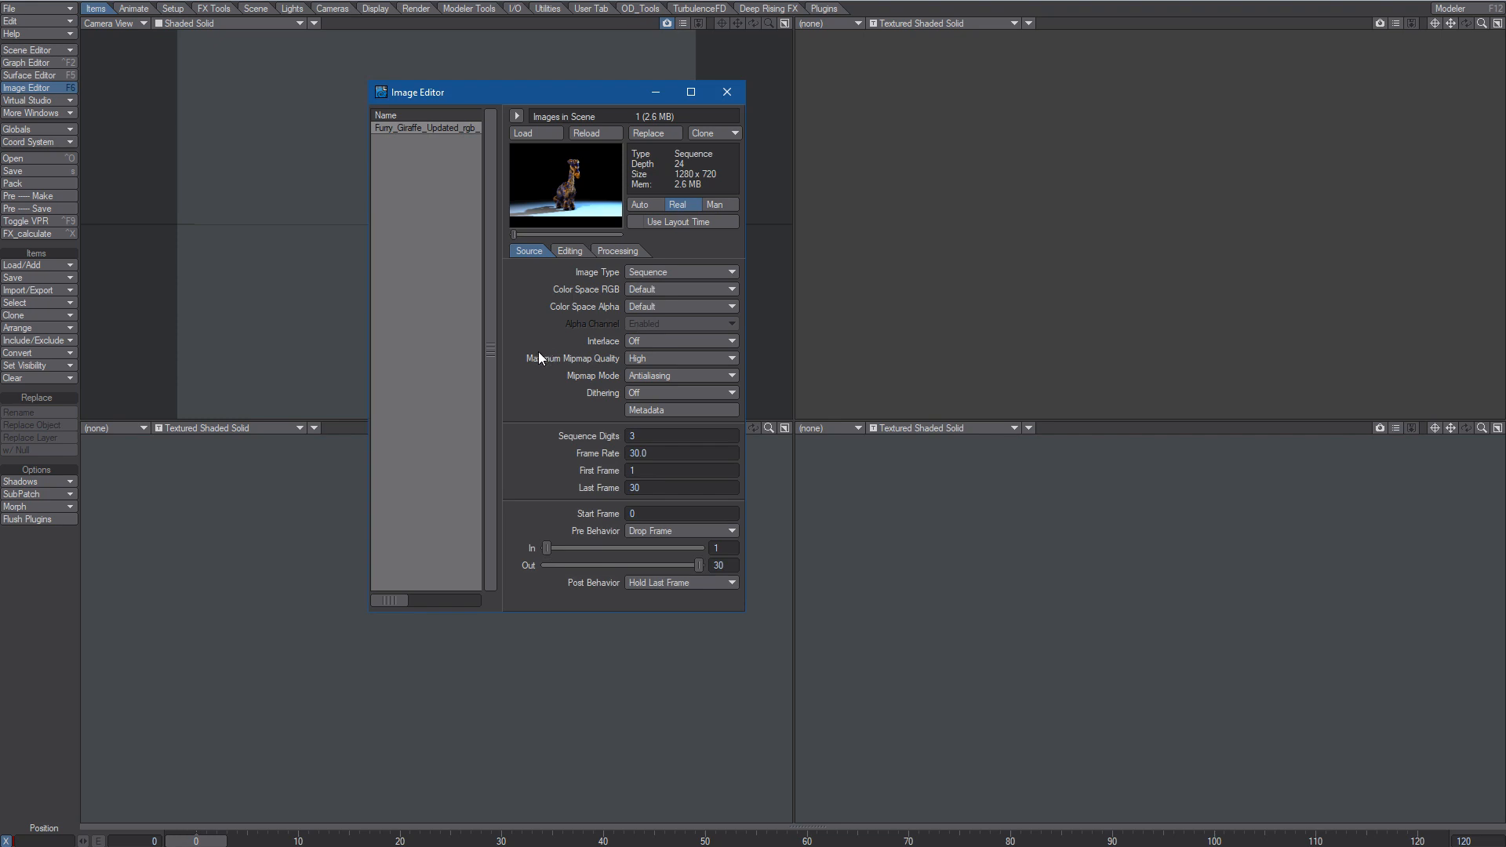
mouse_move(535, 364)
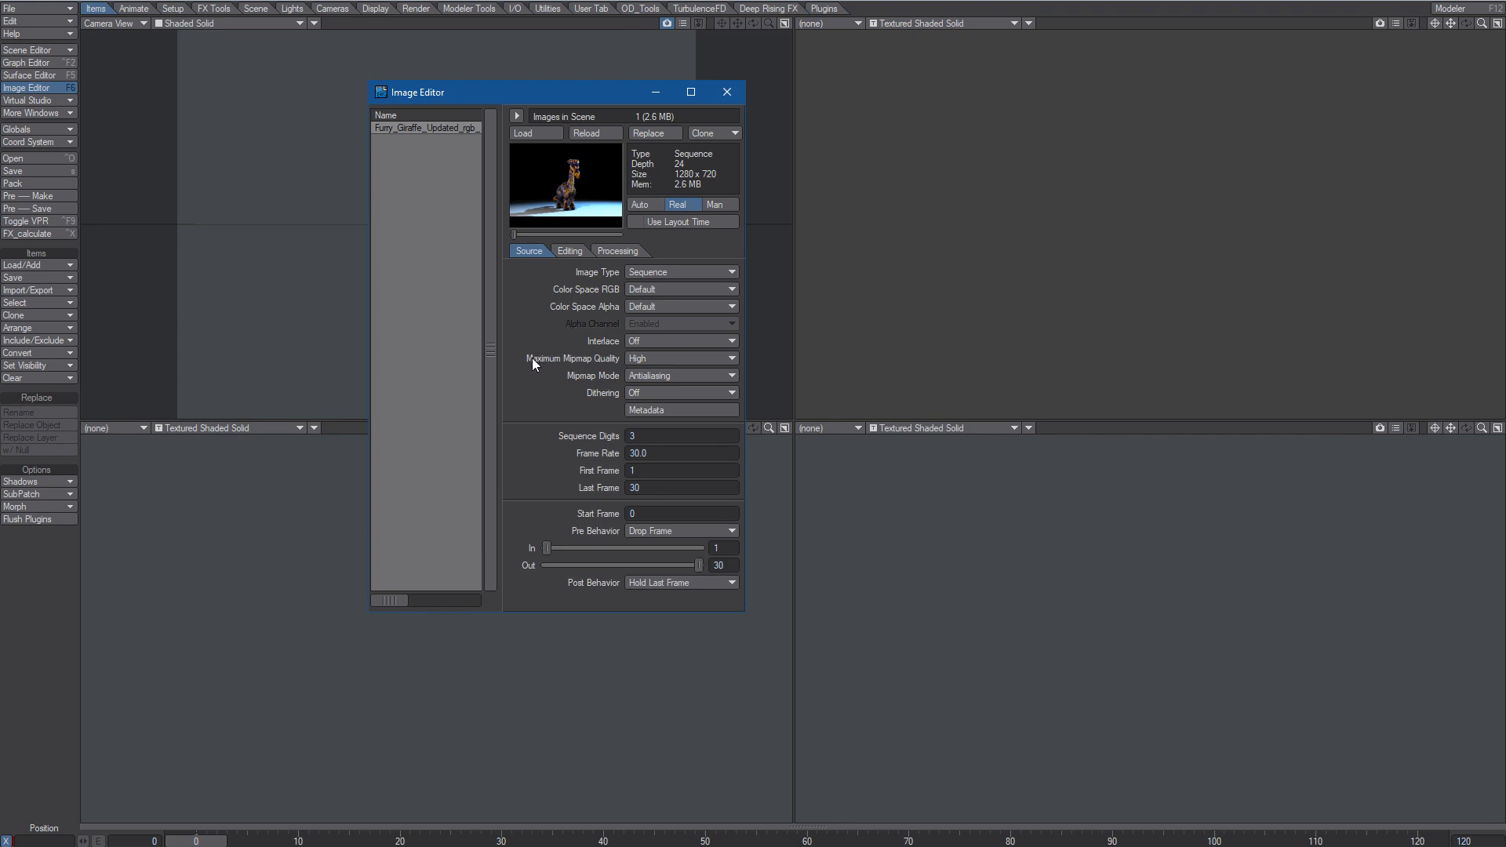
mouse_move(534, 368)
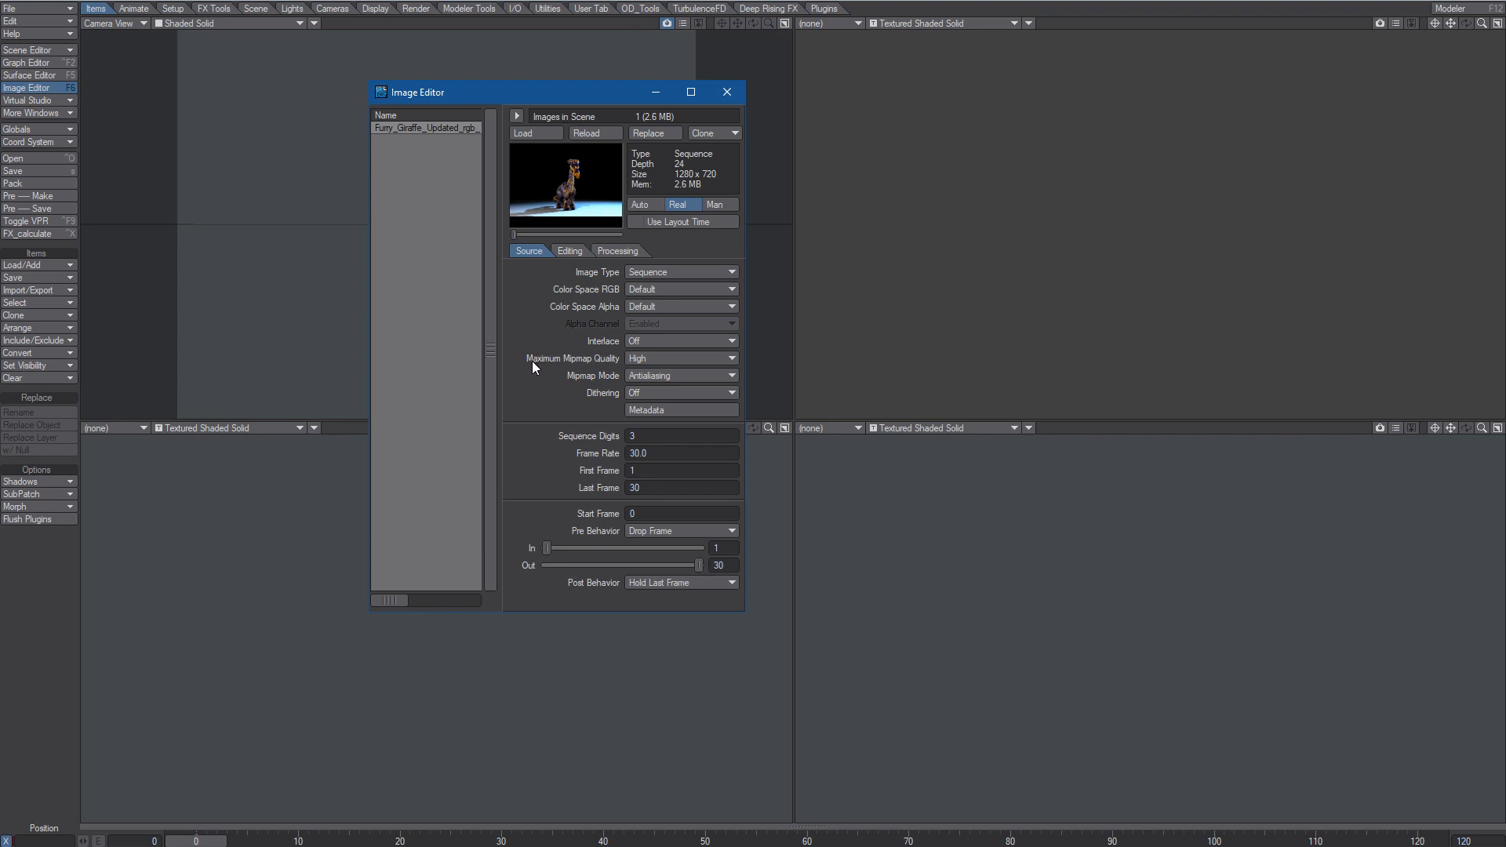
mouse_move(569, 408)
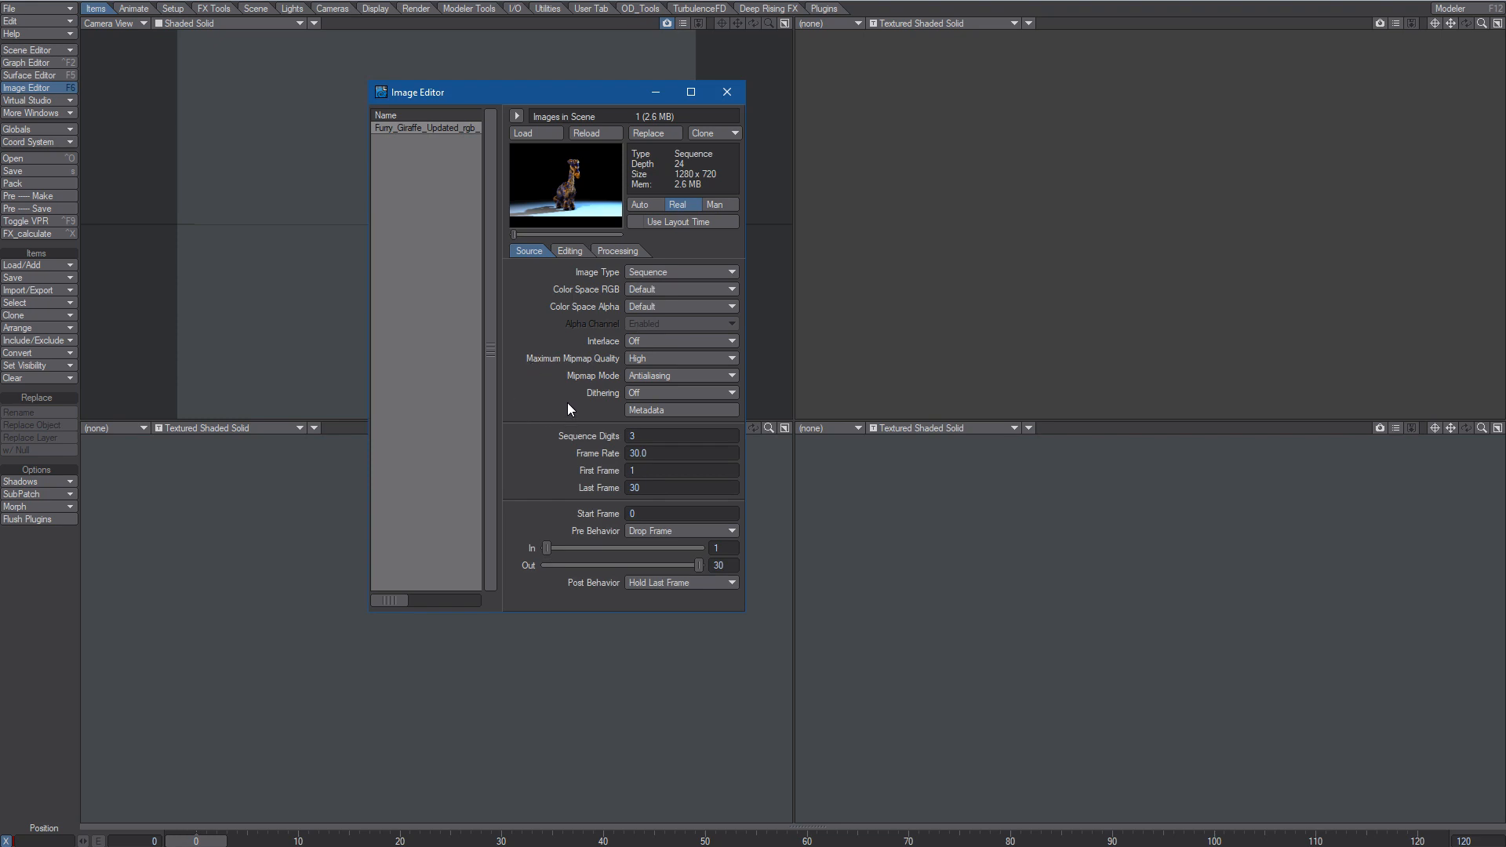
left_click(726, 91)
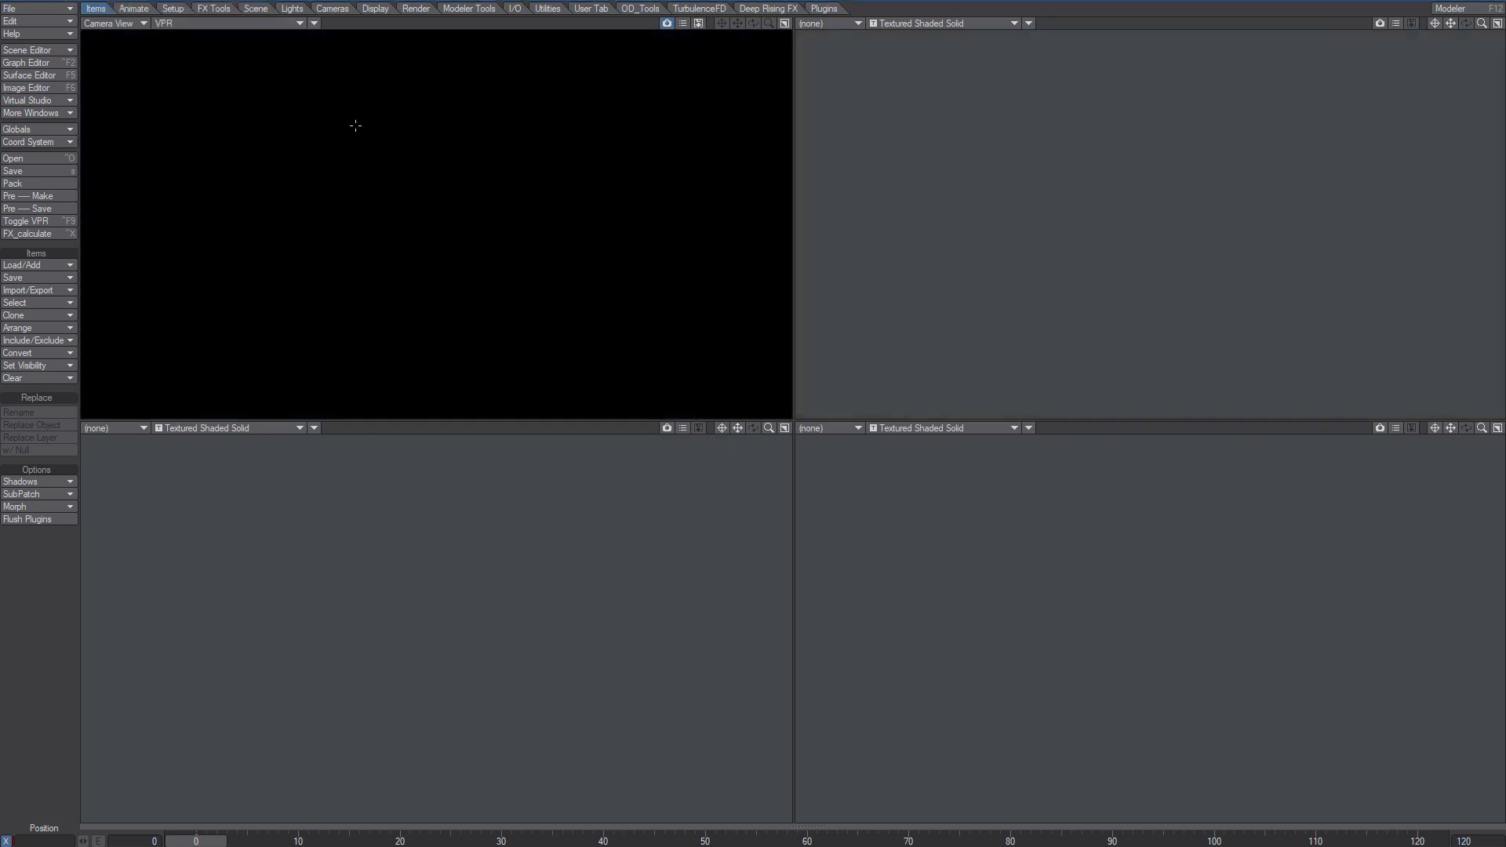
mouse_move(536, 458)
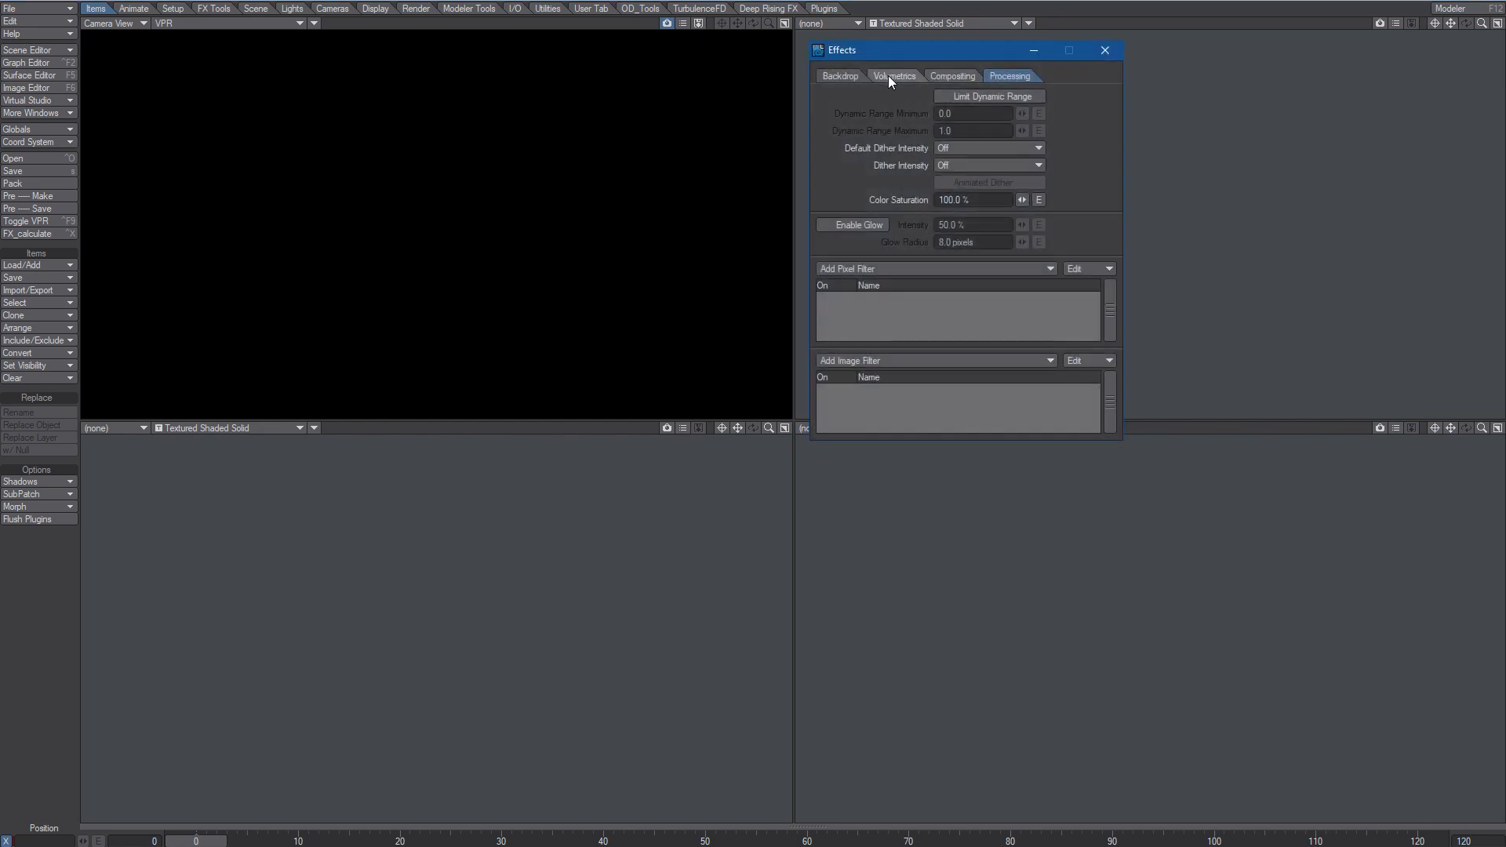
- Set the Compositing Background Image to the Fury_Giraffe image sequence
left_click(951, 76)
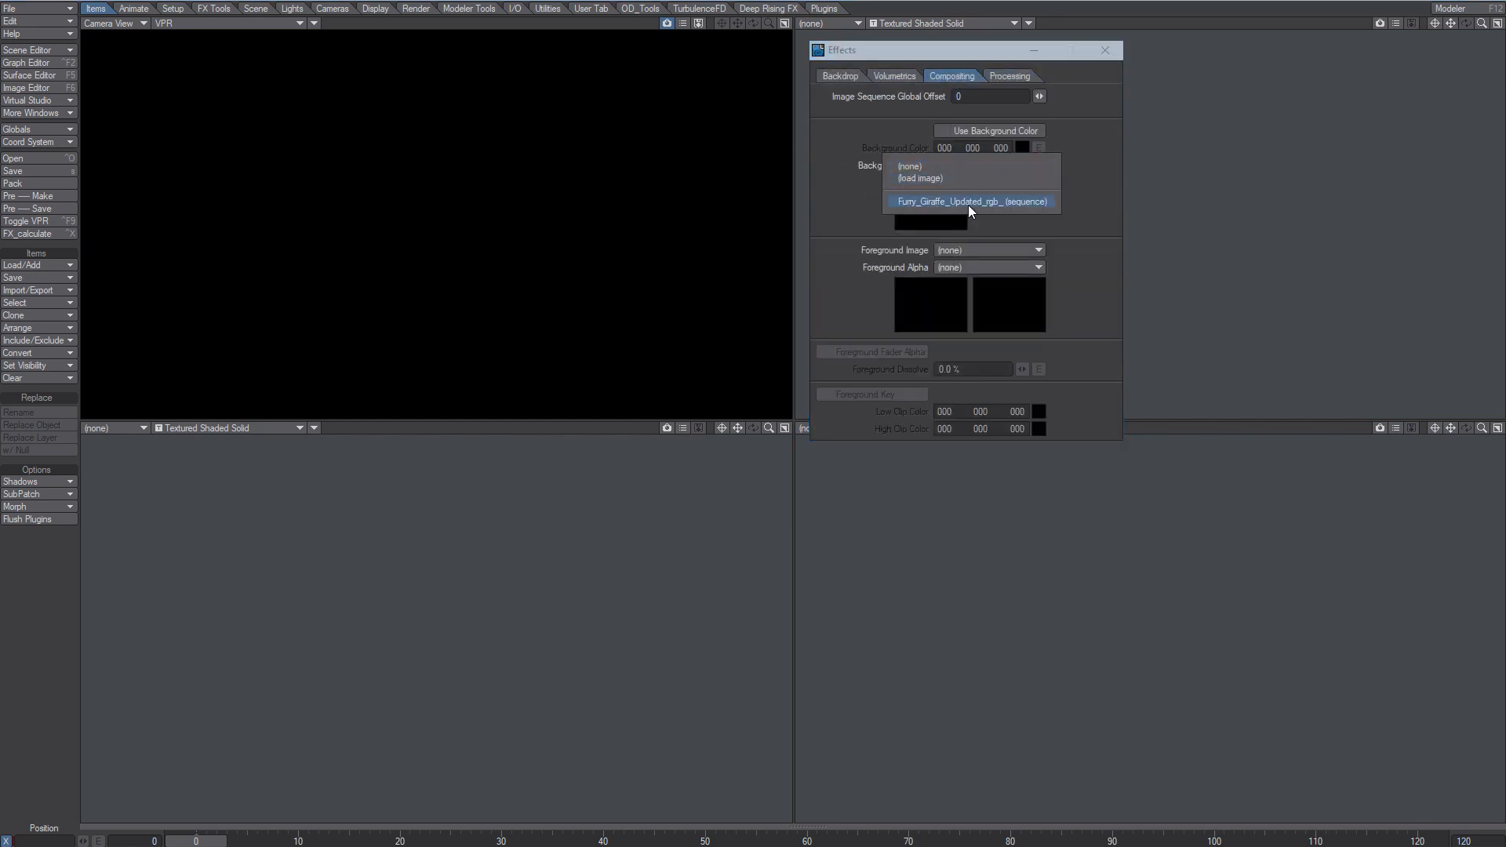
left_click(971, 200)
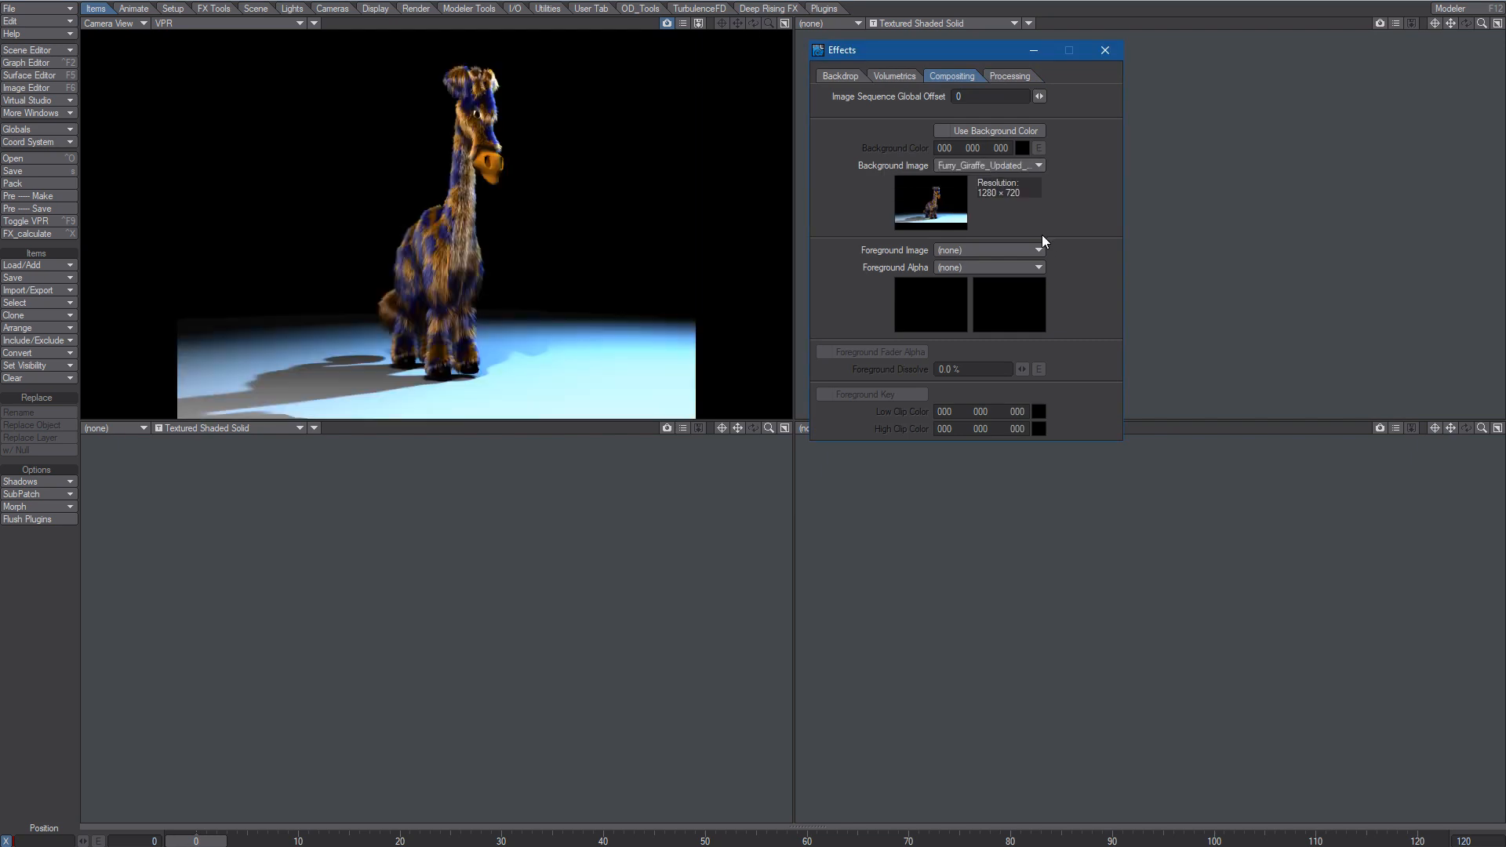
mouse_move(1039, 243)
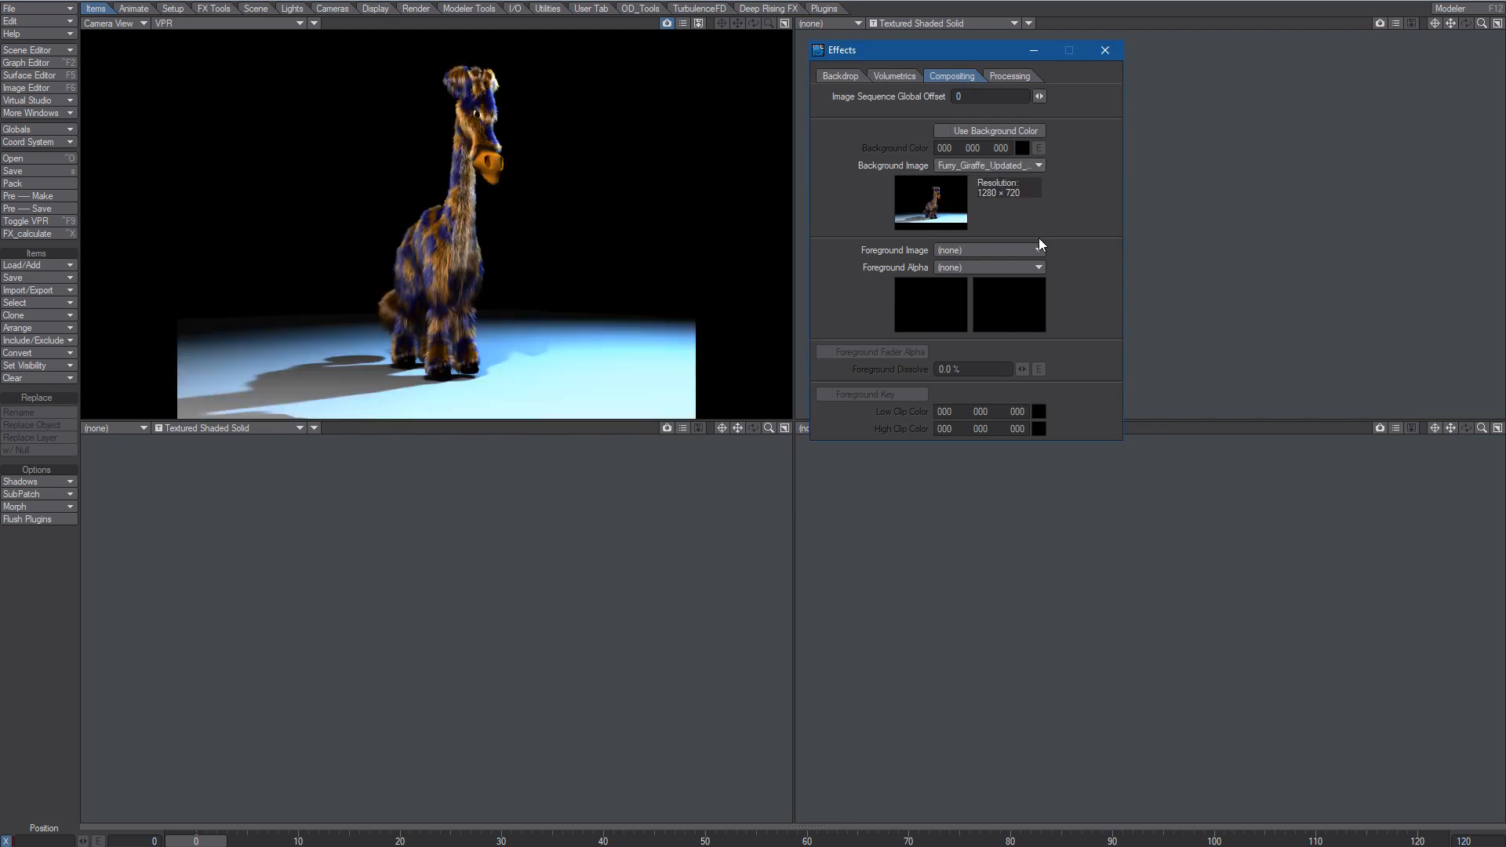
mouse_move(1015, 216)
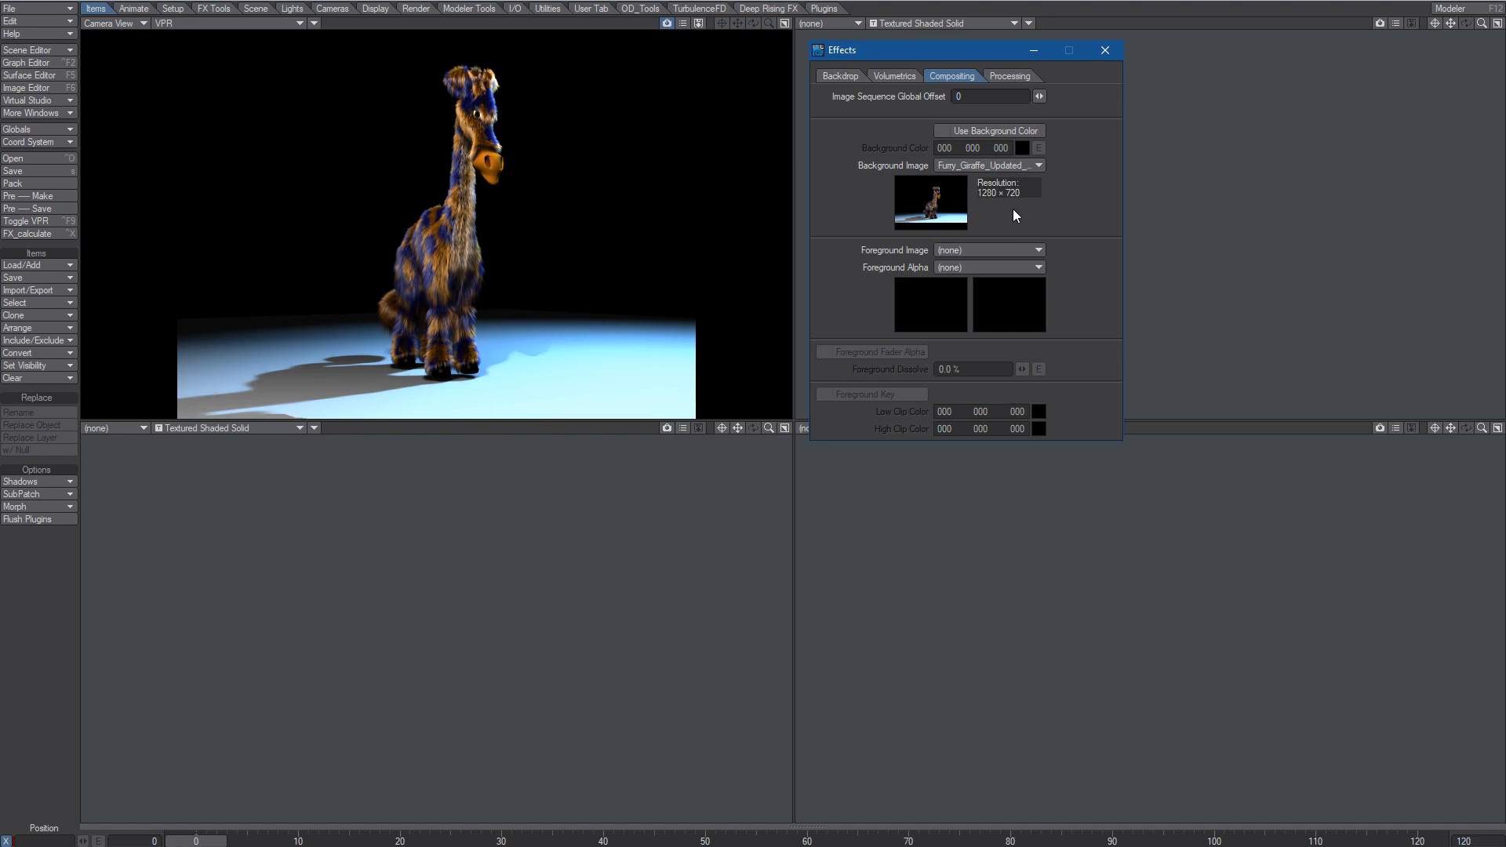
mouse_move(1015, 217)
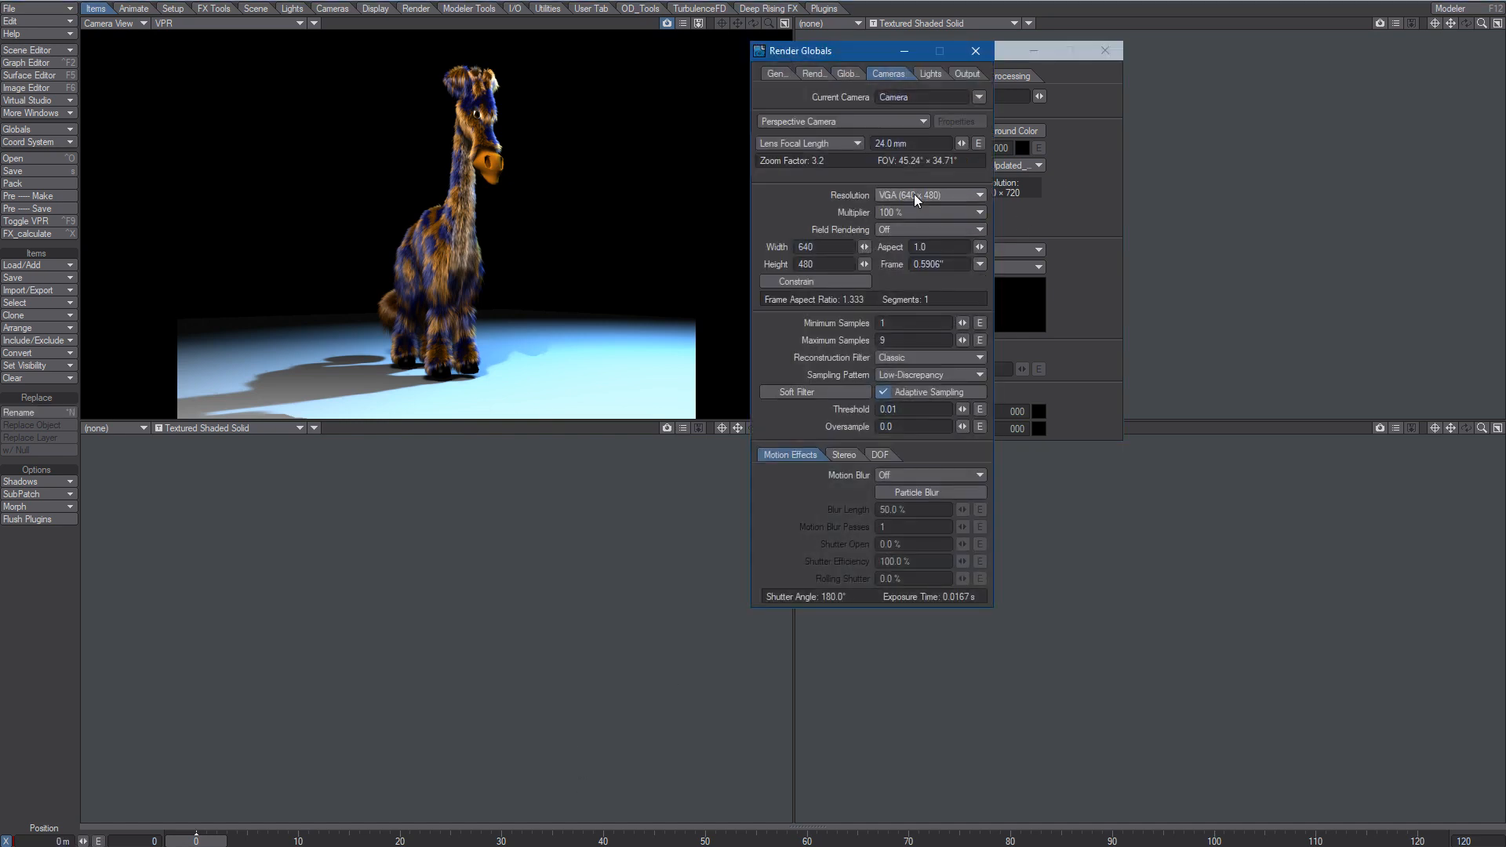
- Choose the HDTV (1280 x 720) camera resolution preset
left_click(929, 195)
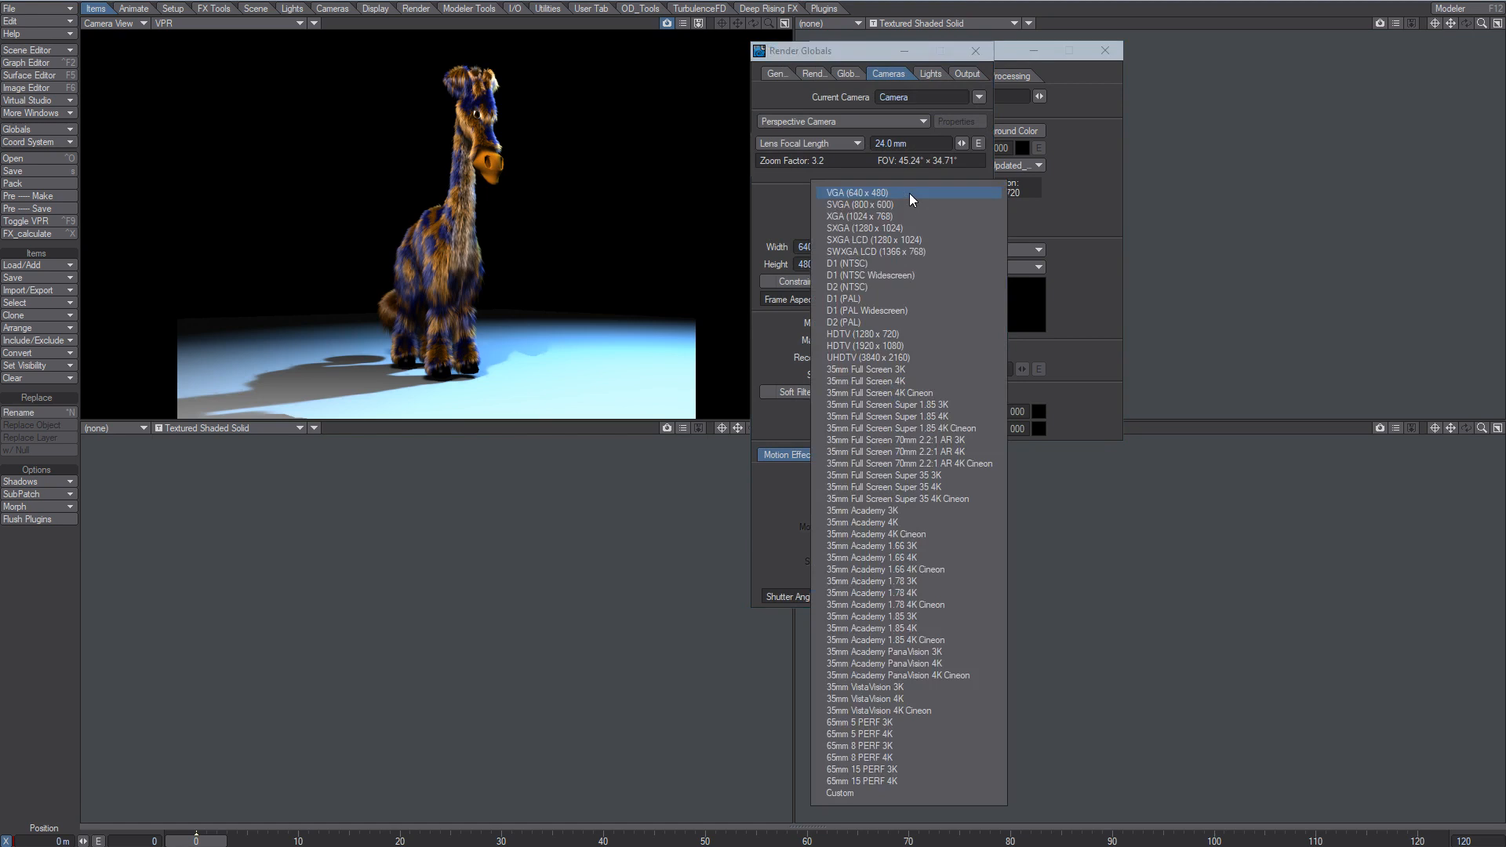
left_click(872, 333)
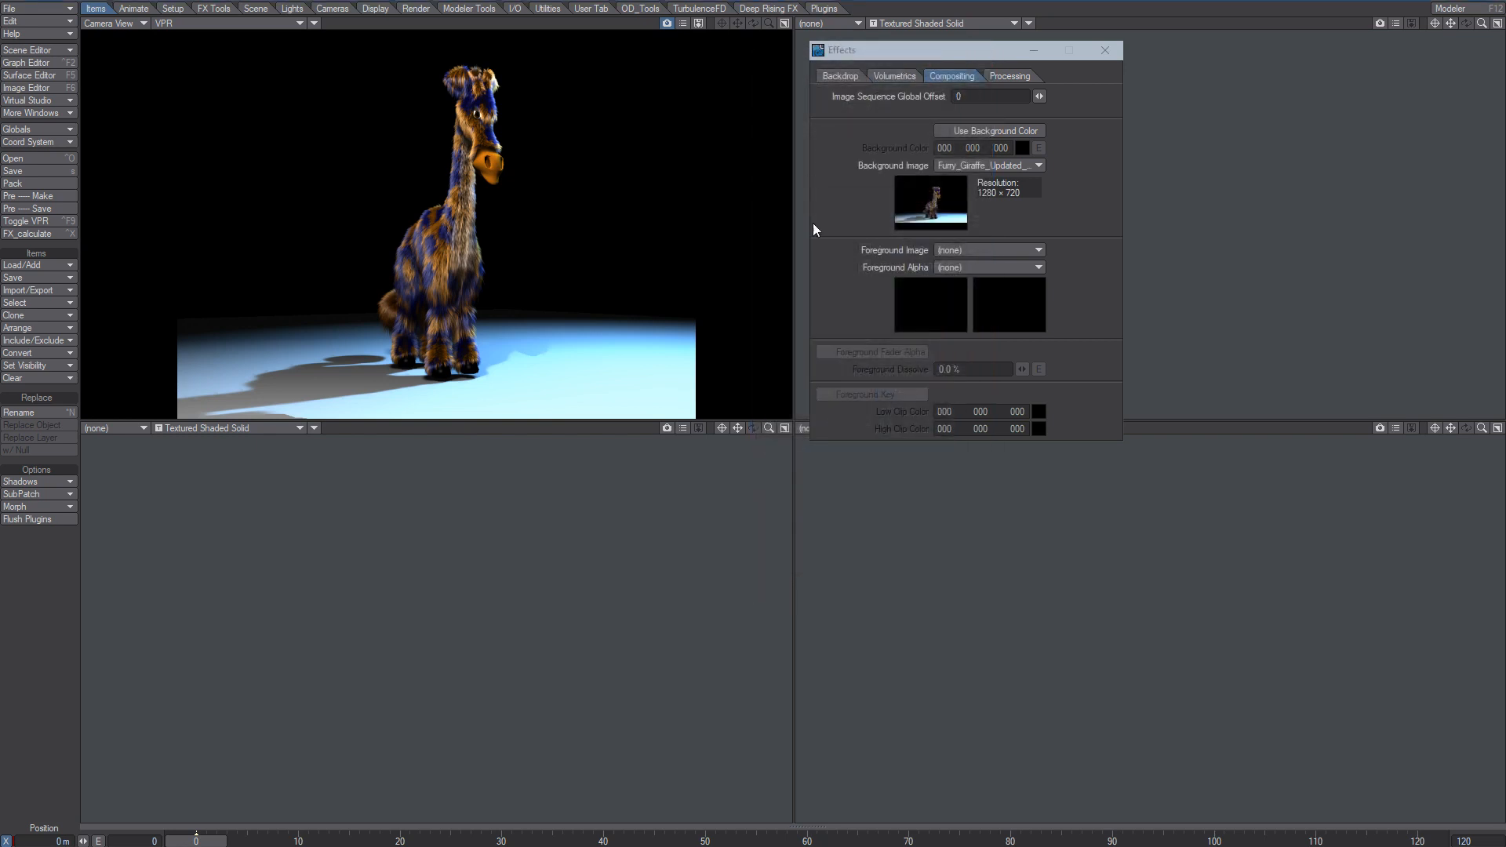
- Reselect Fury_Giraffe as the Compositing Background Image and close the Effects window
left_click(989, 166)
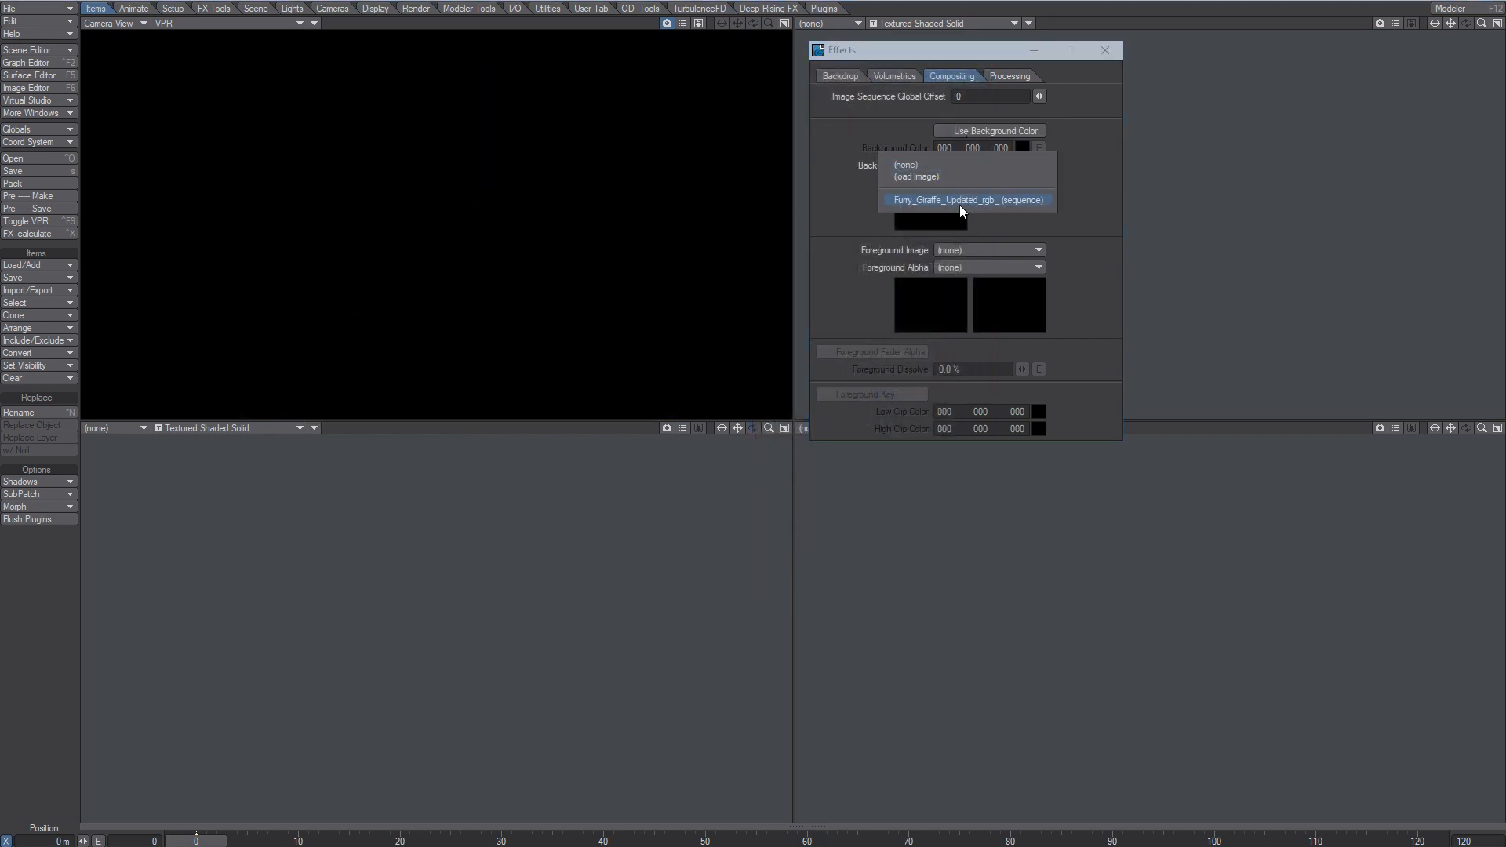
left_click(966, 200)
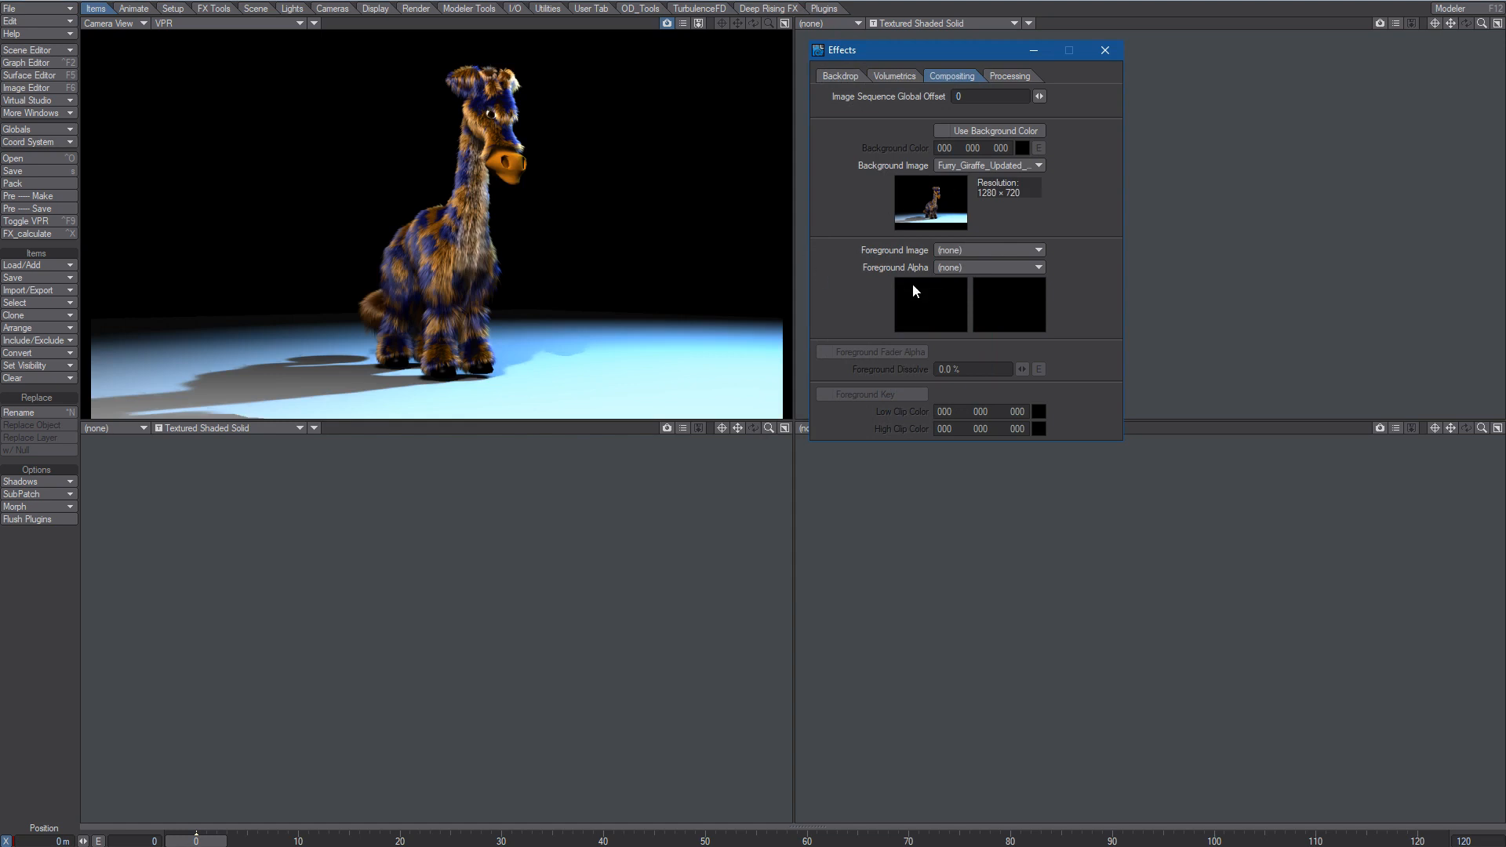
mouse_move(913, 291)
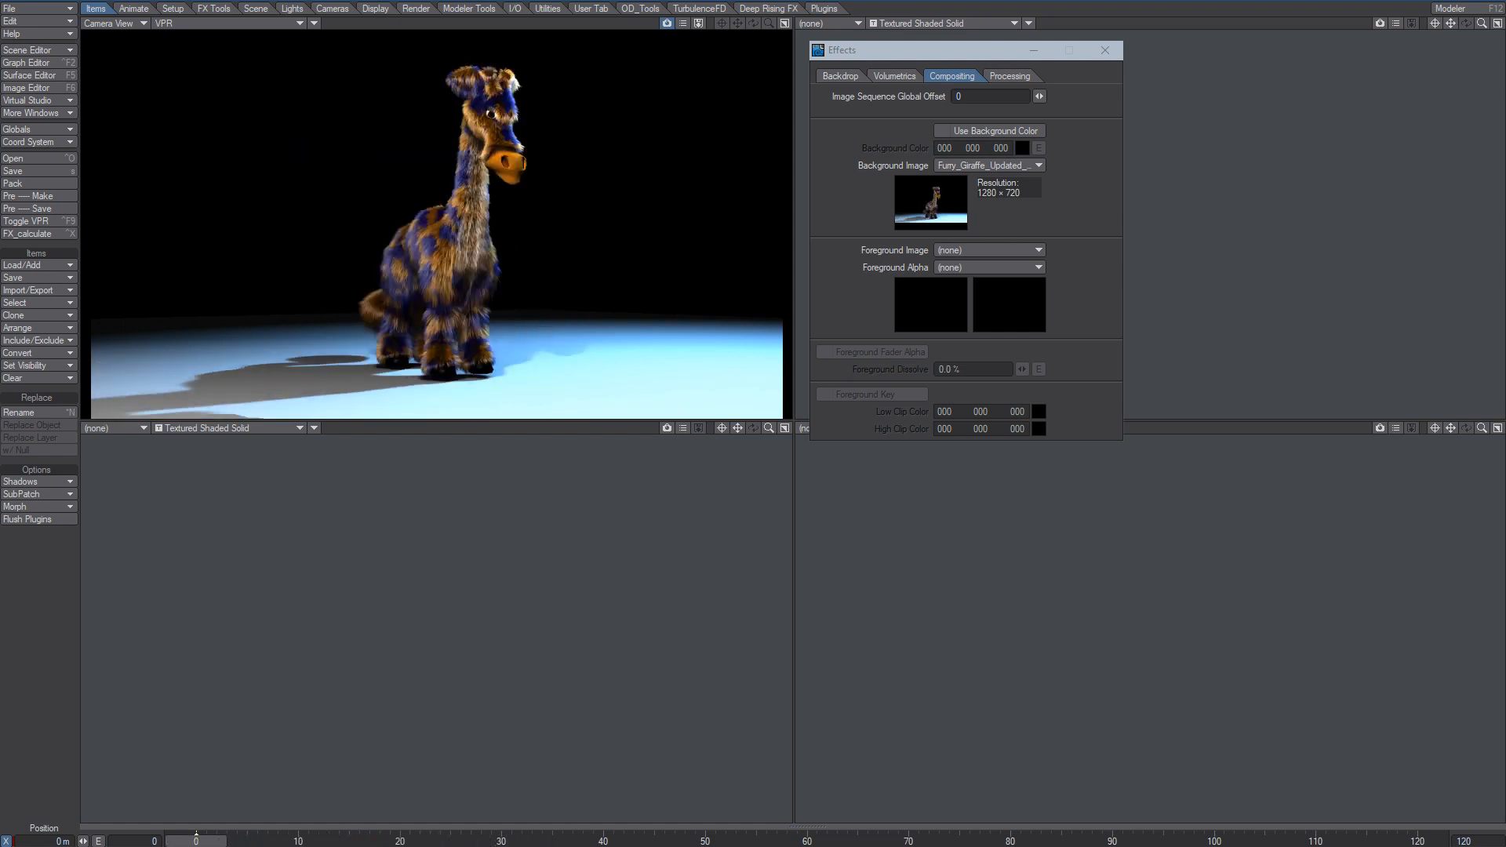
mouse_move(1082, 132)
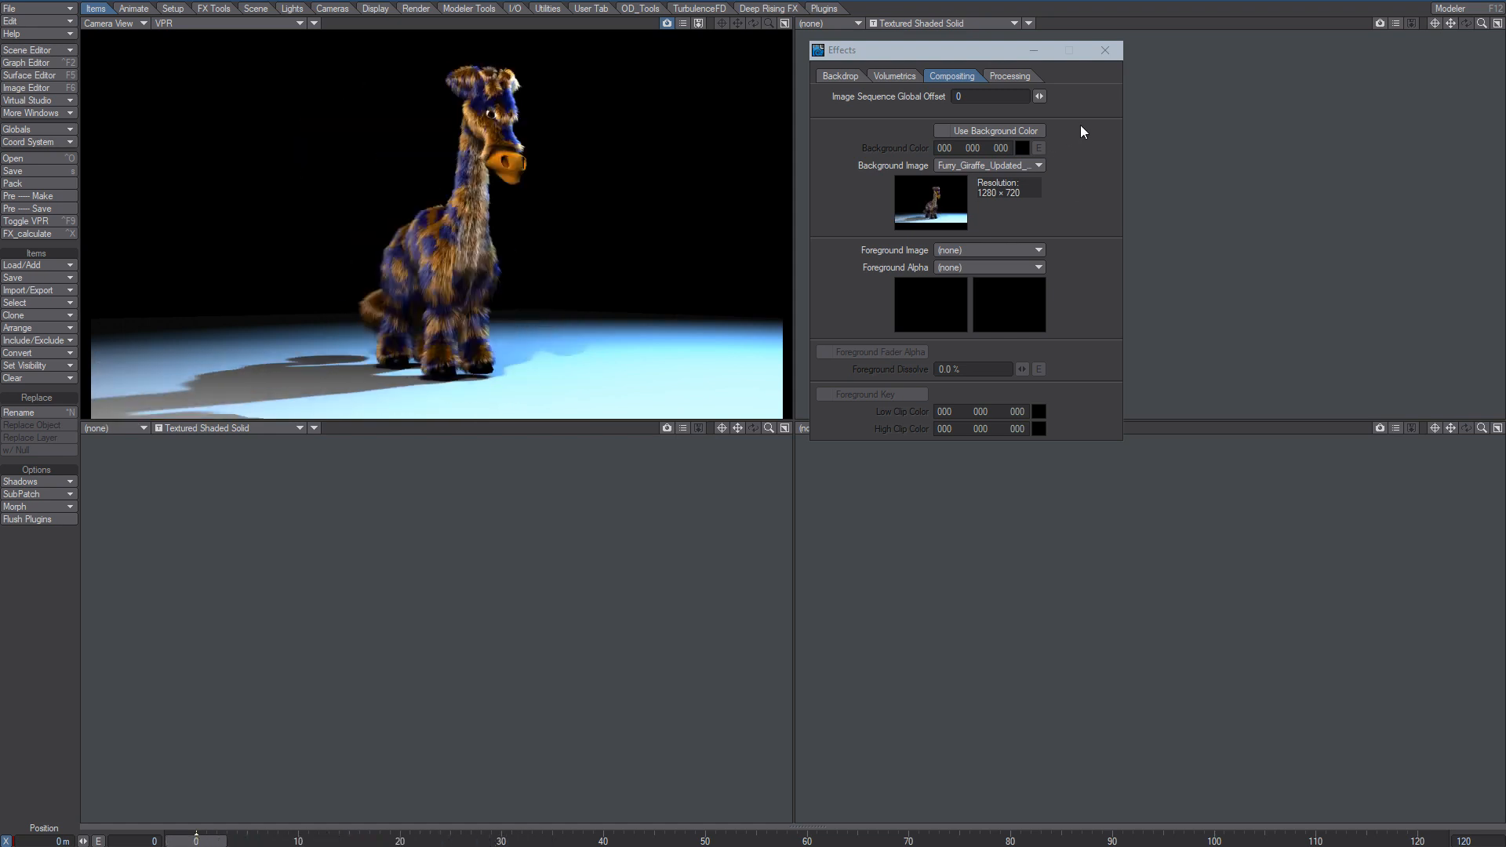
left_click(1103, 50)
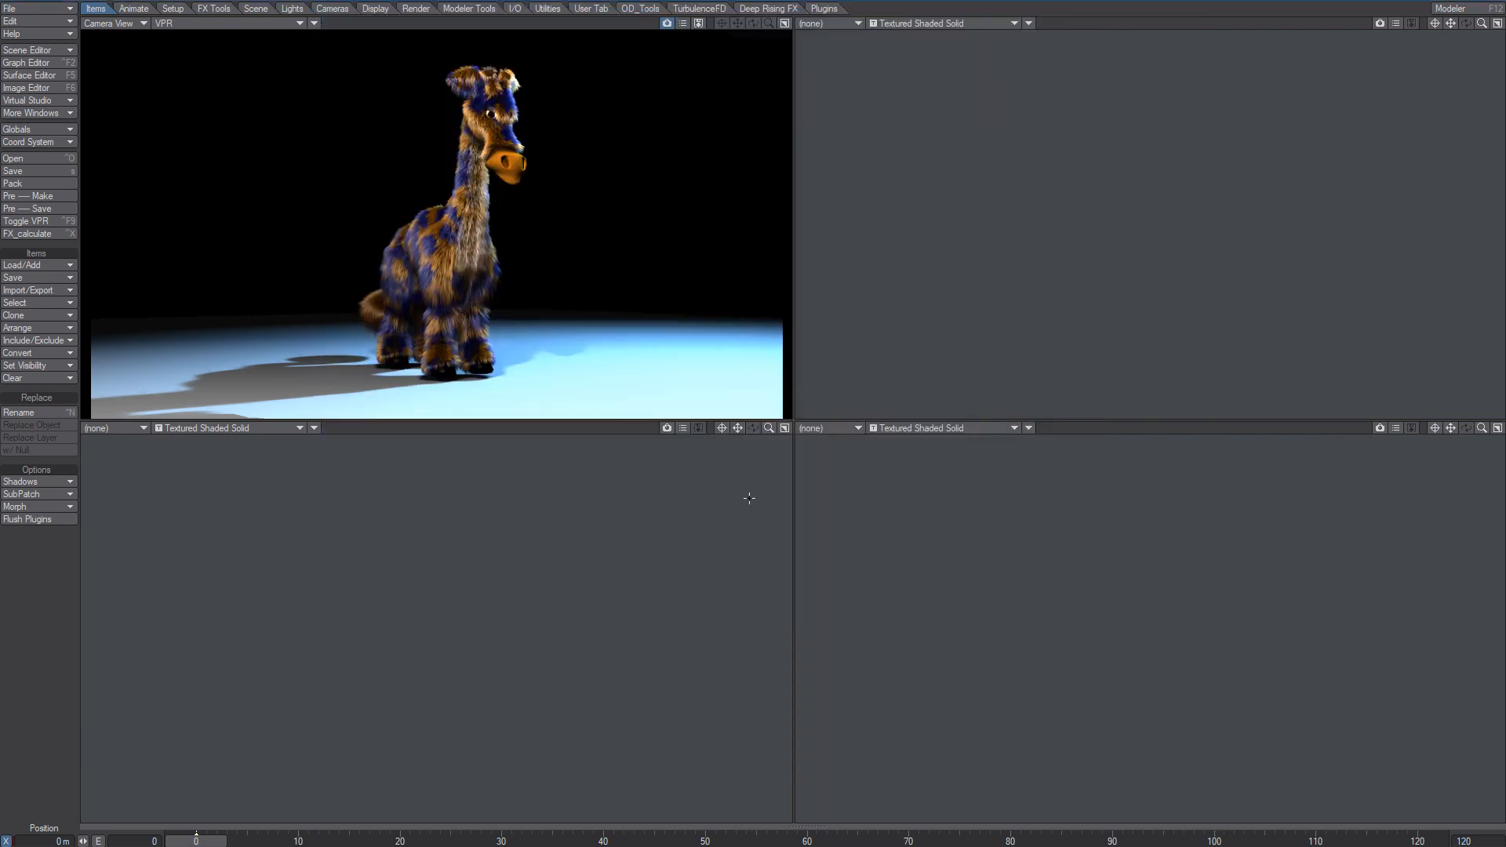
mouse_move(535, 709)
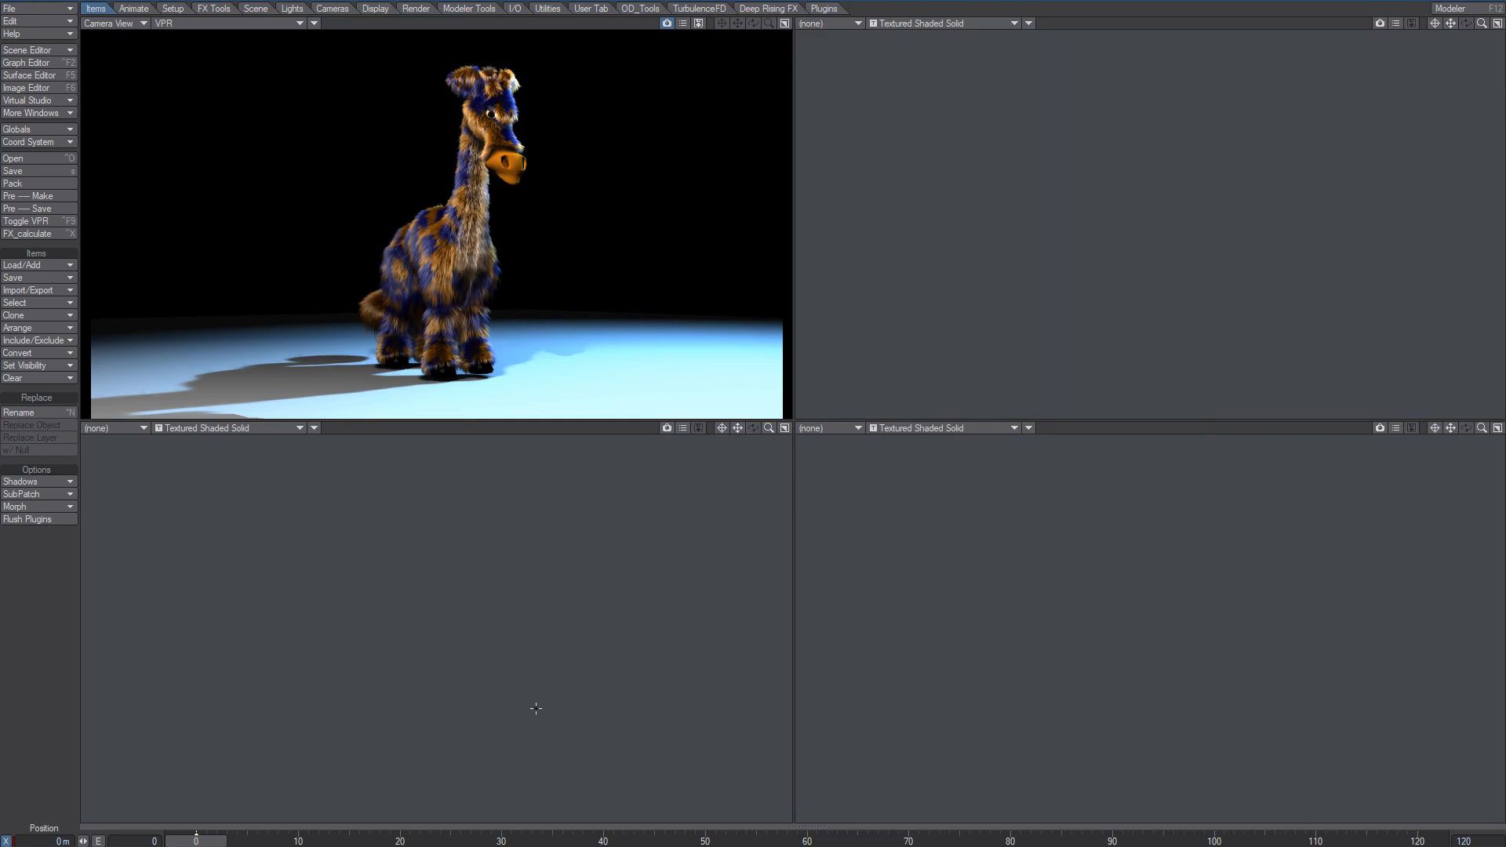
mouse_move(615, 838)
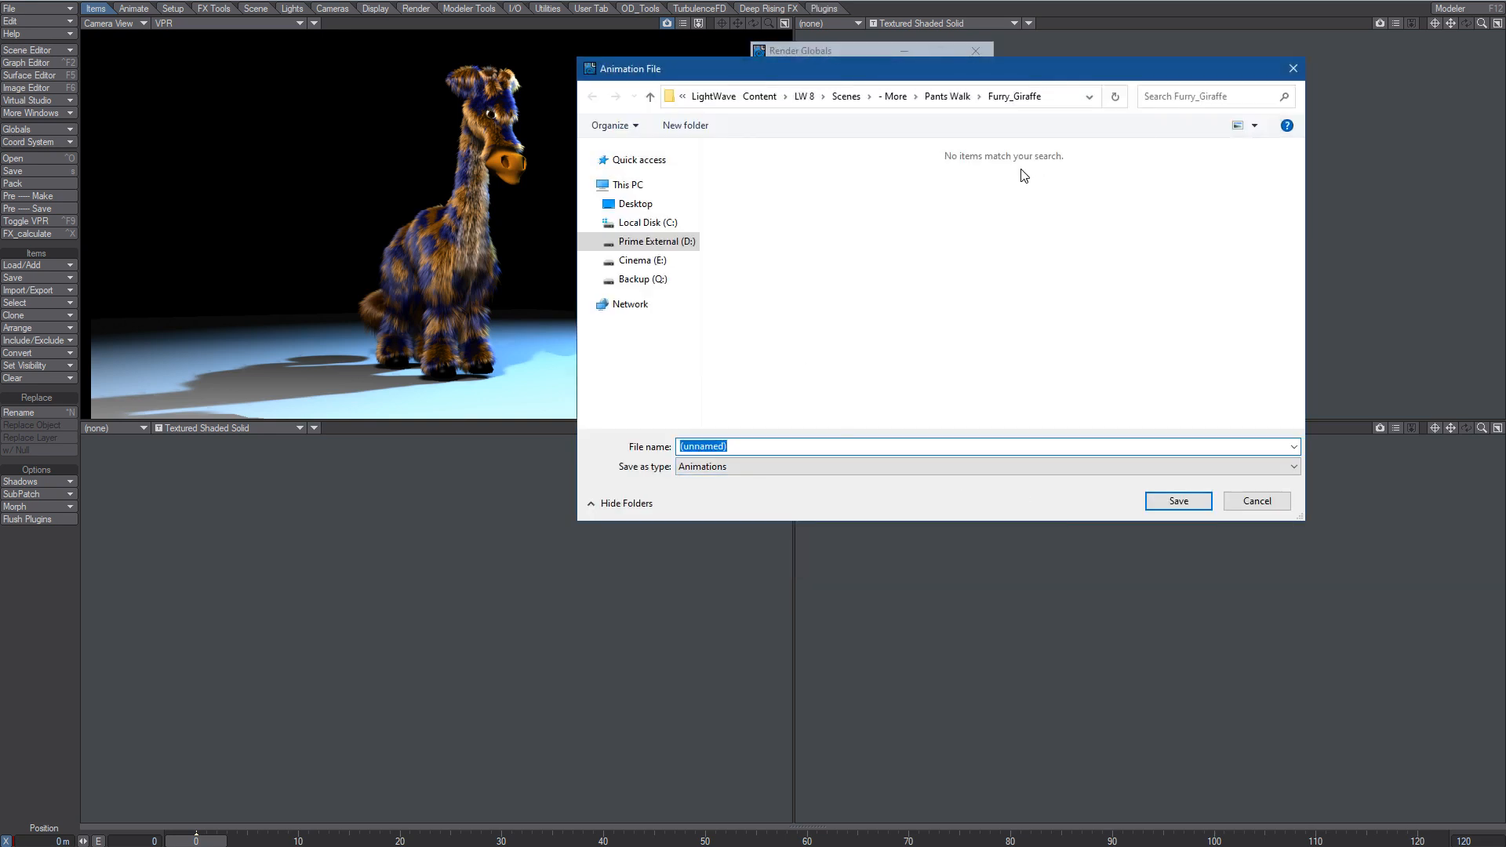
mouse_move(922, 356)
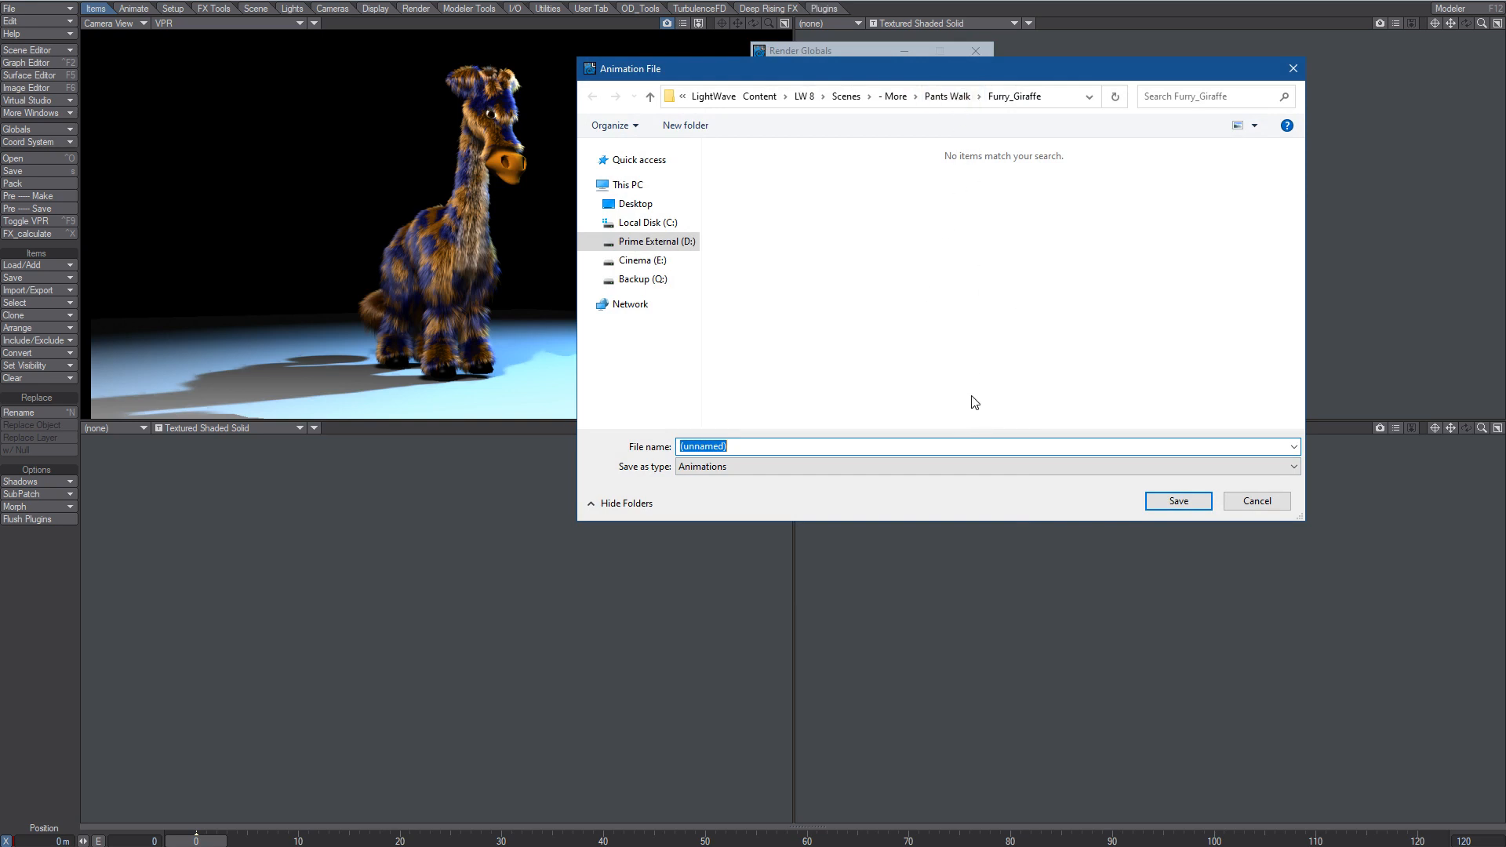
- Confirm the (unnamed).avi animation file and set the output type to AVI(.avi)
left_click(1255, 501)
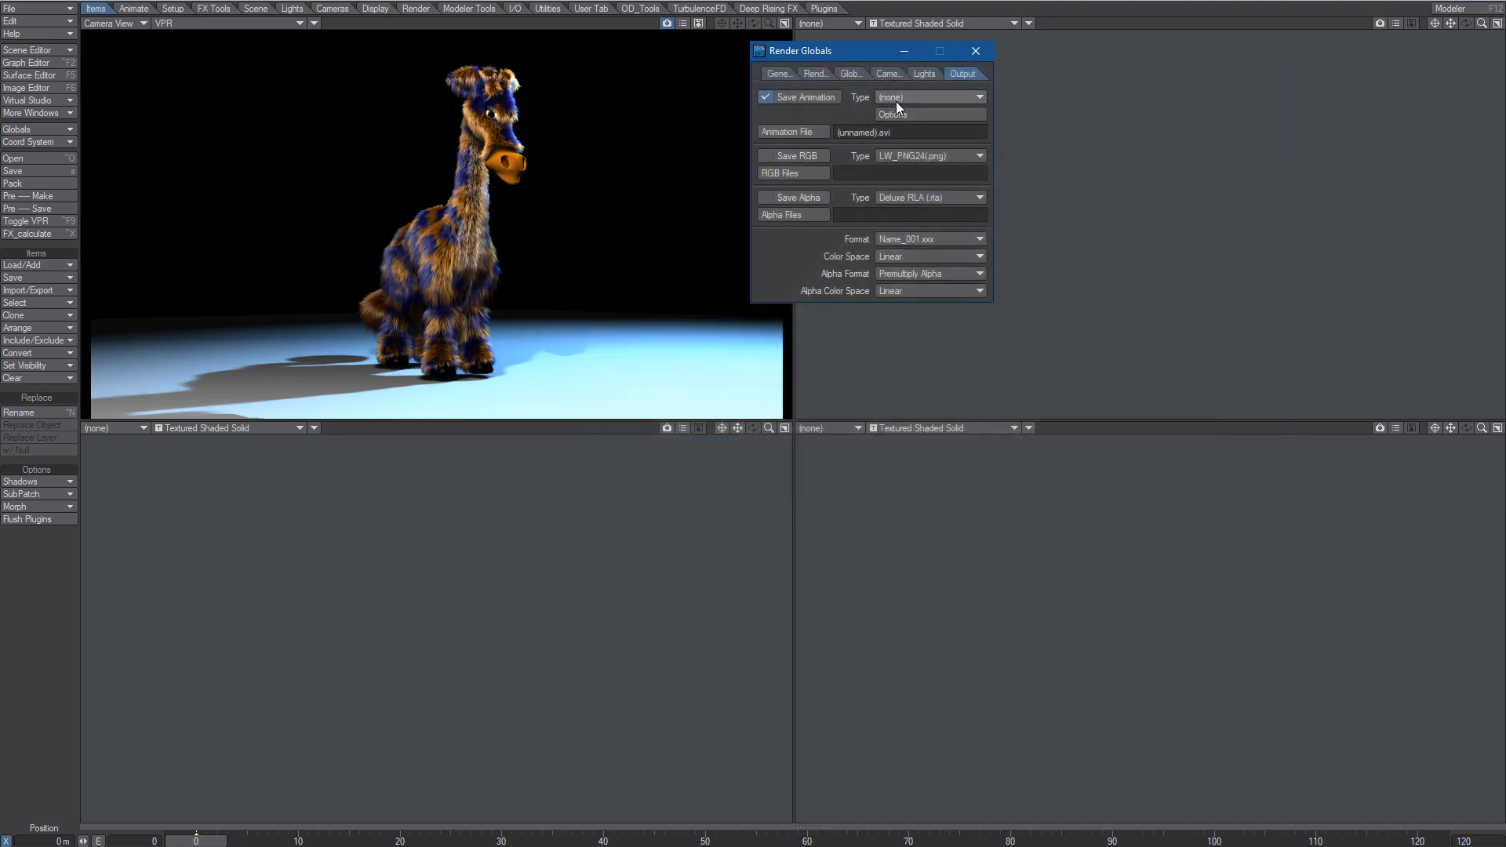
left_click(928, 95)
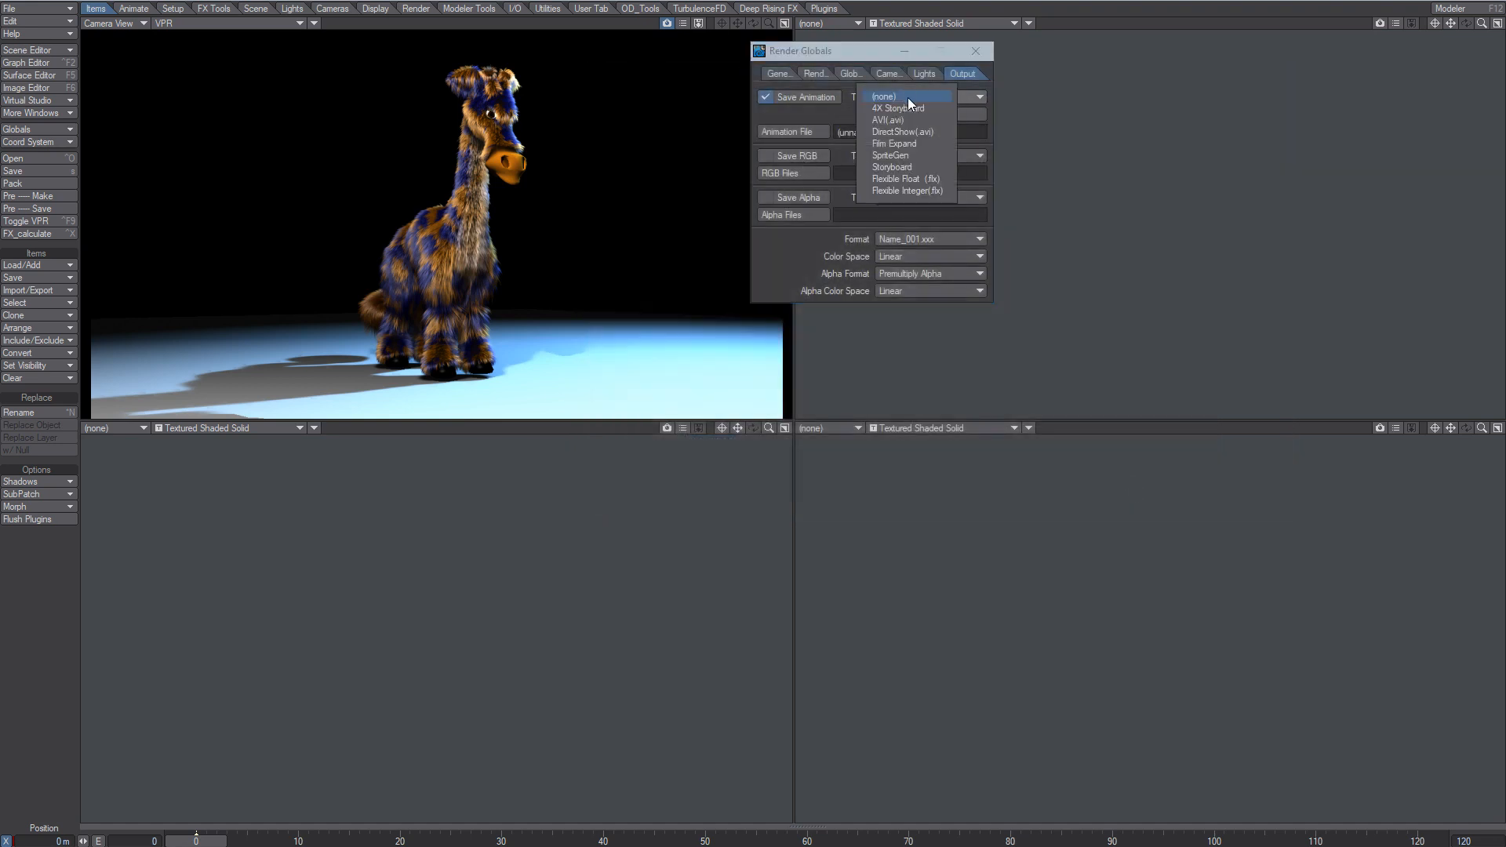
left_click(887, 108)
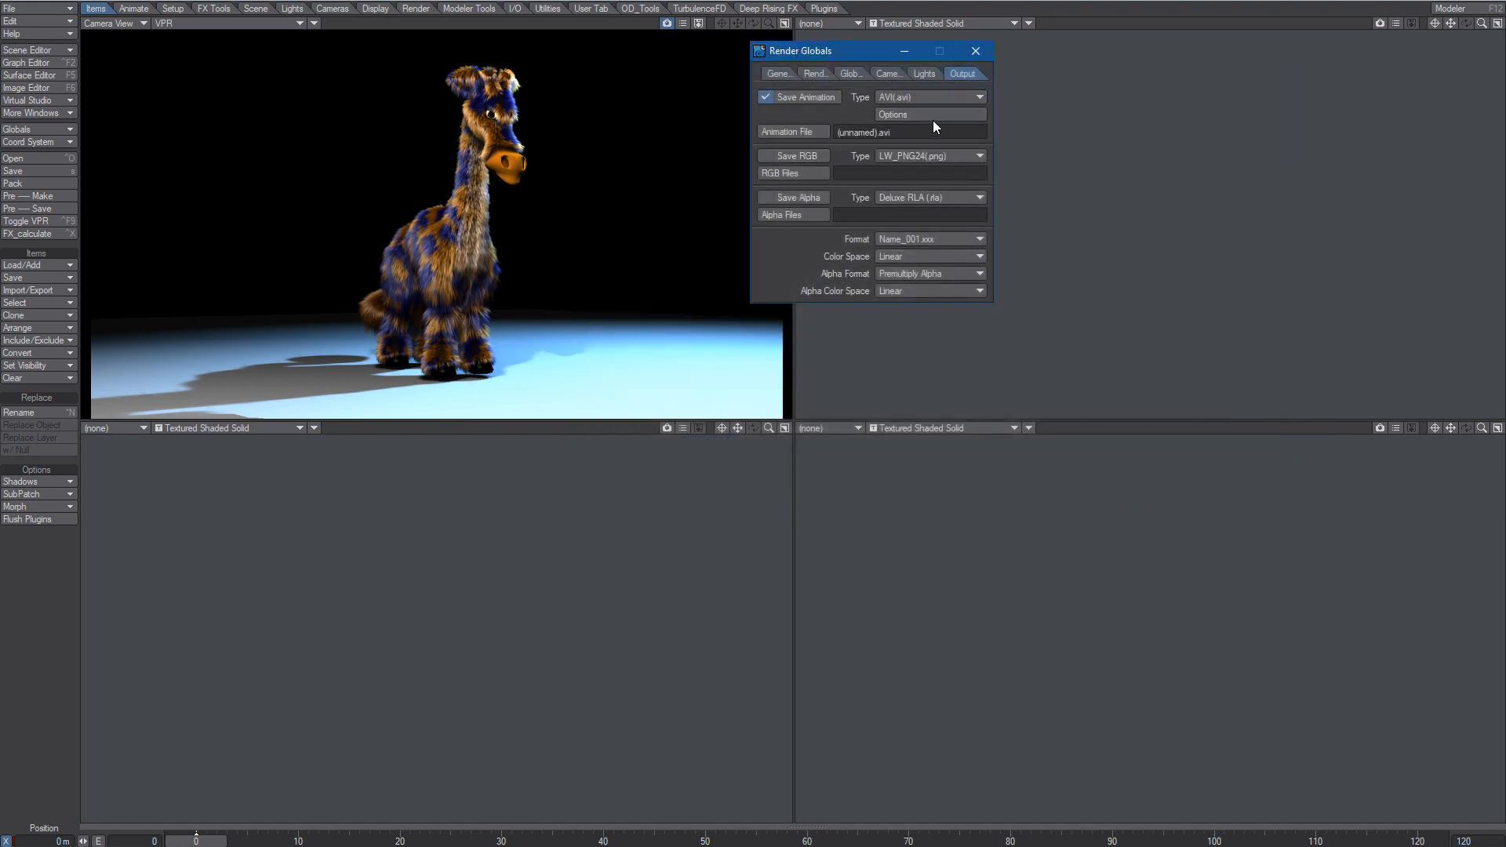
- Pick the Xvid MPEG-4 codec in the AVI compression options
left_click(891, 114)
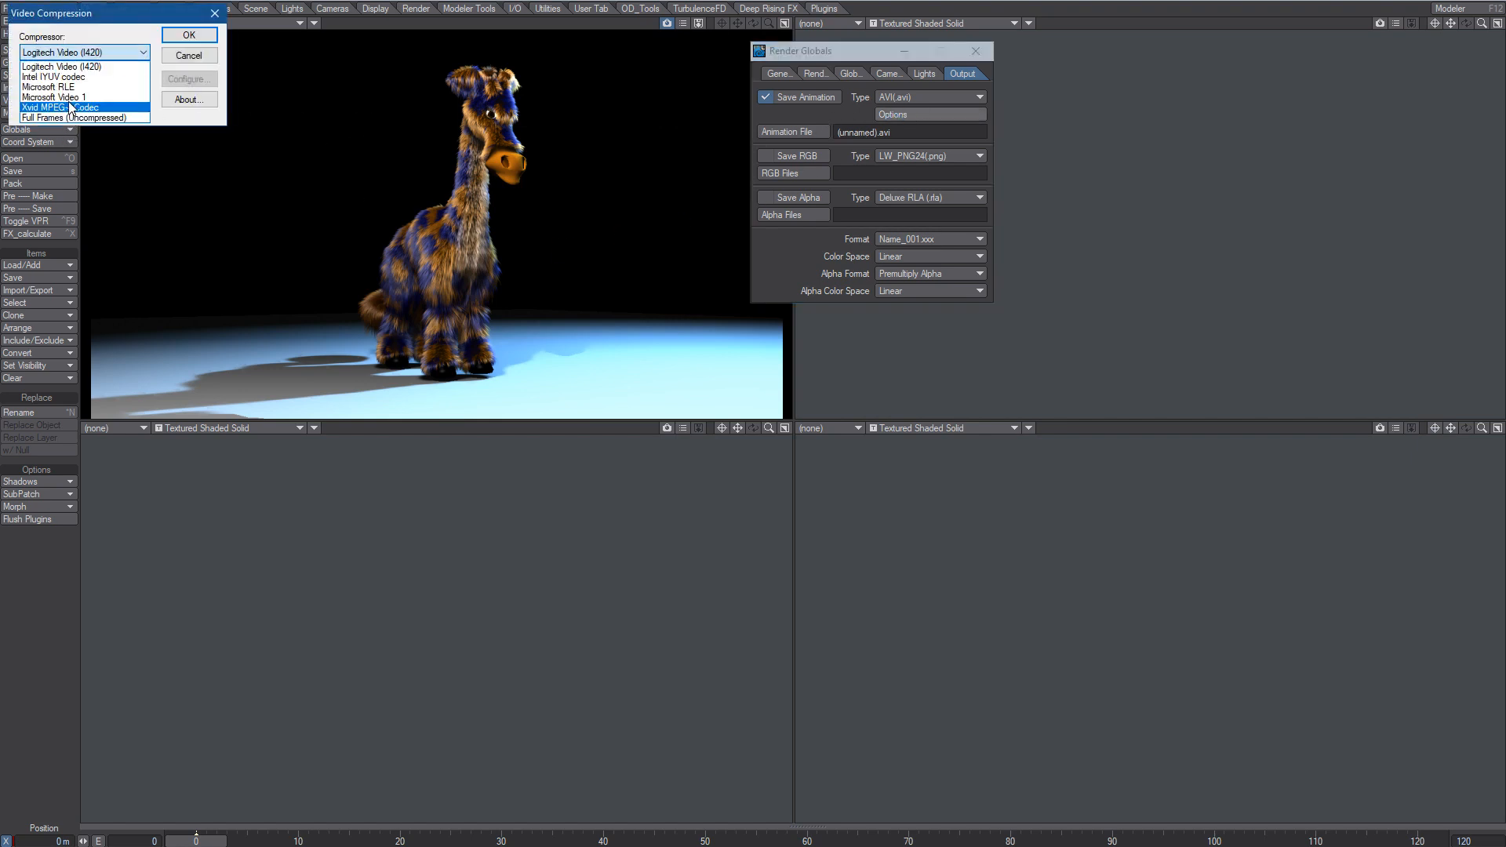
left_click(52, 108)
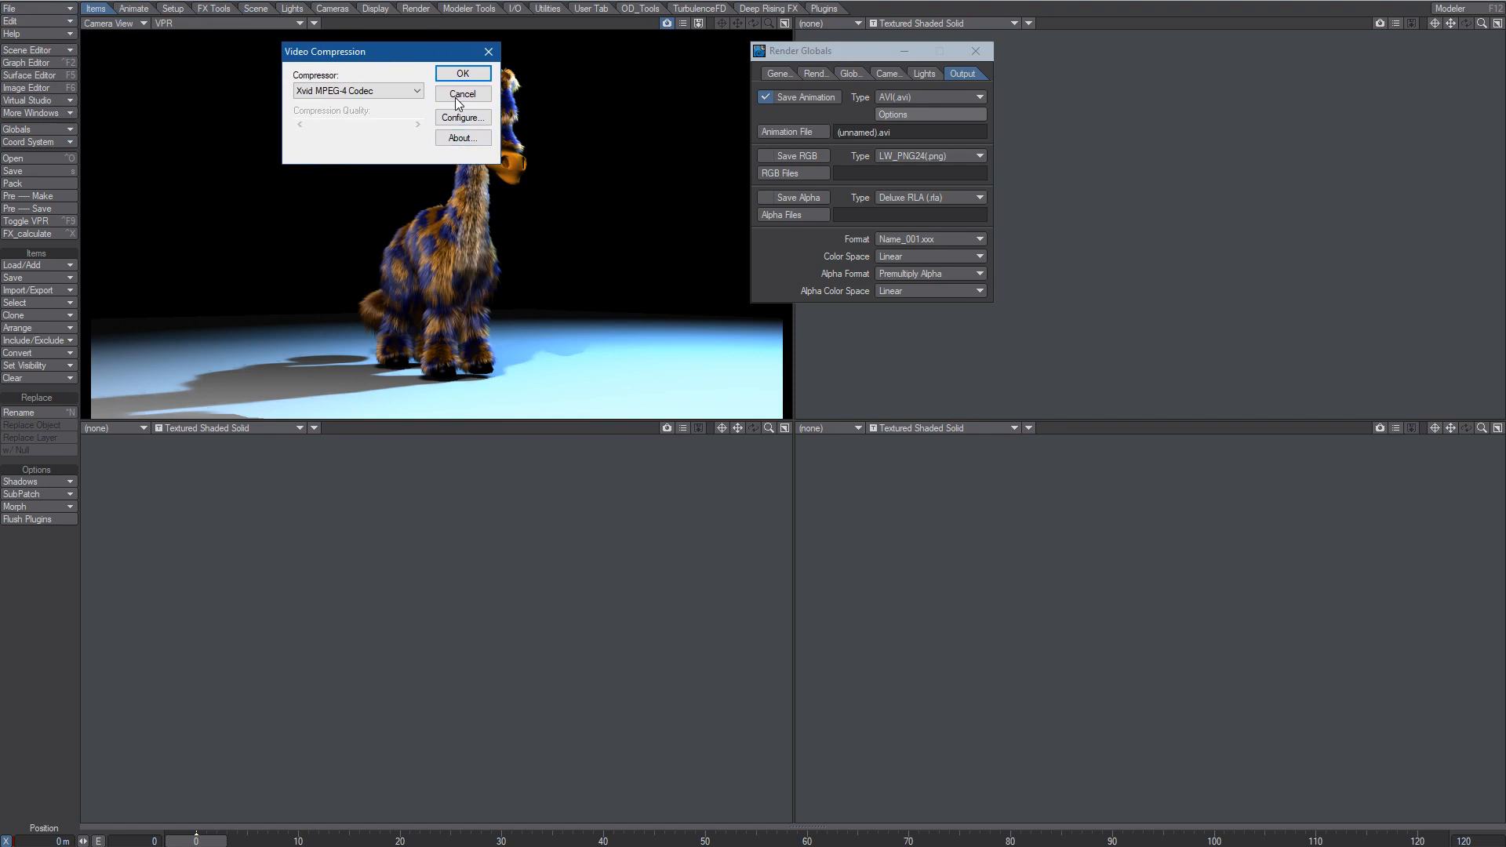
left_click(462, 73)
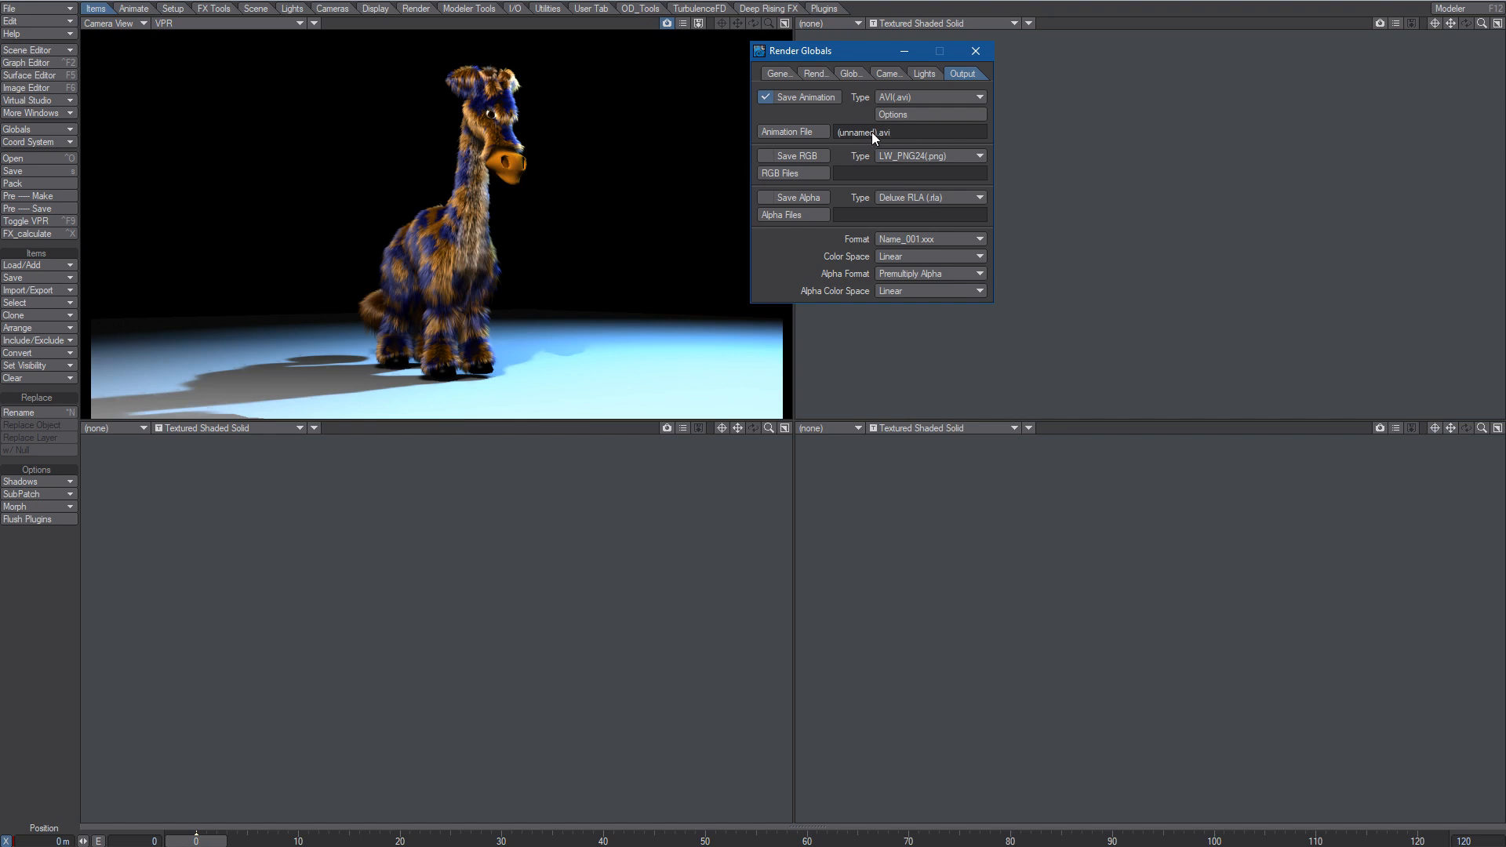
mouse_move(860, 119)
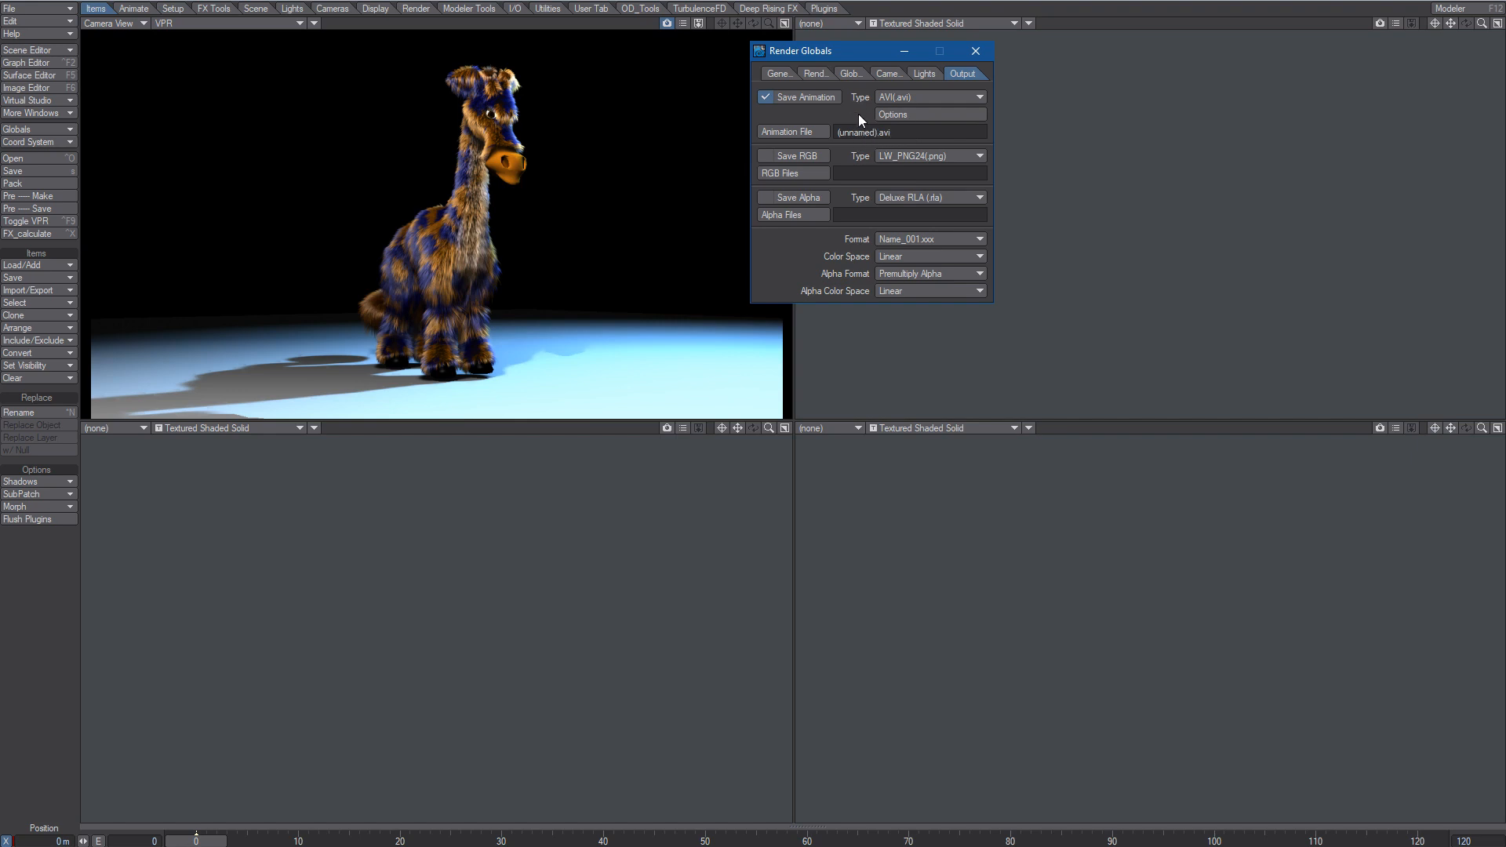
mouse_move(886, 134)
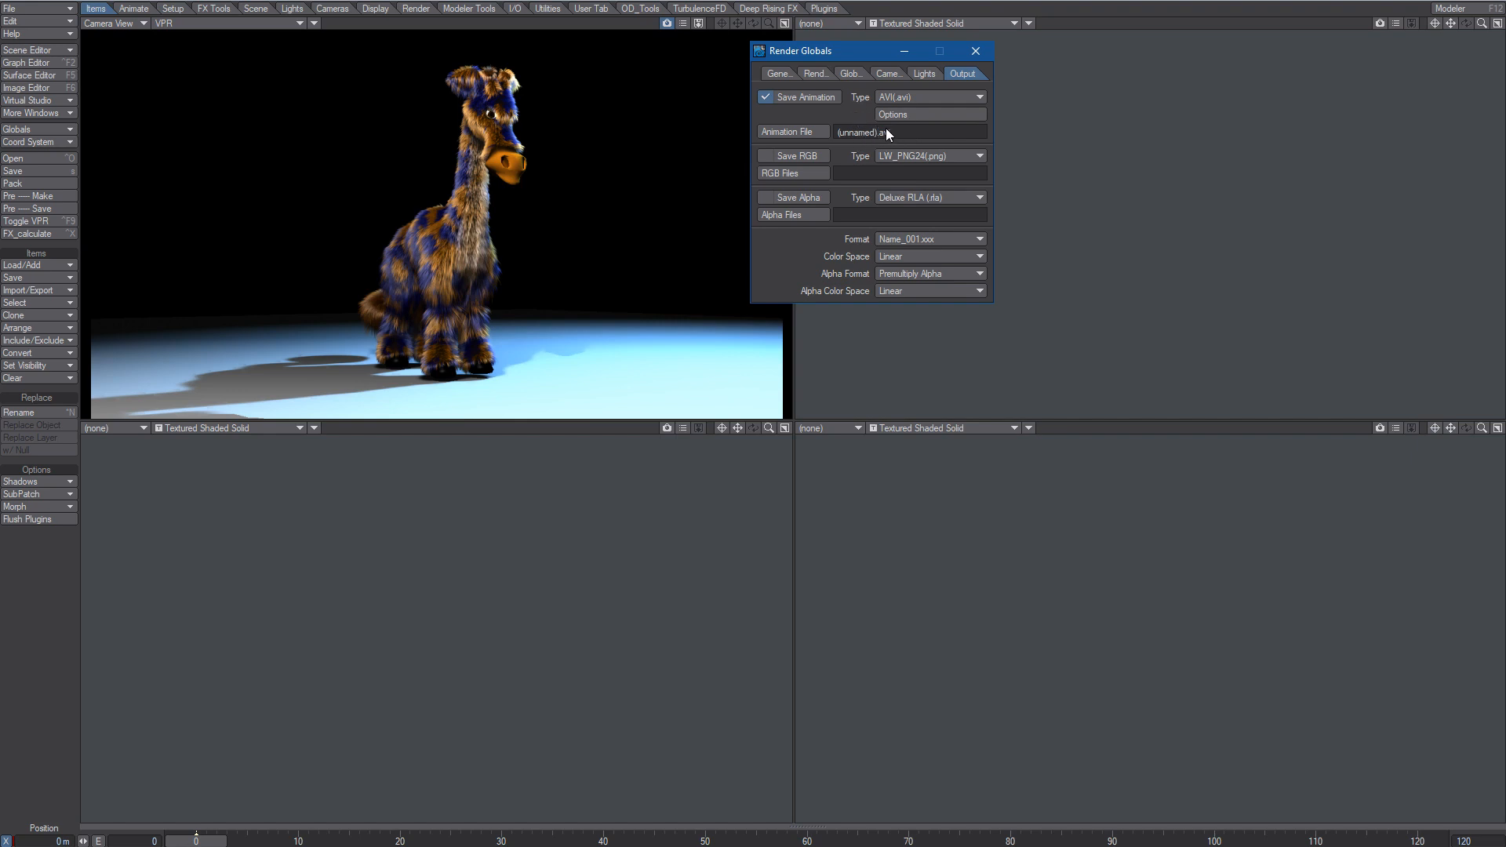
left_click(793, 132)
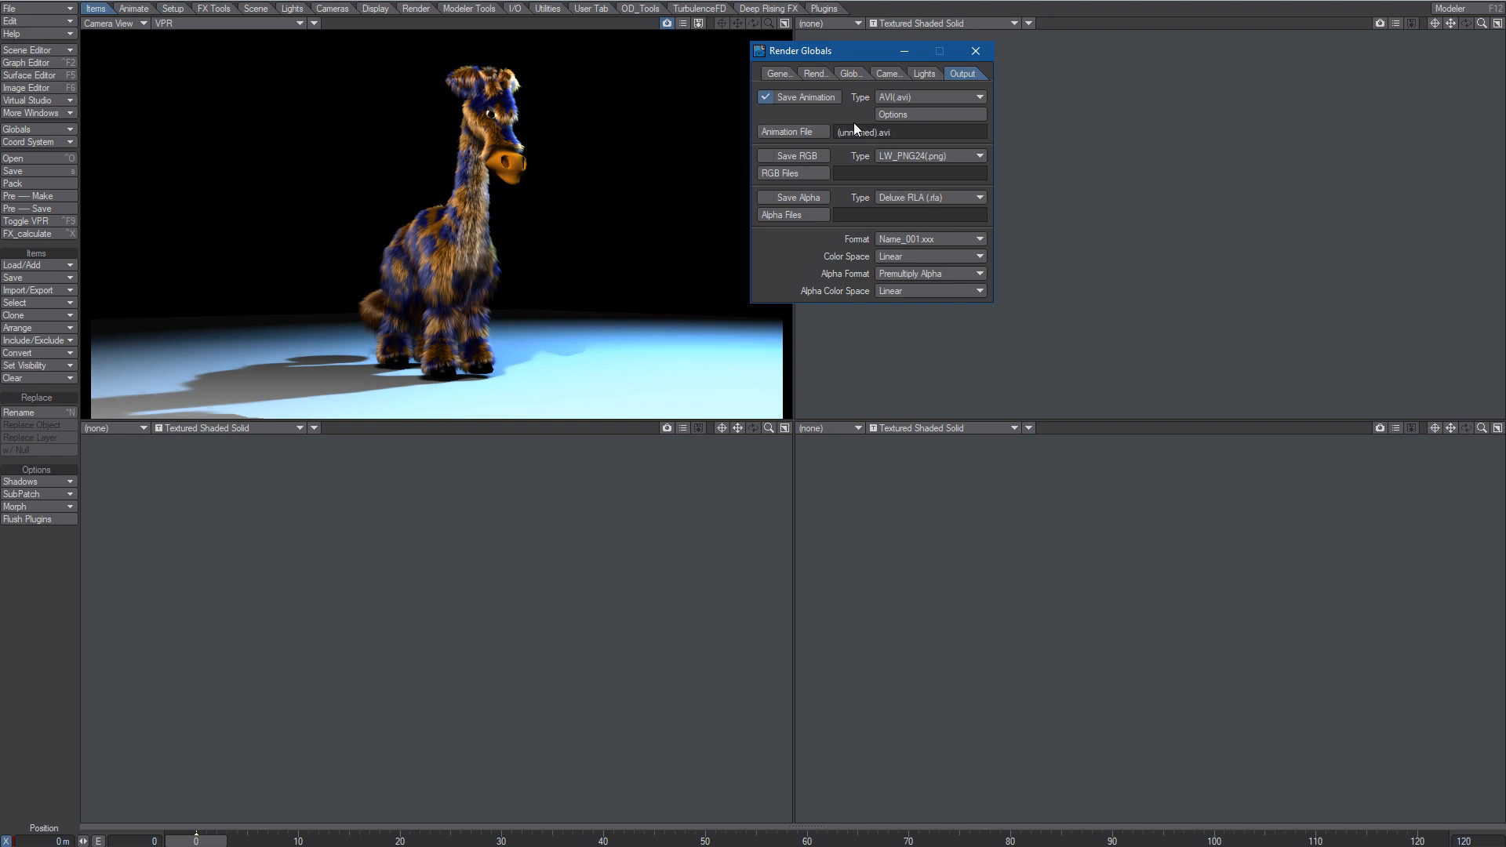
mouse_move(855, 121)
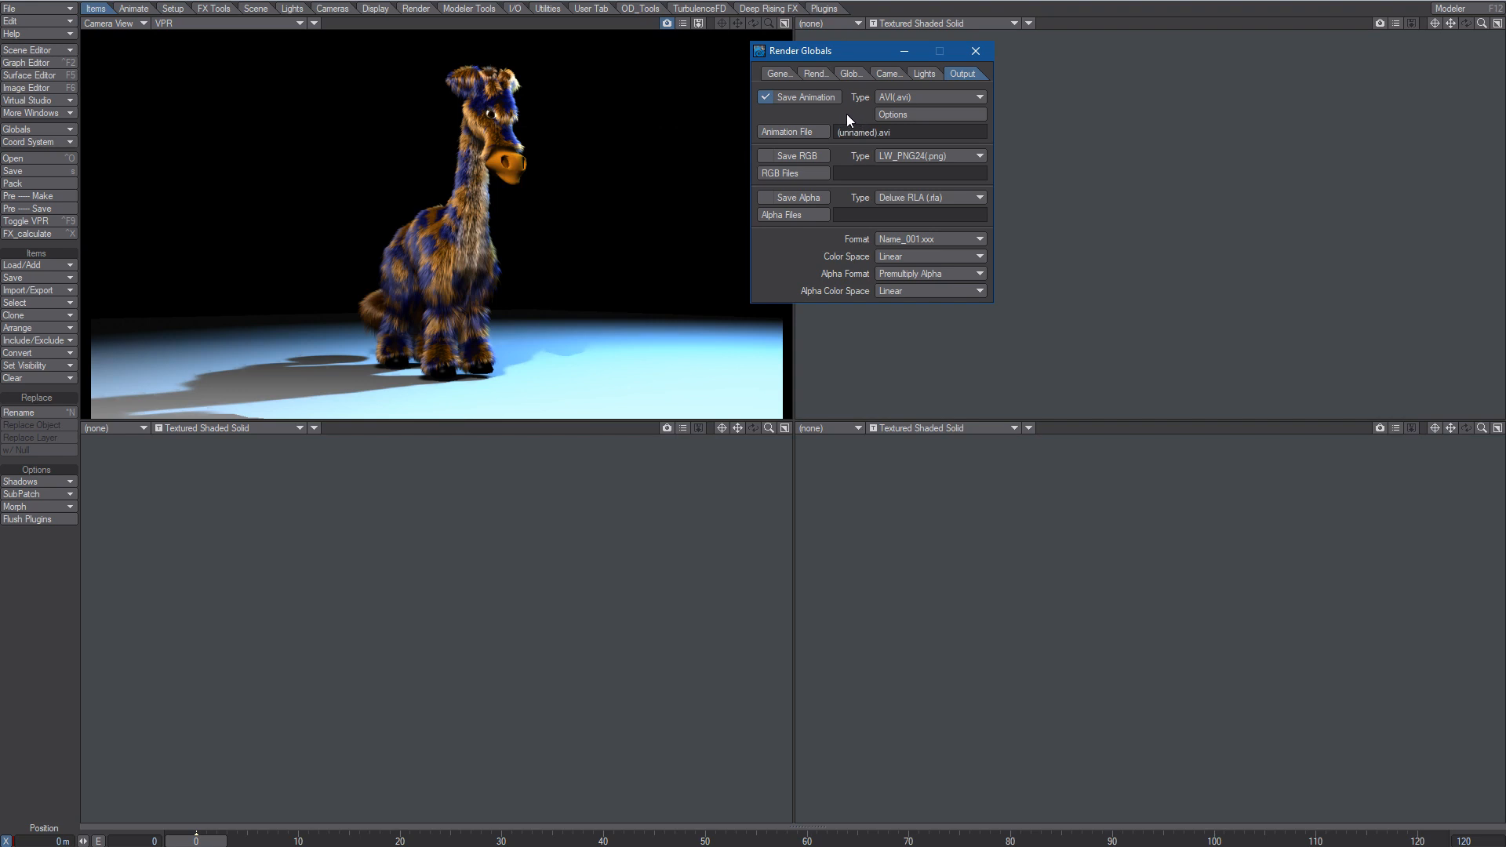
mouse_move(843, 117)
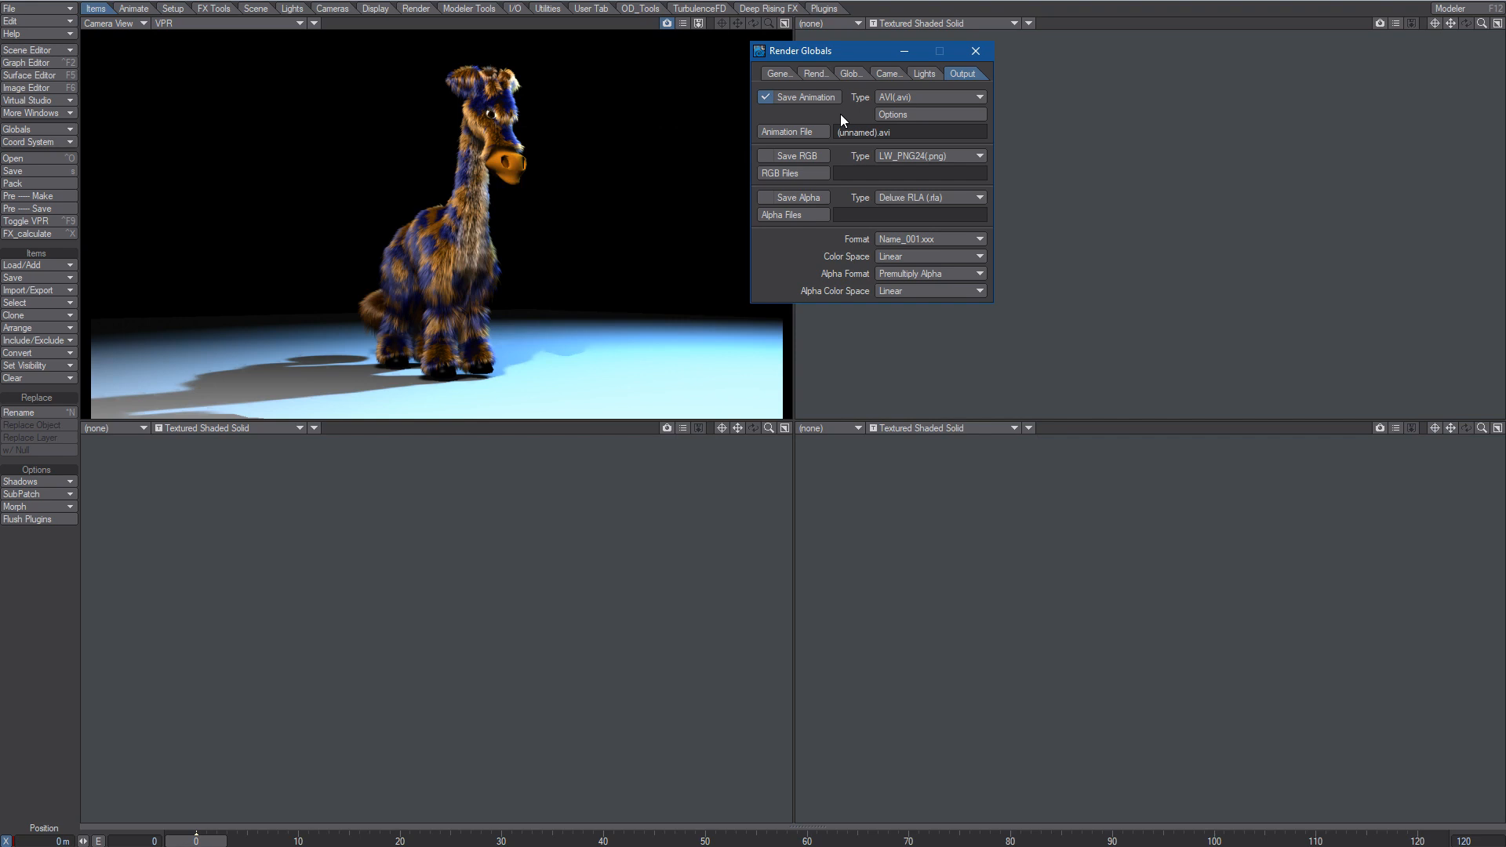
mouse_move(849, 125)
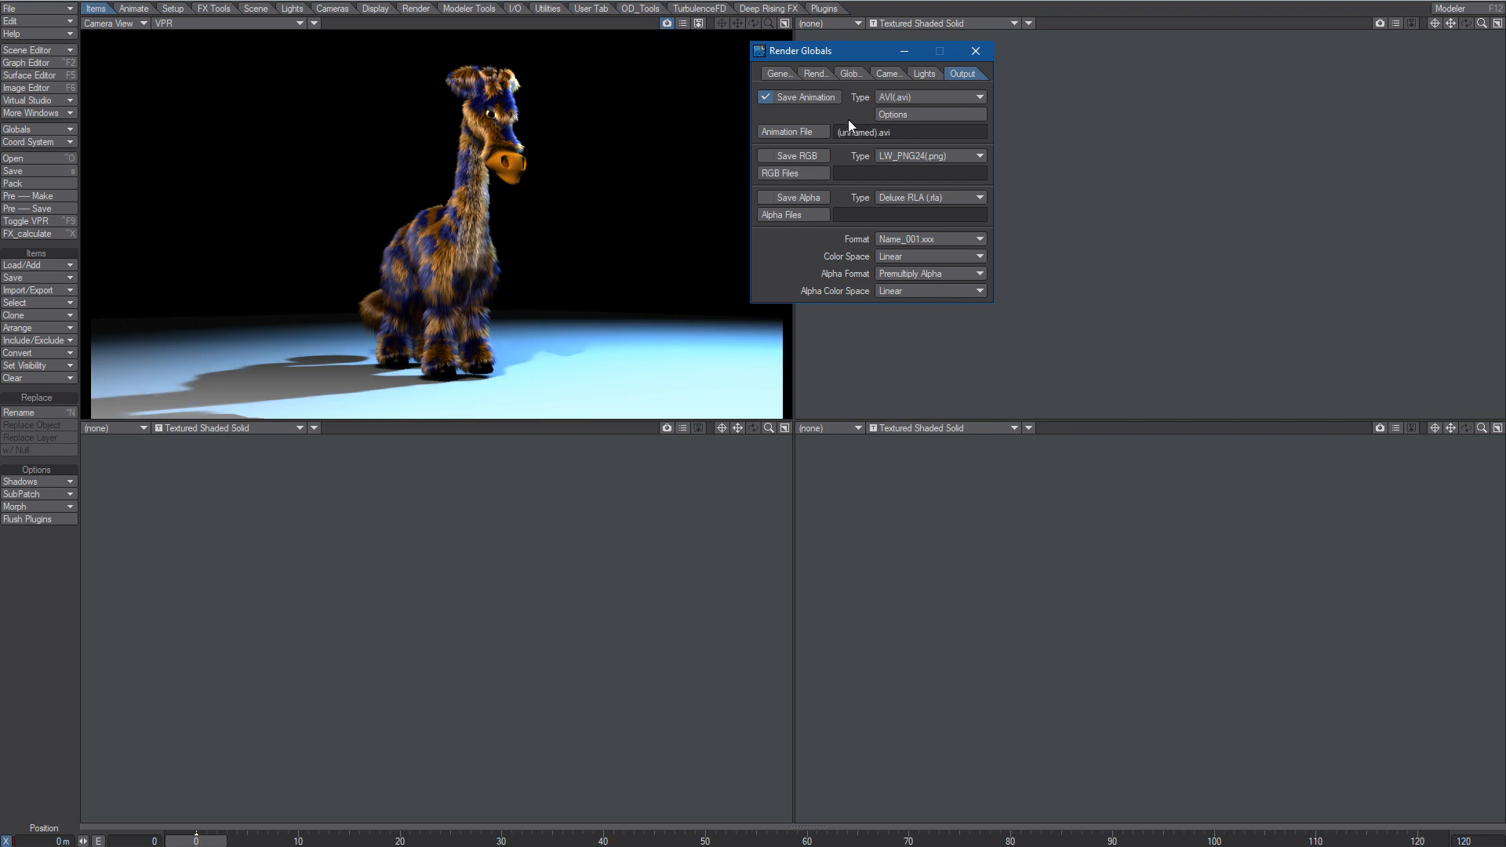
mouse_move(985, 140)
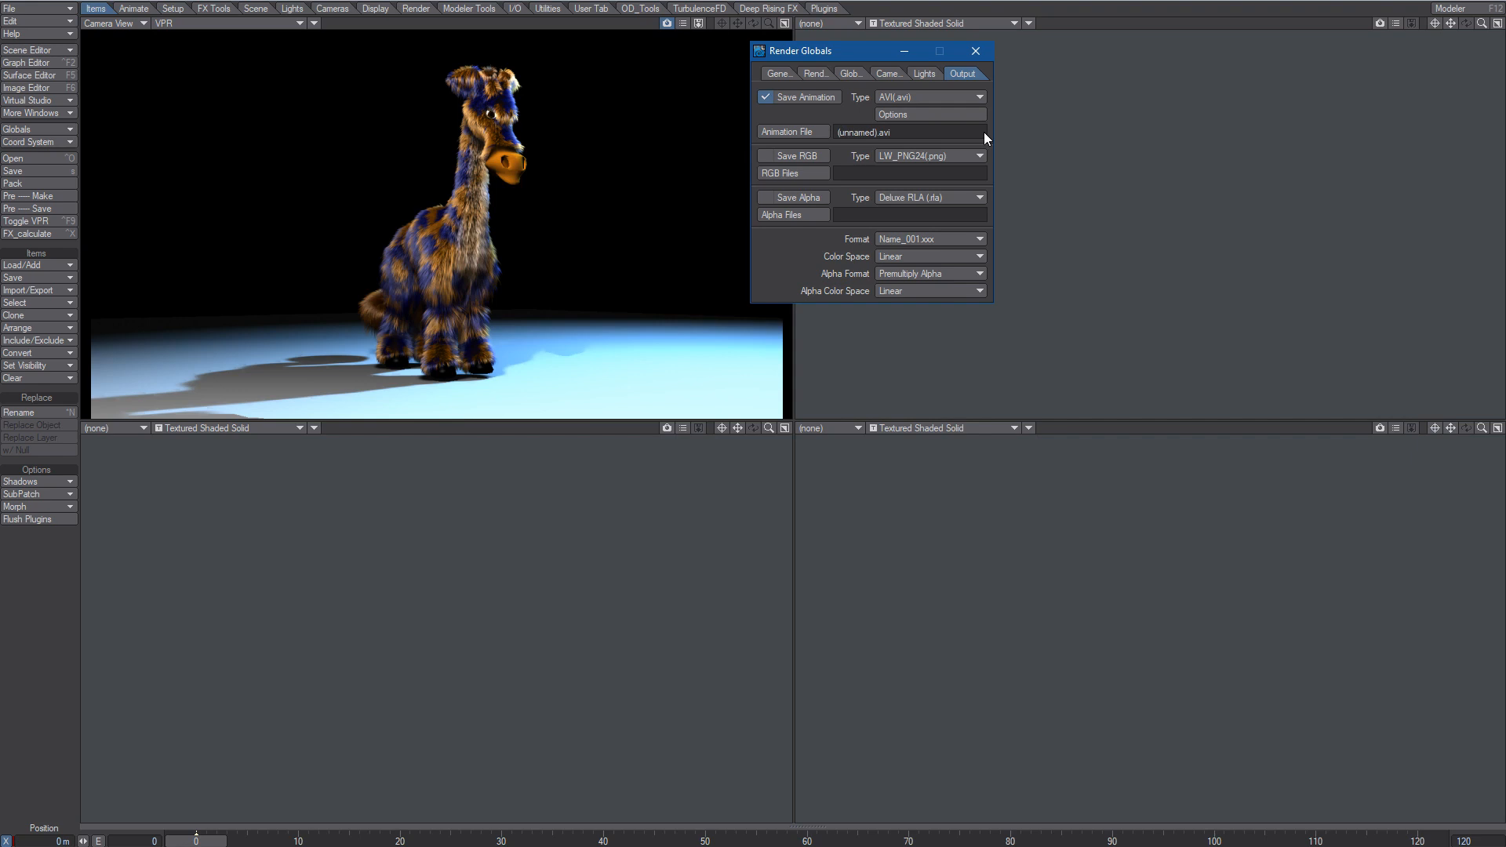
mouse_move(822, 119)
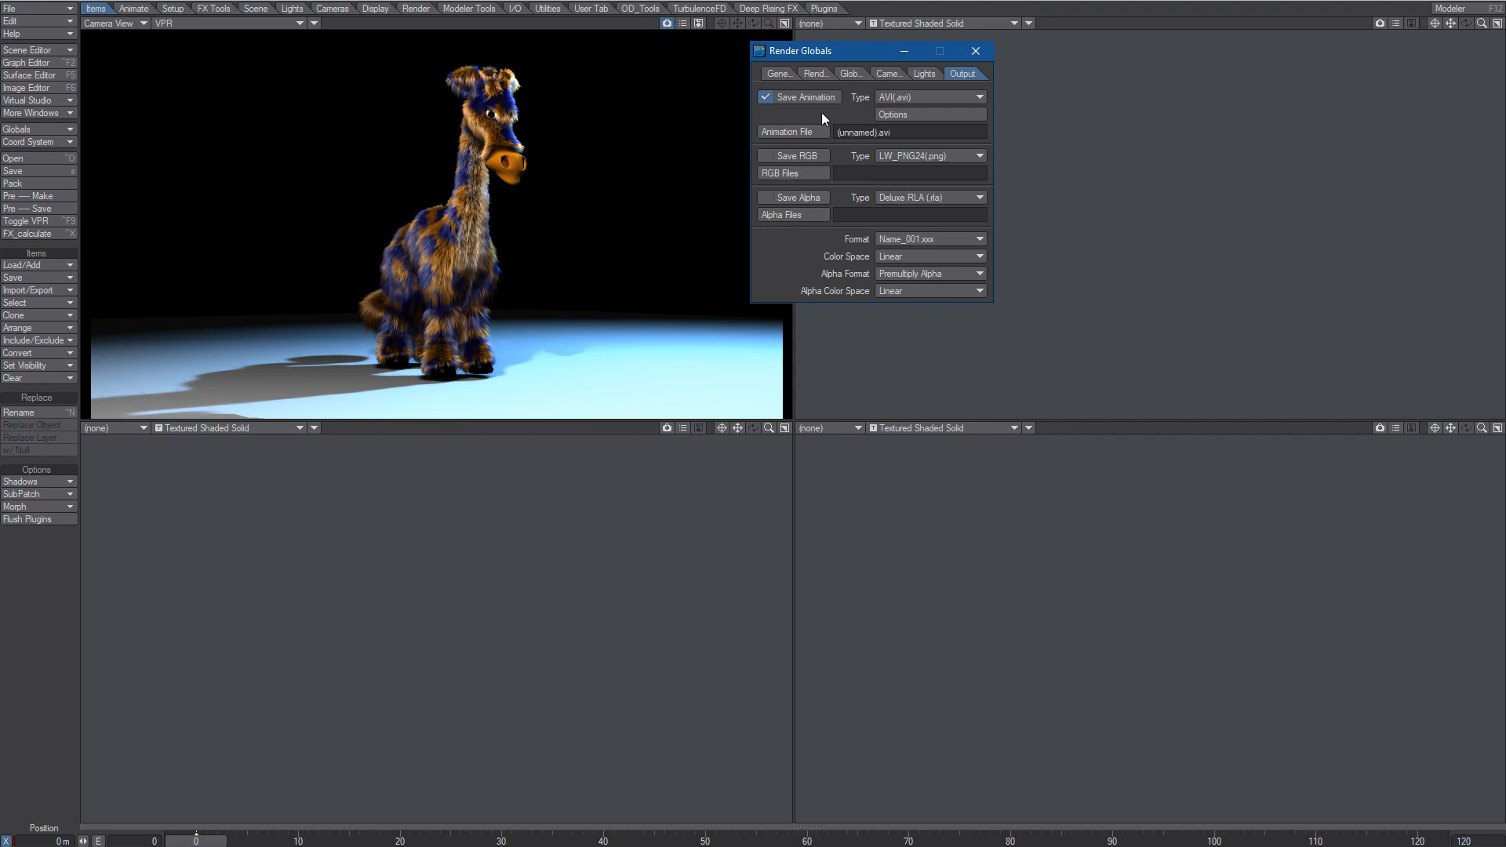
left_click(976, 51)
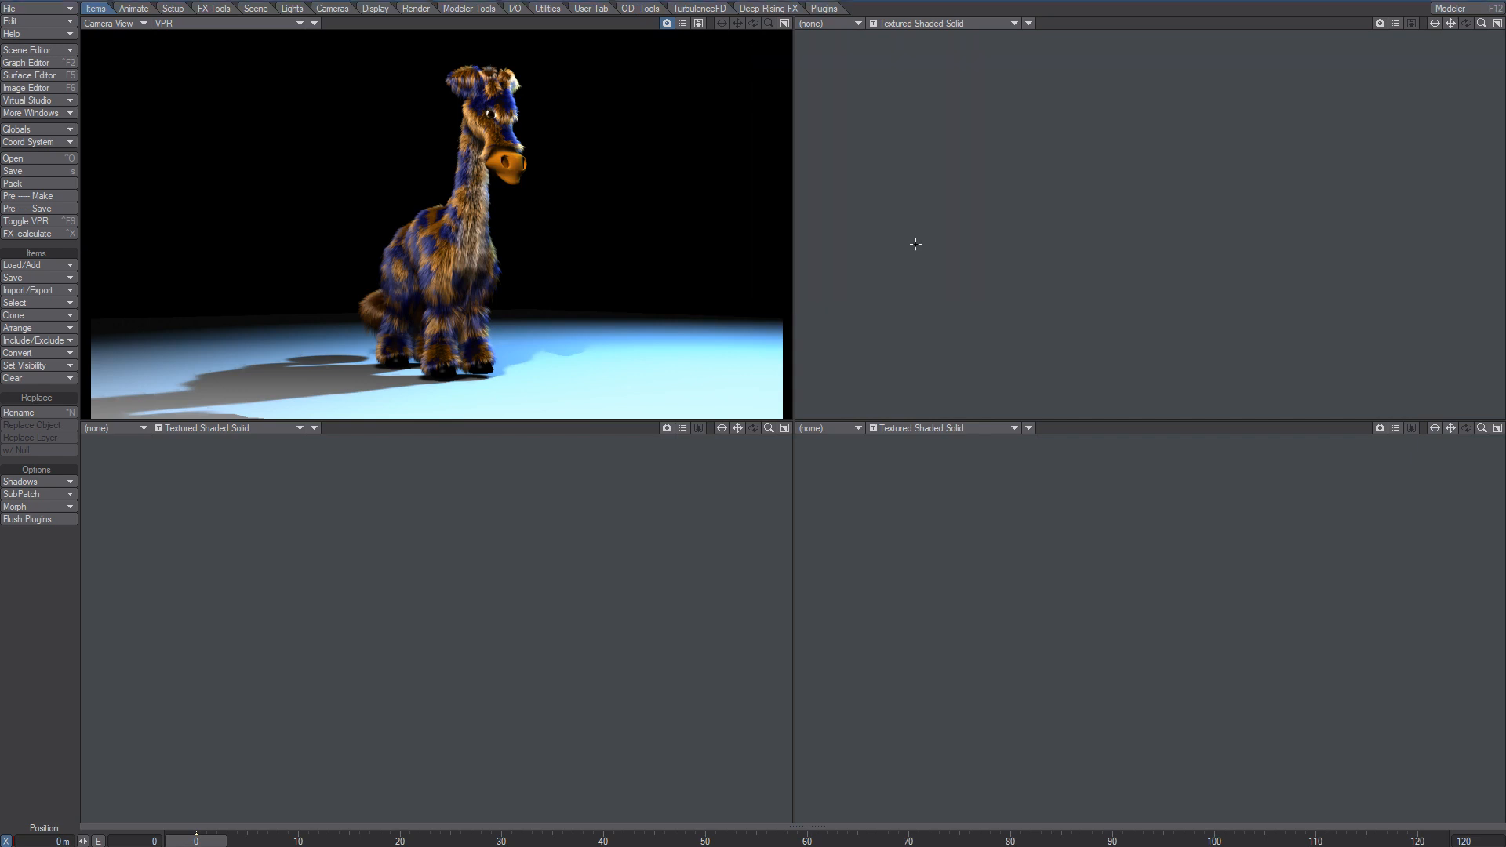
mouse_move(958, 286)
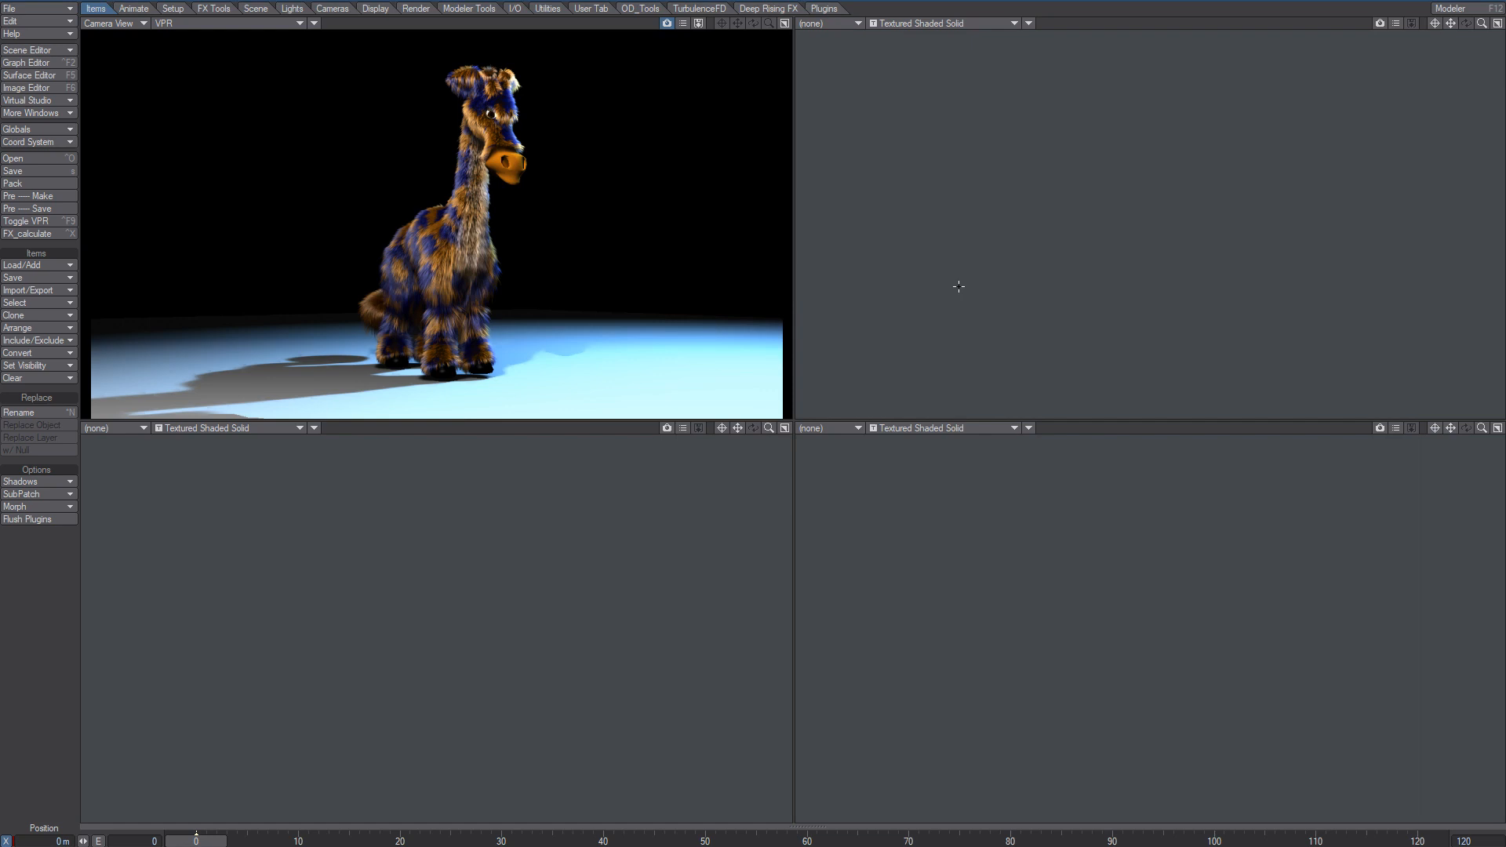
left_click(416, 8)
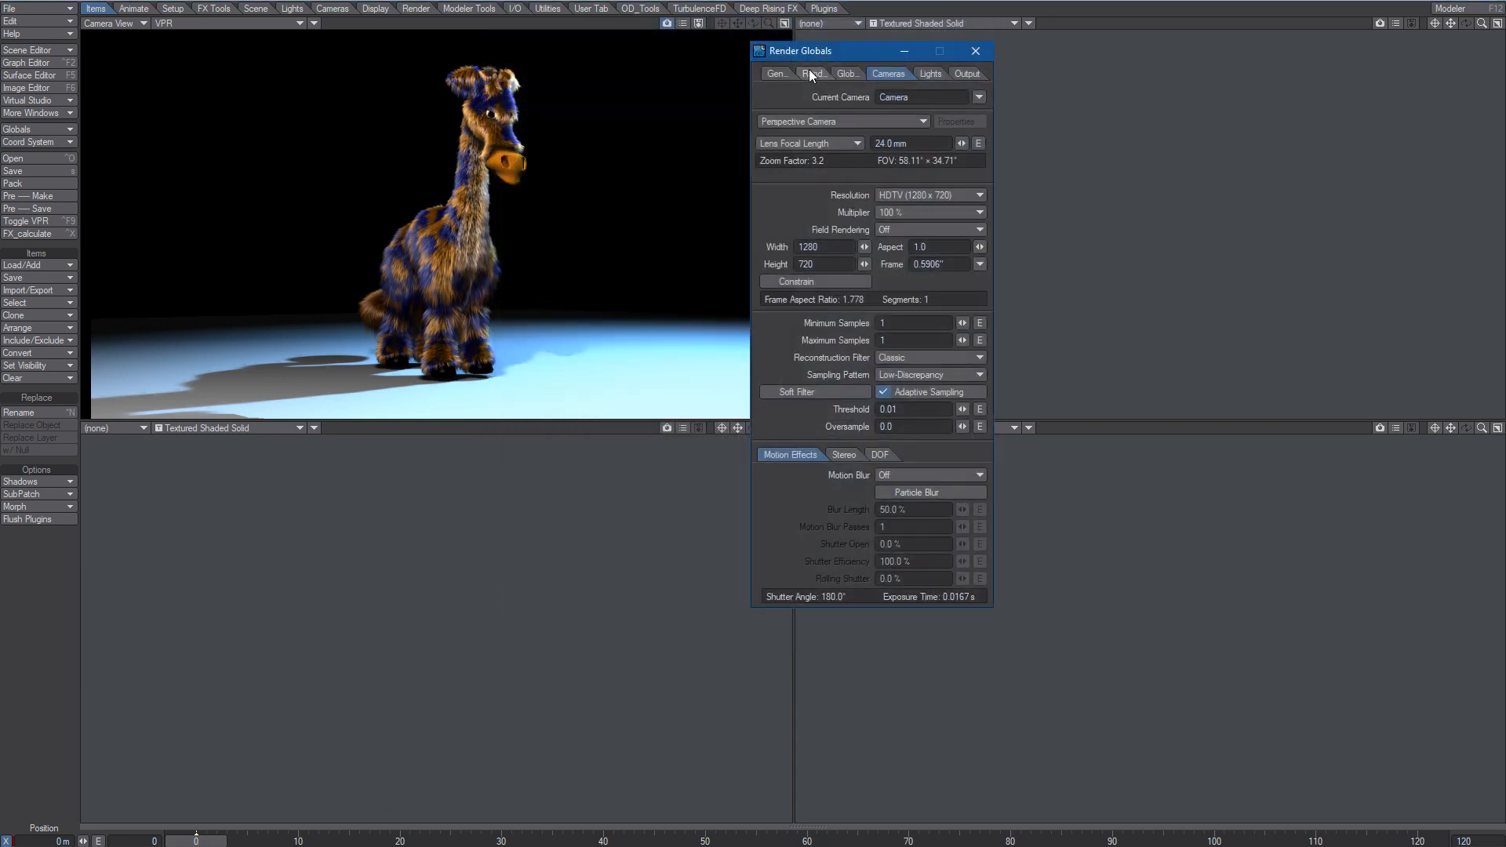
left_click(778, 73)
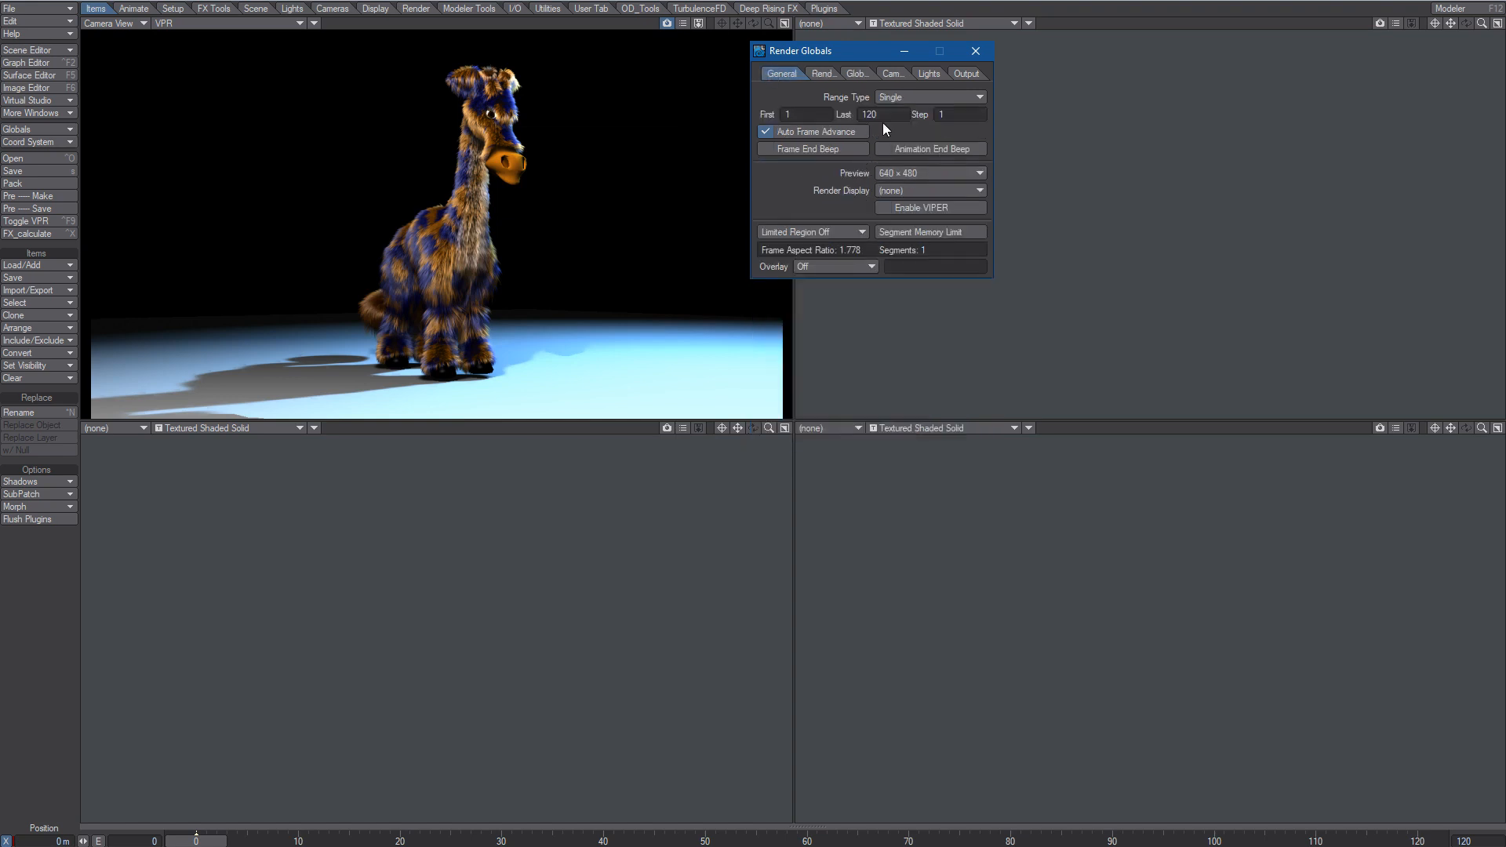
left_click(974, 50)
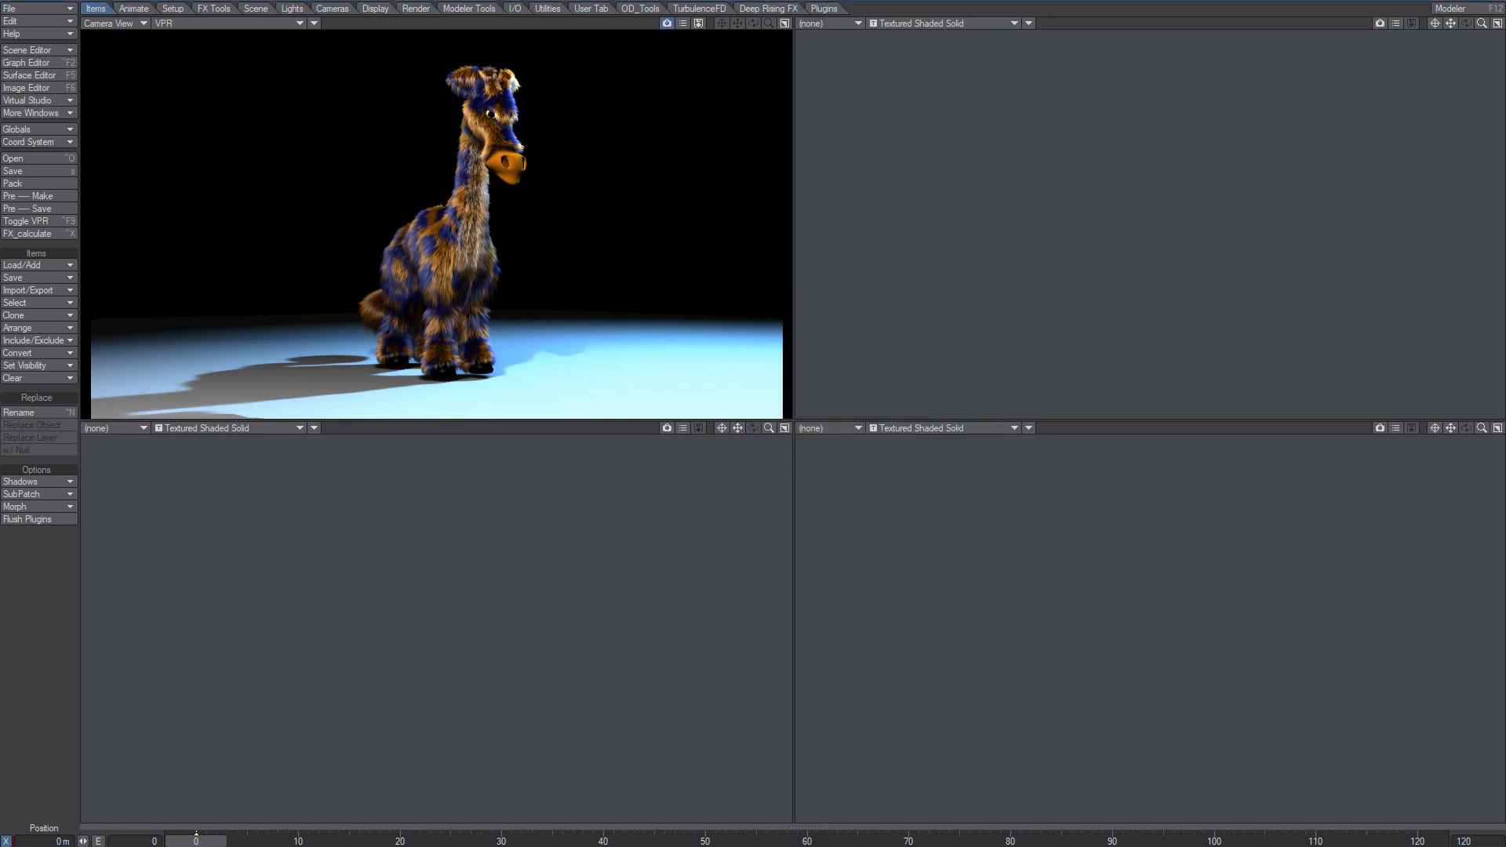
mouse_move(595, 321)
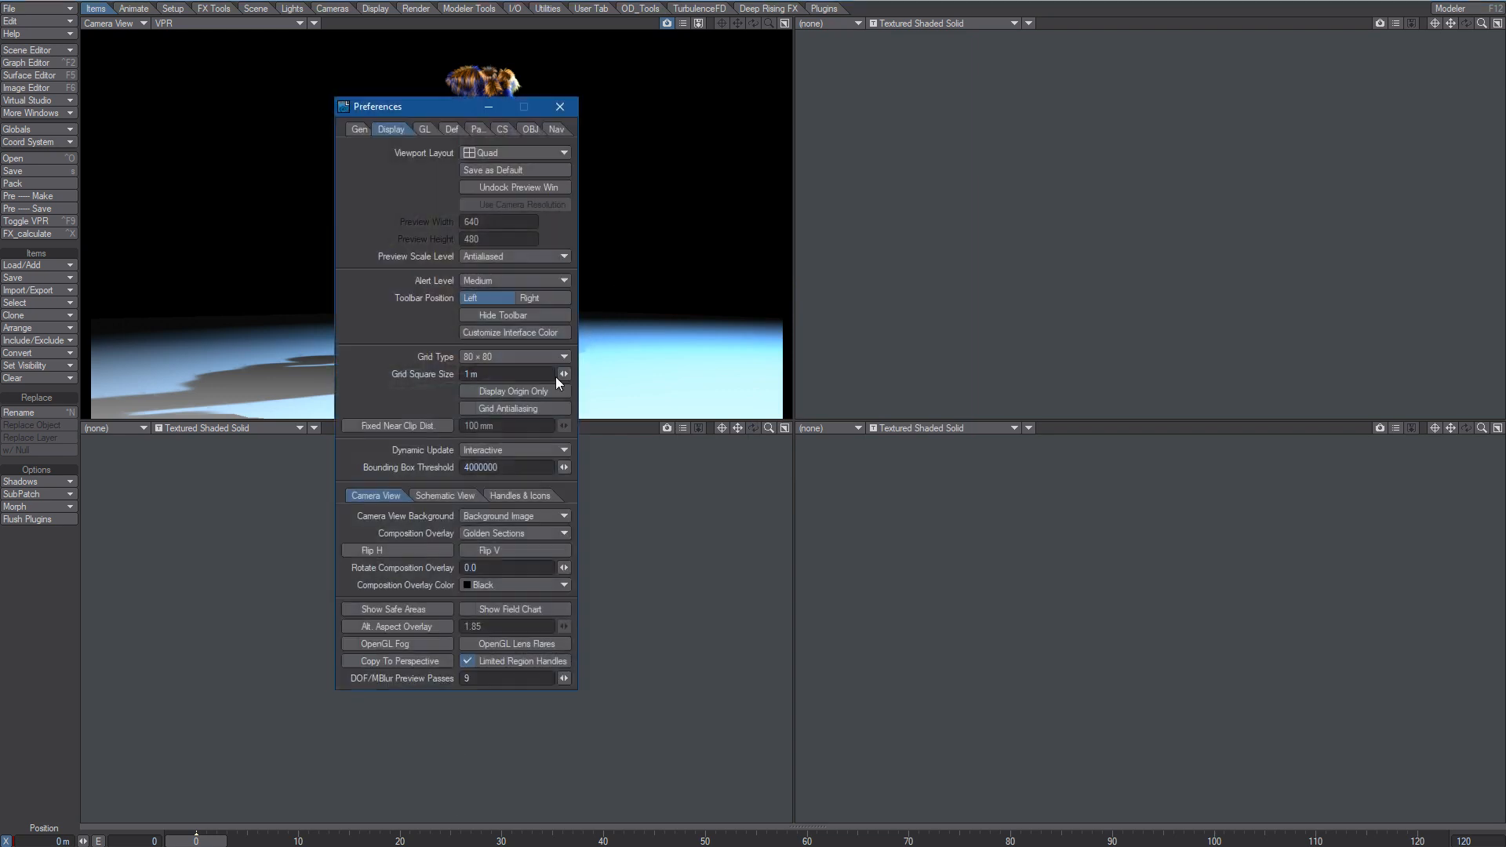
- Enter 24 Frames Per Second in General preferences, browse the other tabs, and close Preferences
left_click(358, 128)
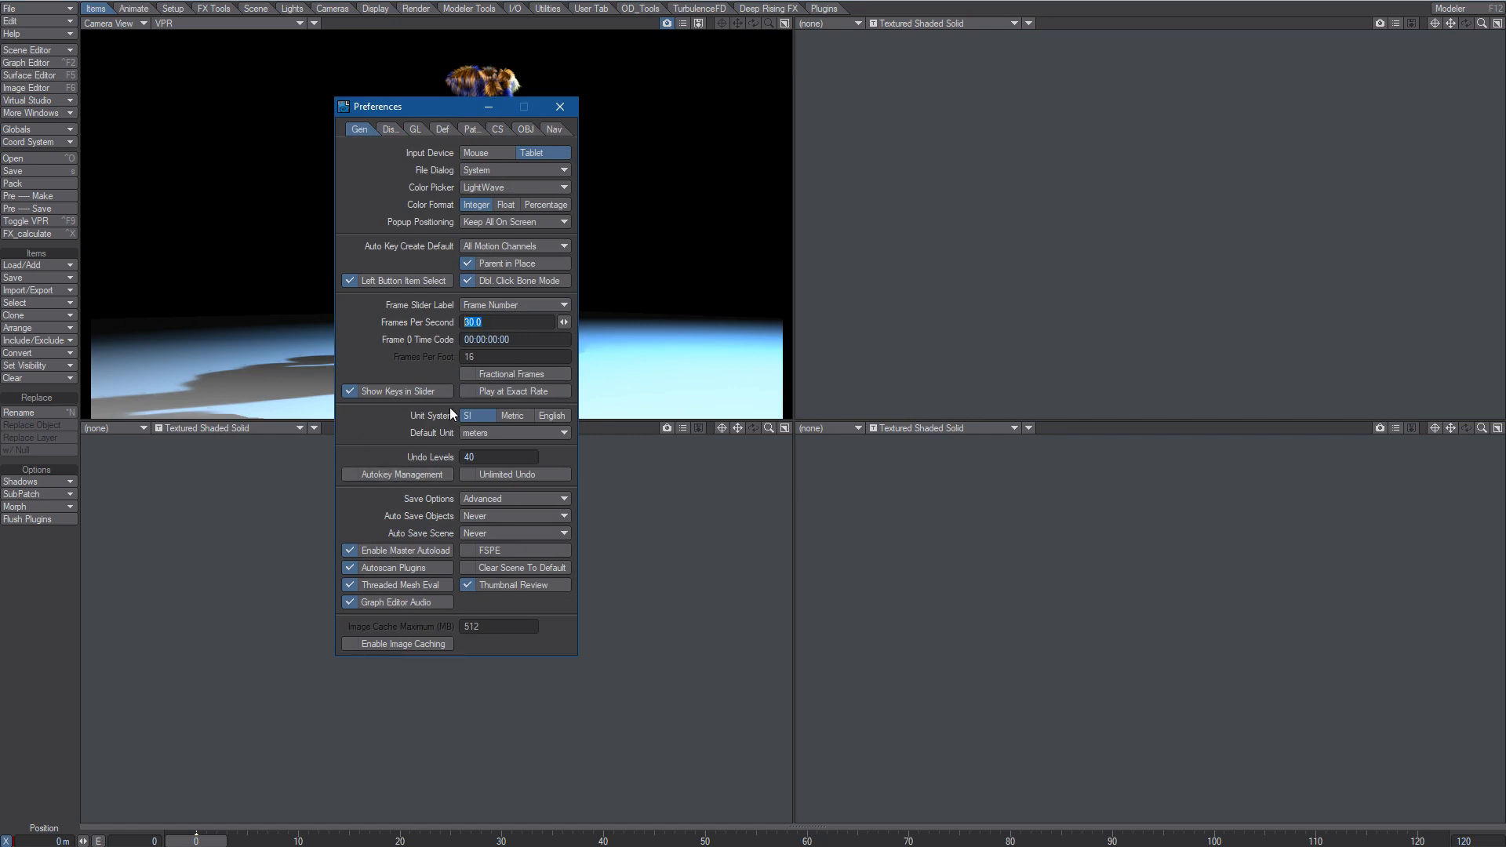
type("24.0")
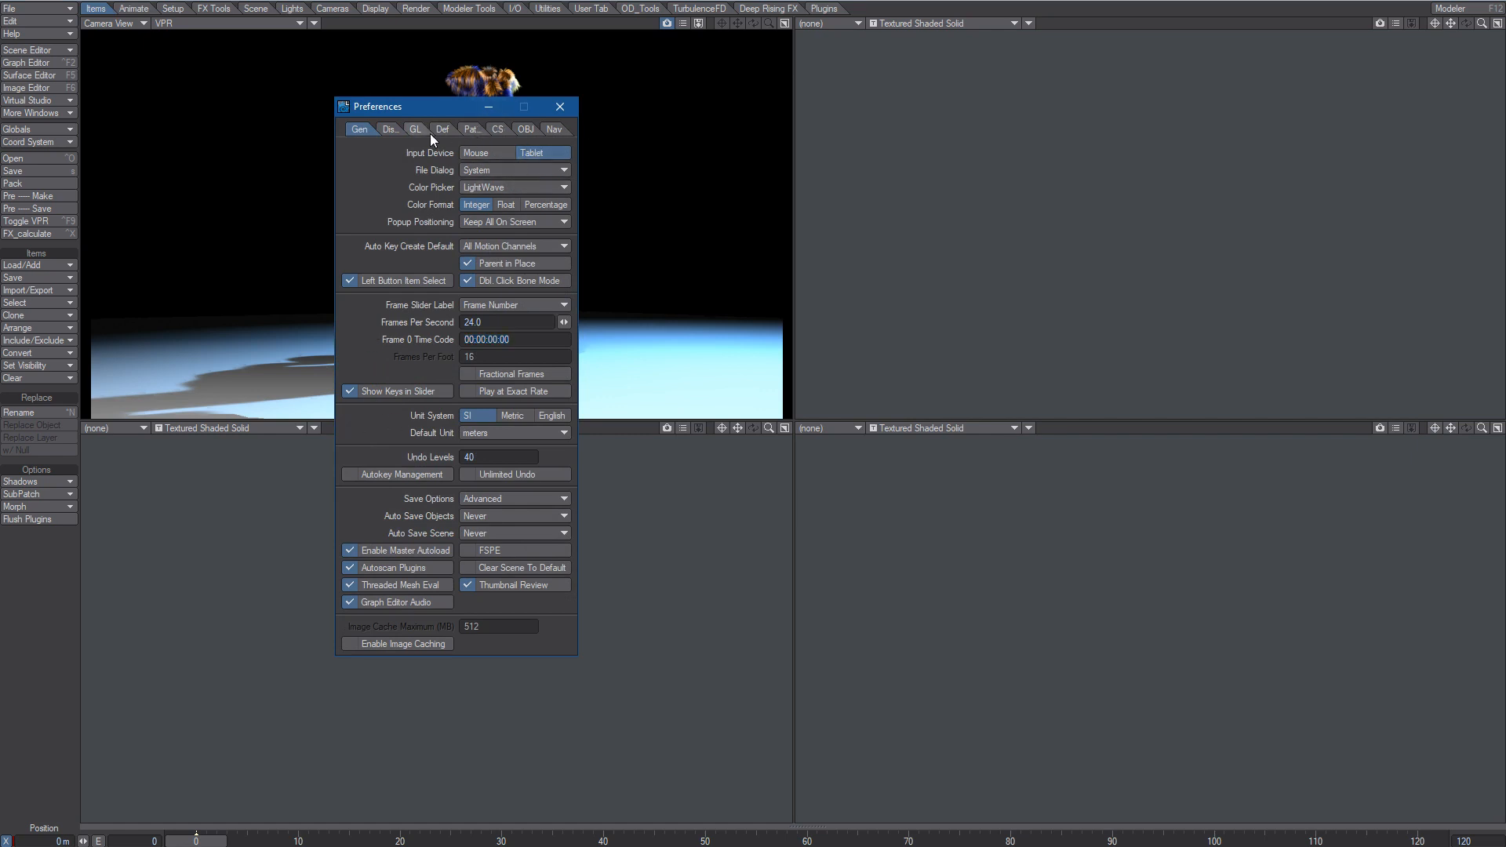
left_click(496, 128)
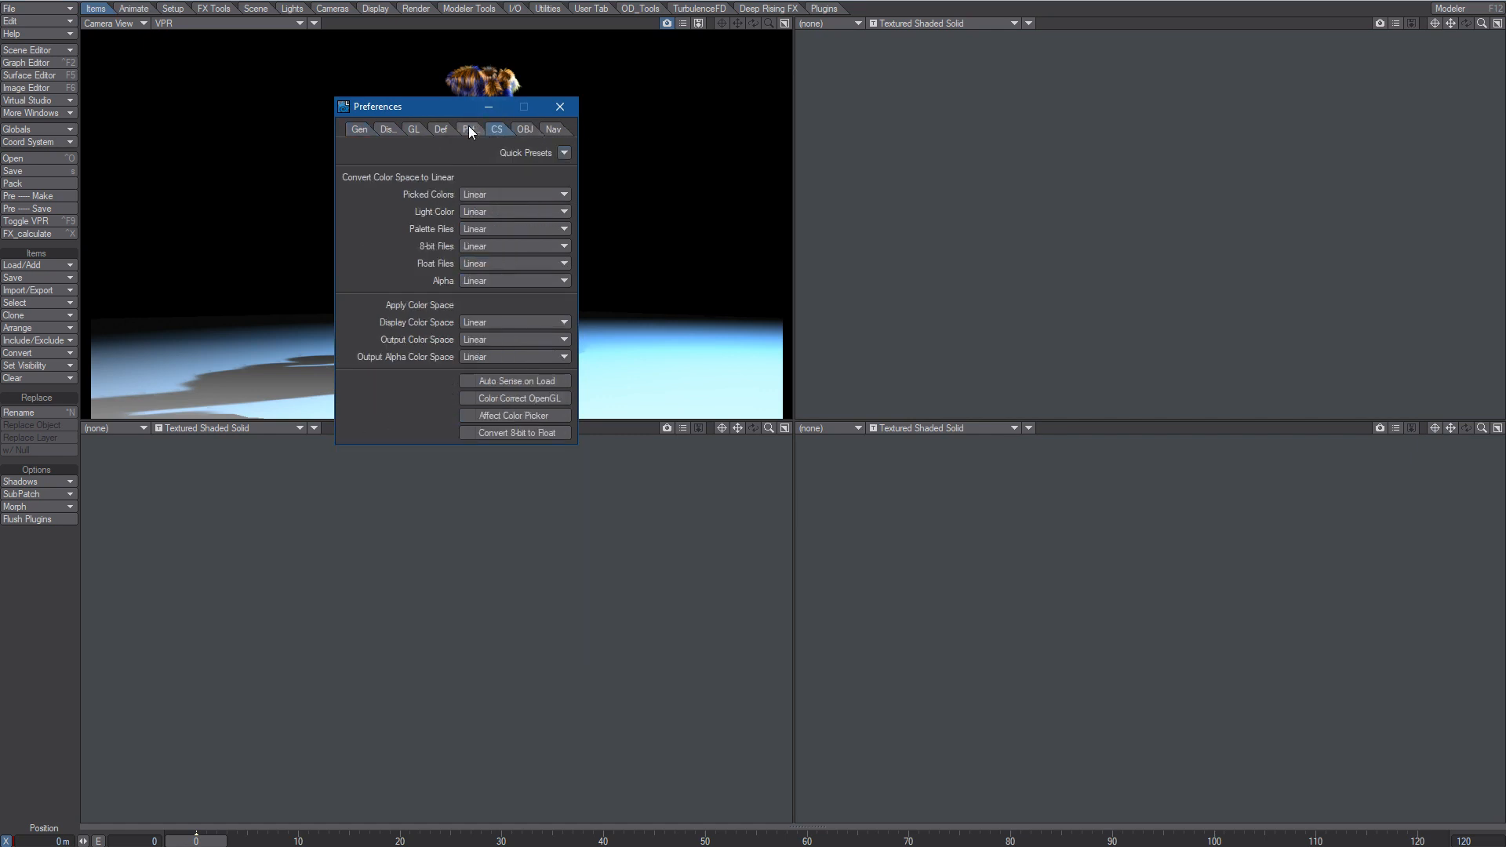
left_click(441, 128)
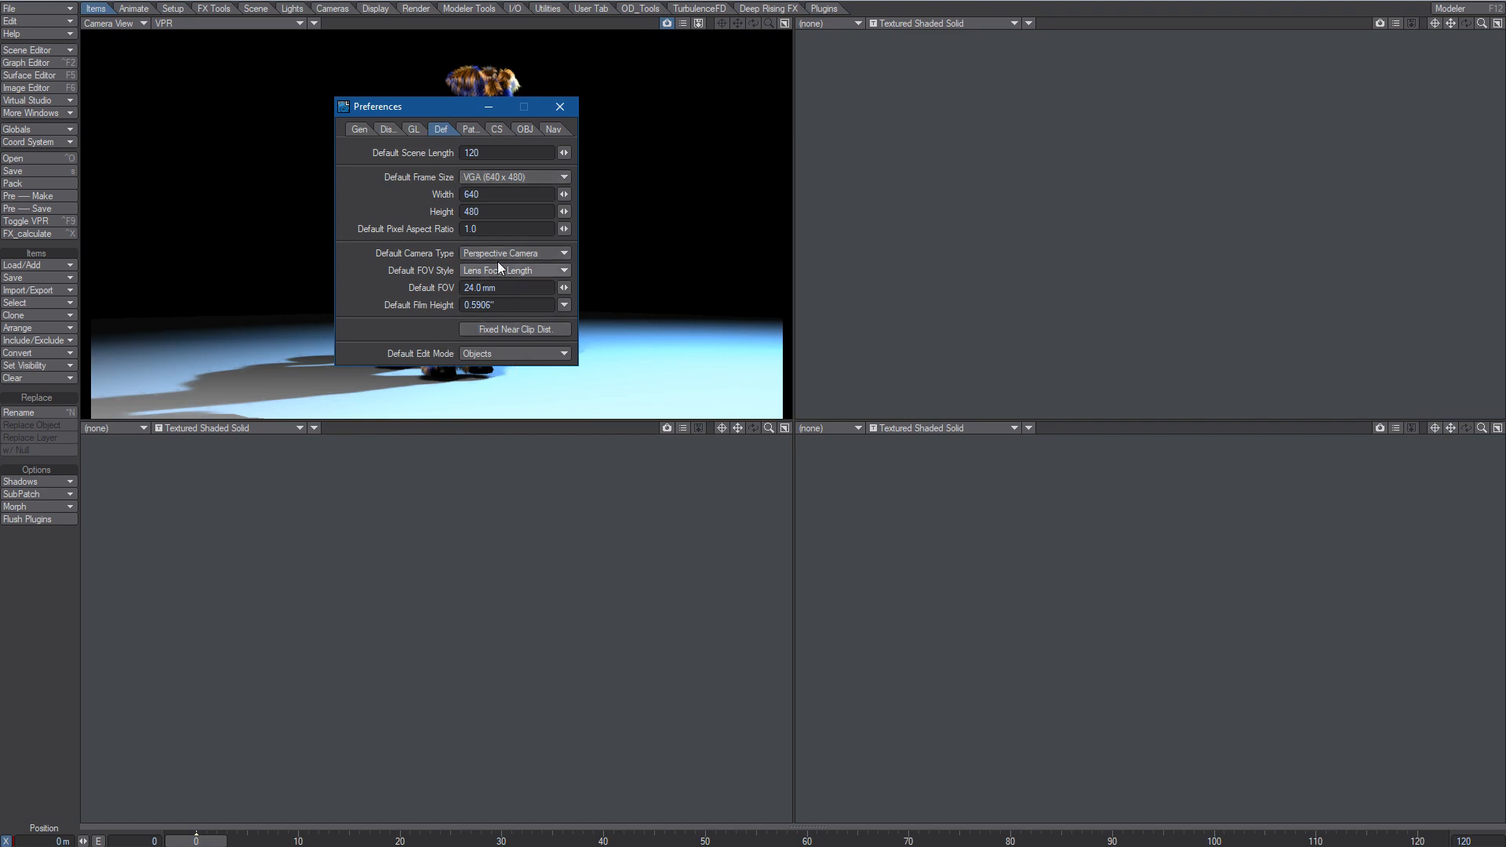
left_click(414, 129)
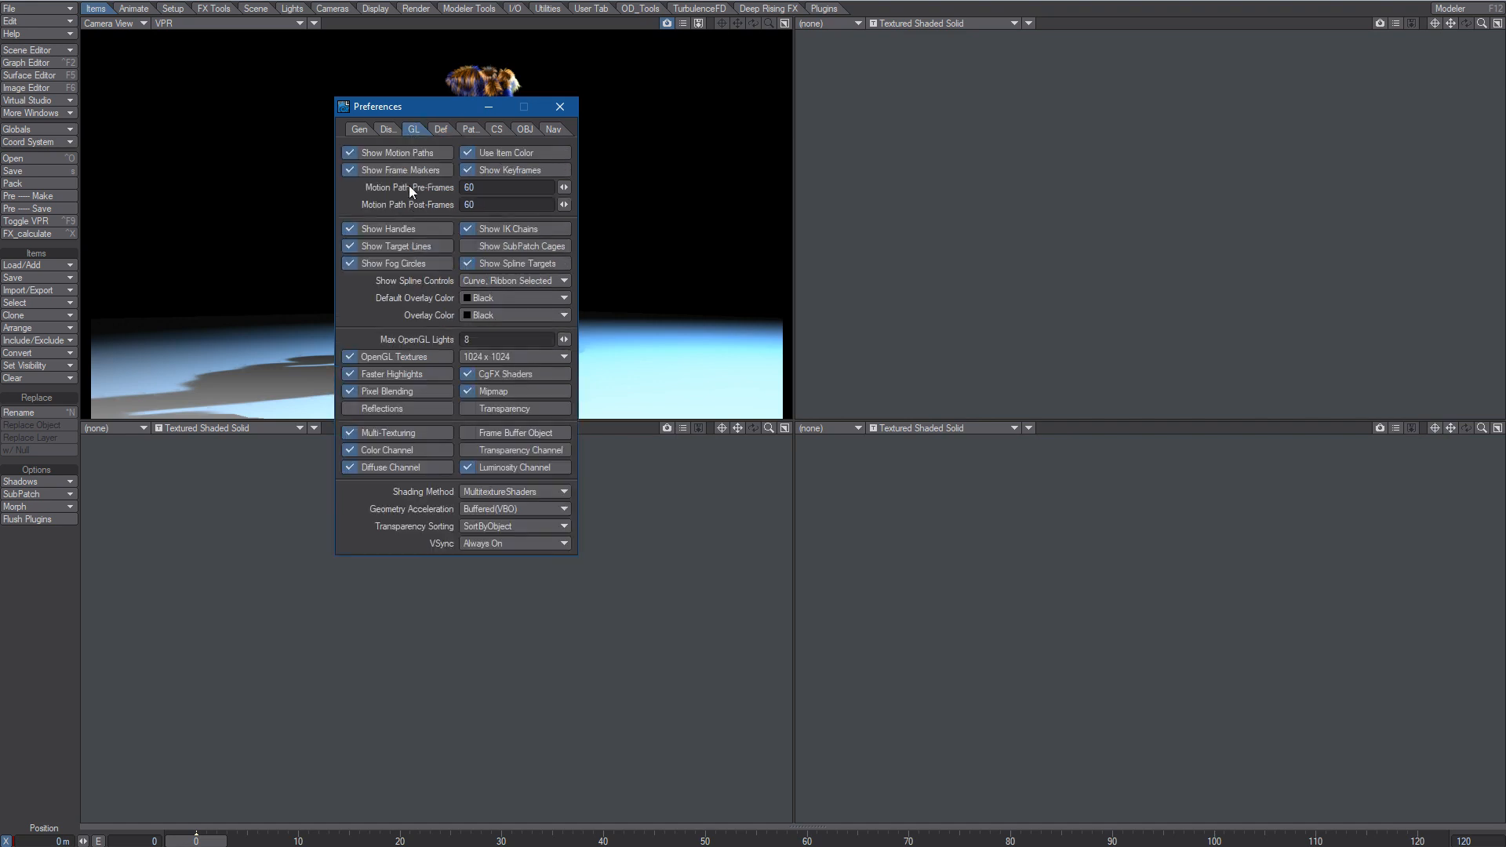
left_click(441, 129)
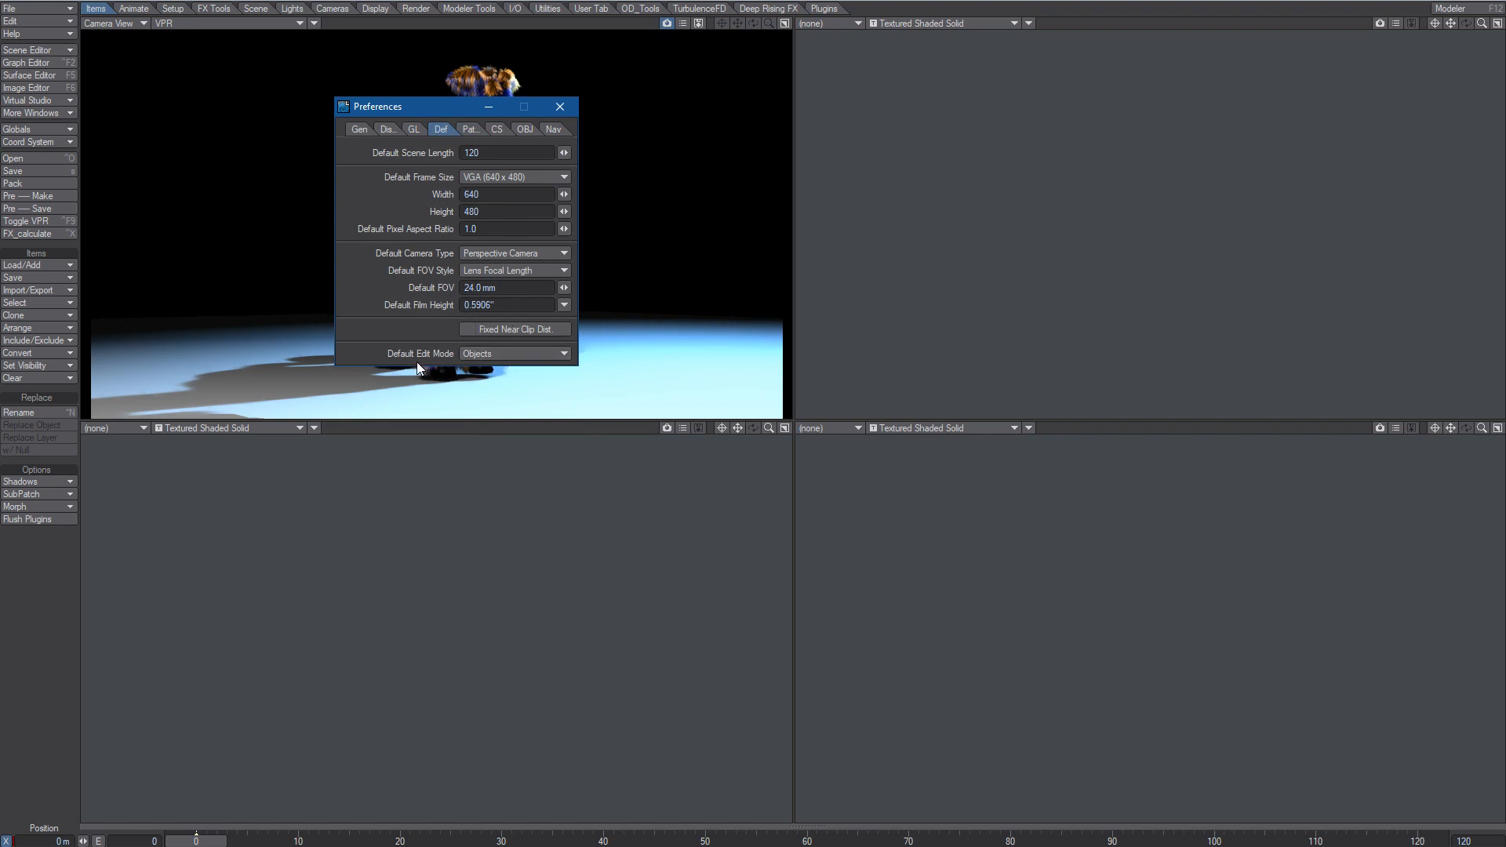
mouse_move(376, 205)
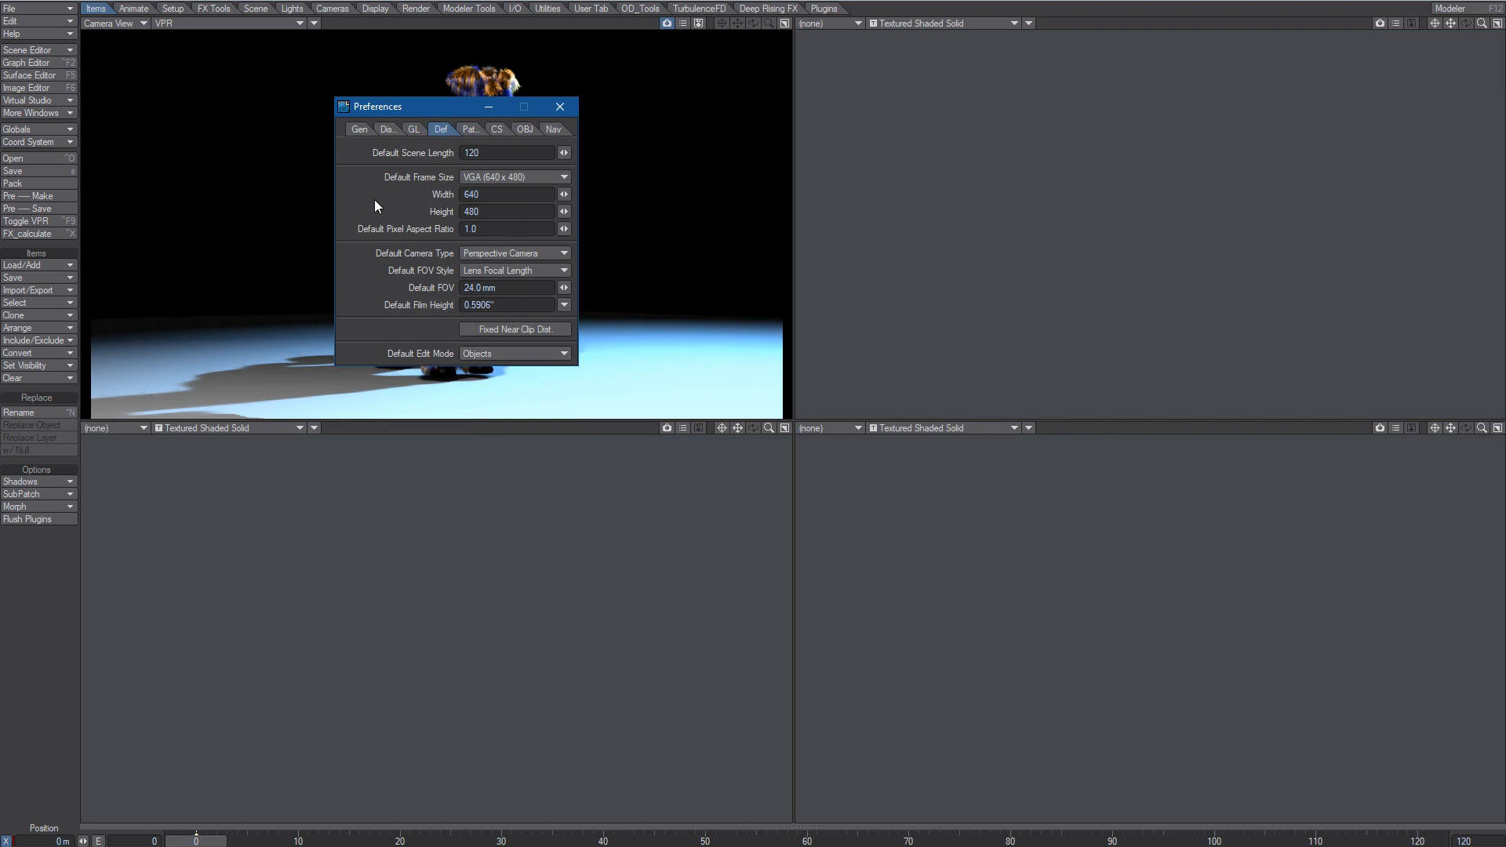
mouse_move(397, 215)
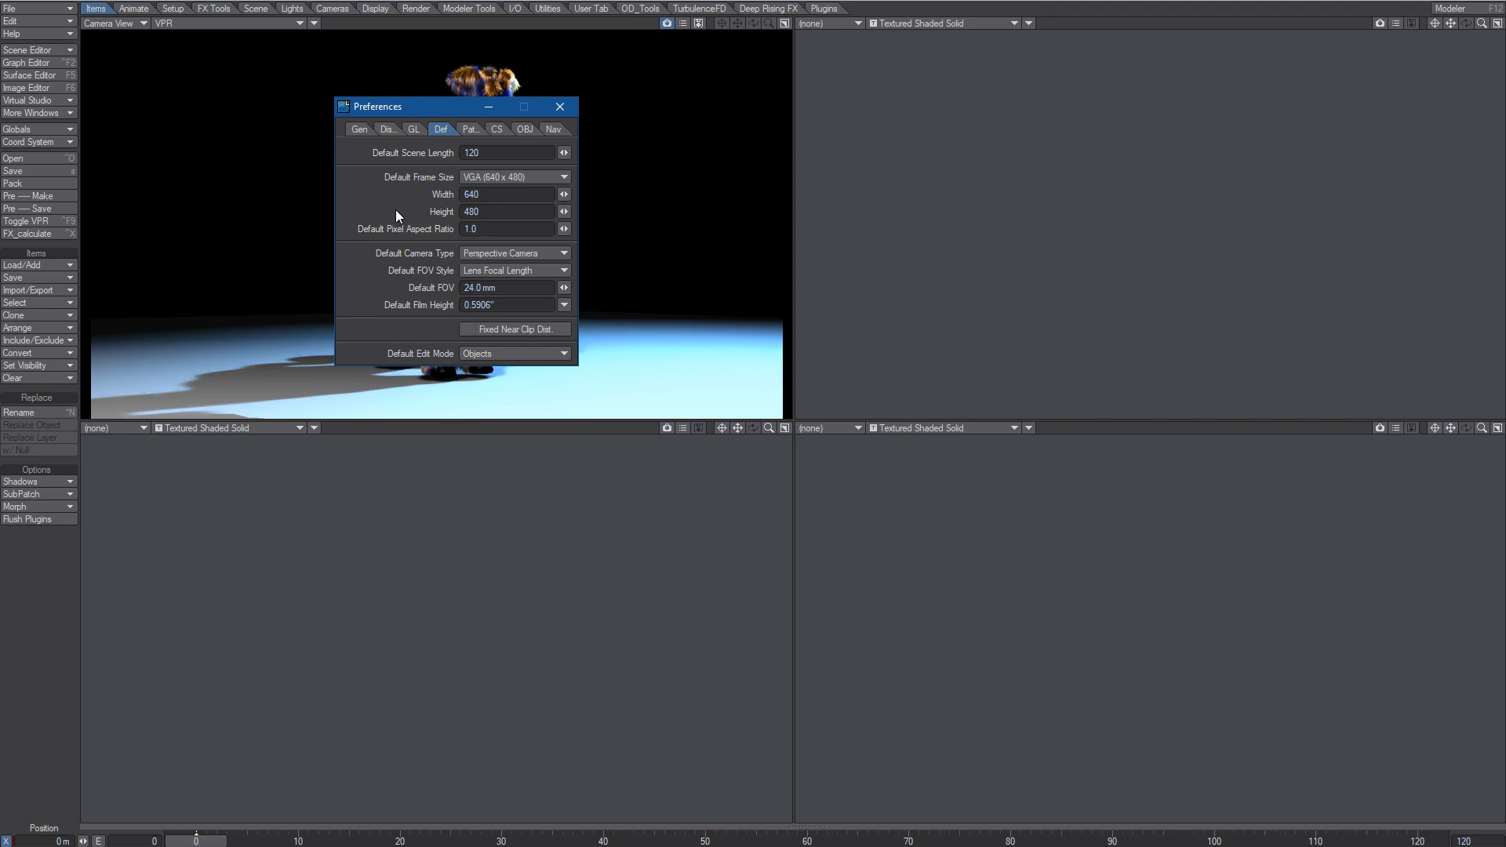
mouse_move(577, 173)
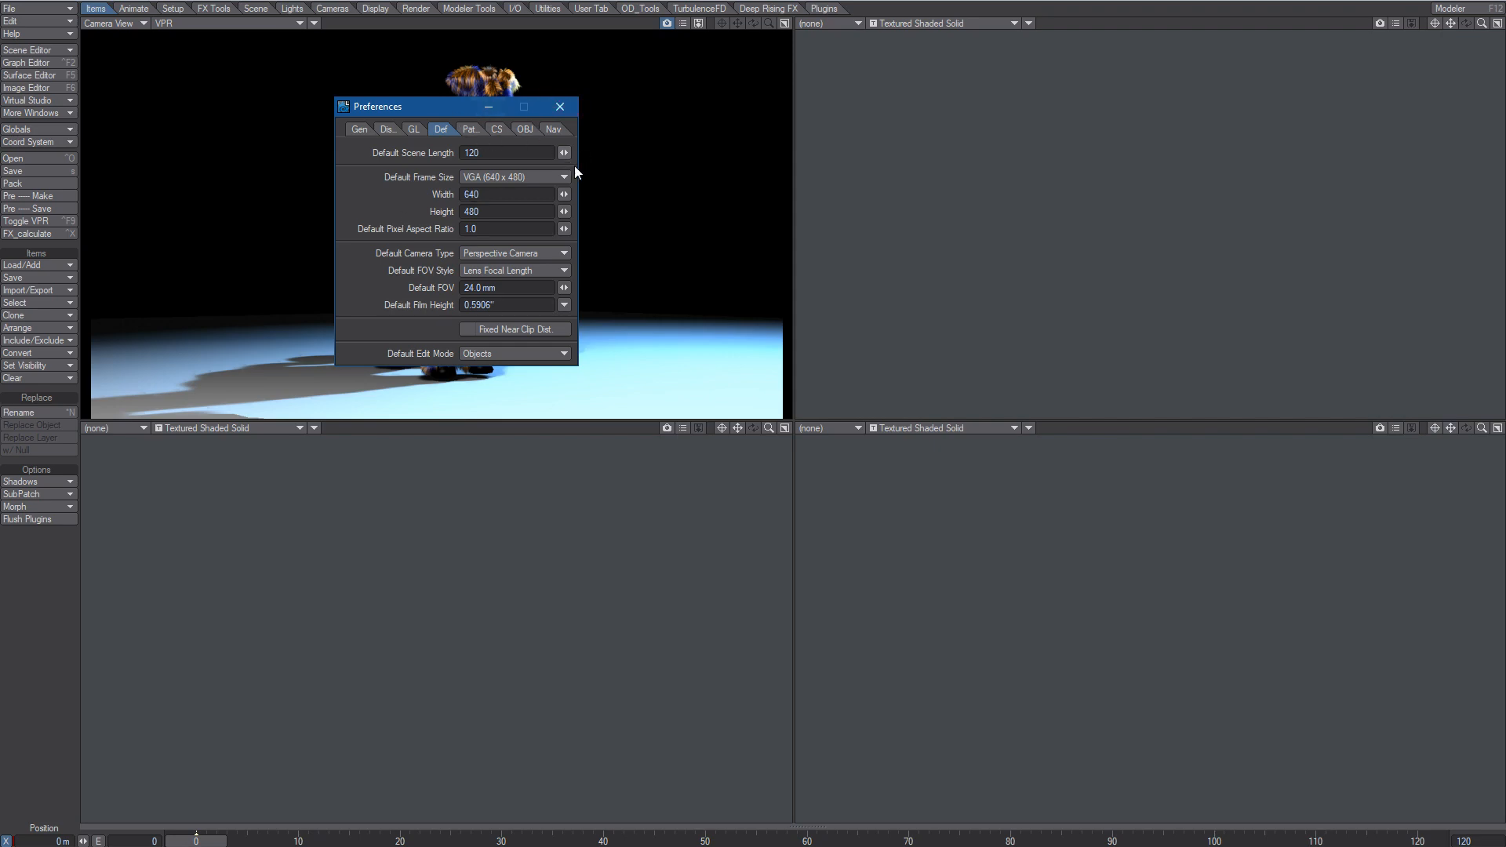
left_click(560, 107)
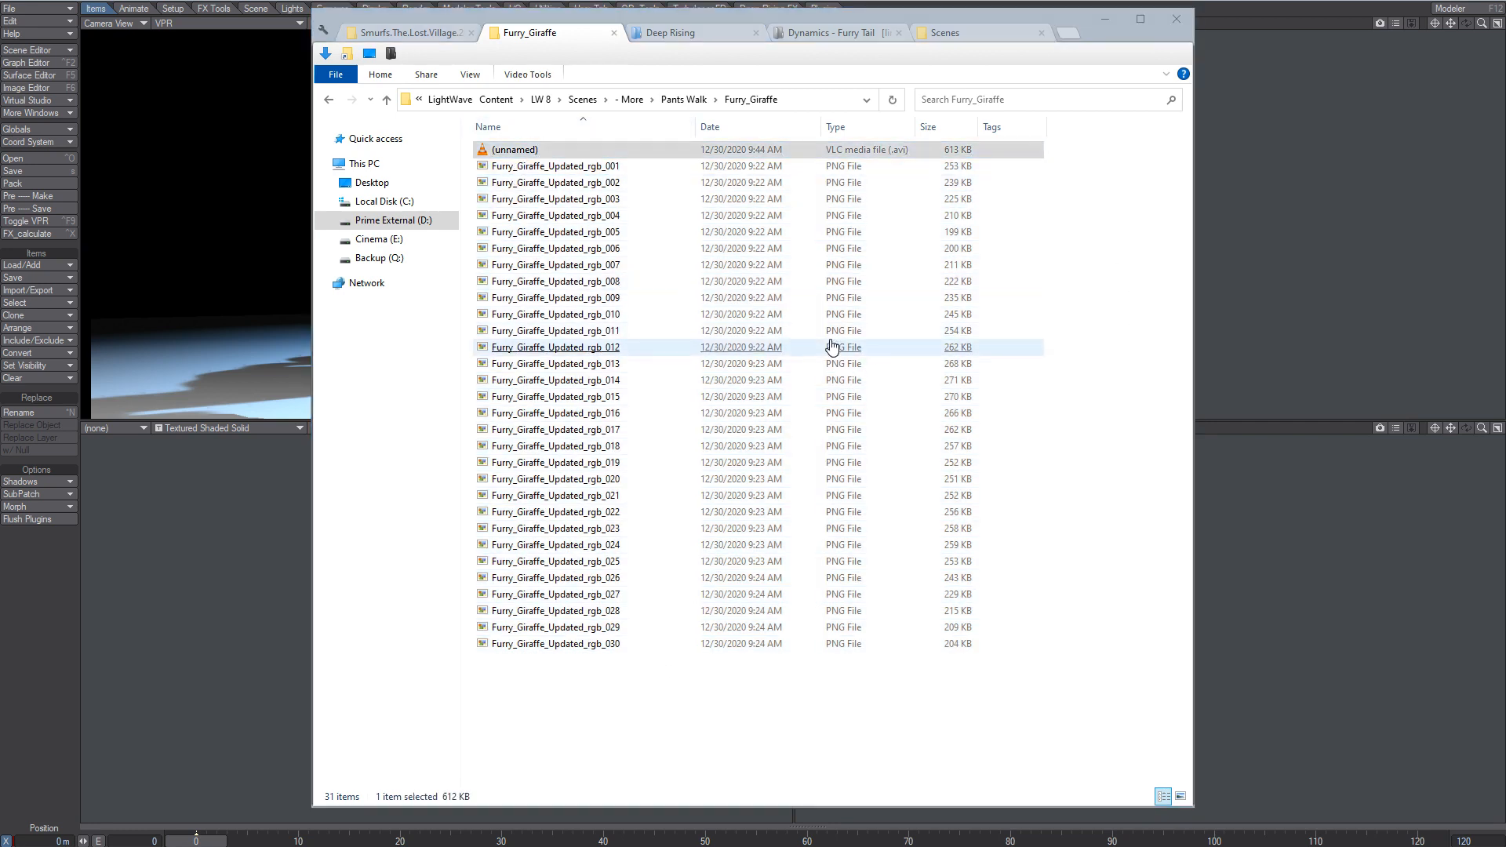
- Play (unnamed).avi in VLC, then close VLC and the render folder window
double_click(515, 149)
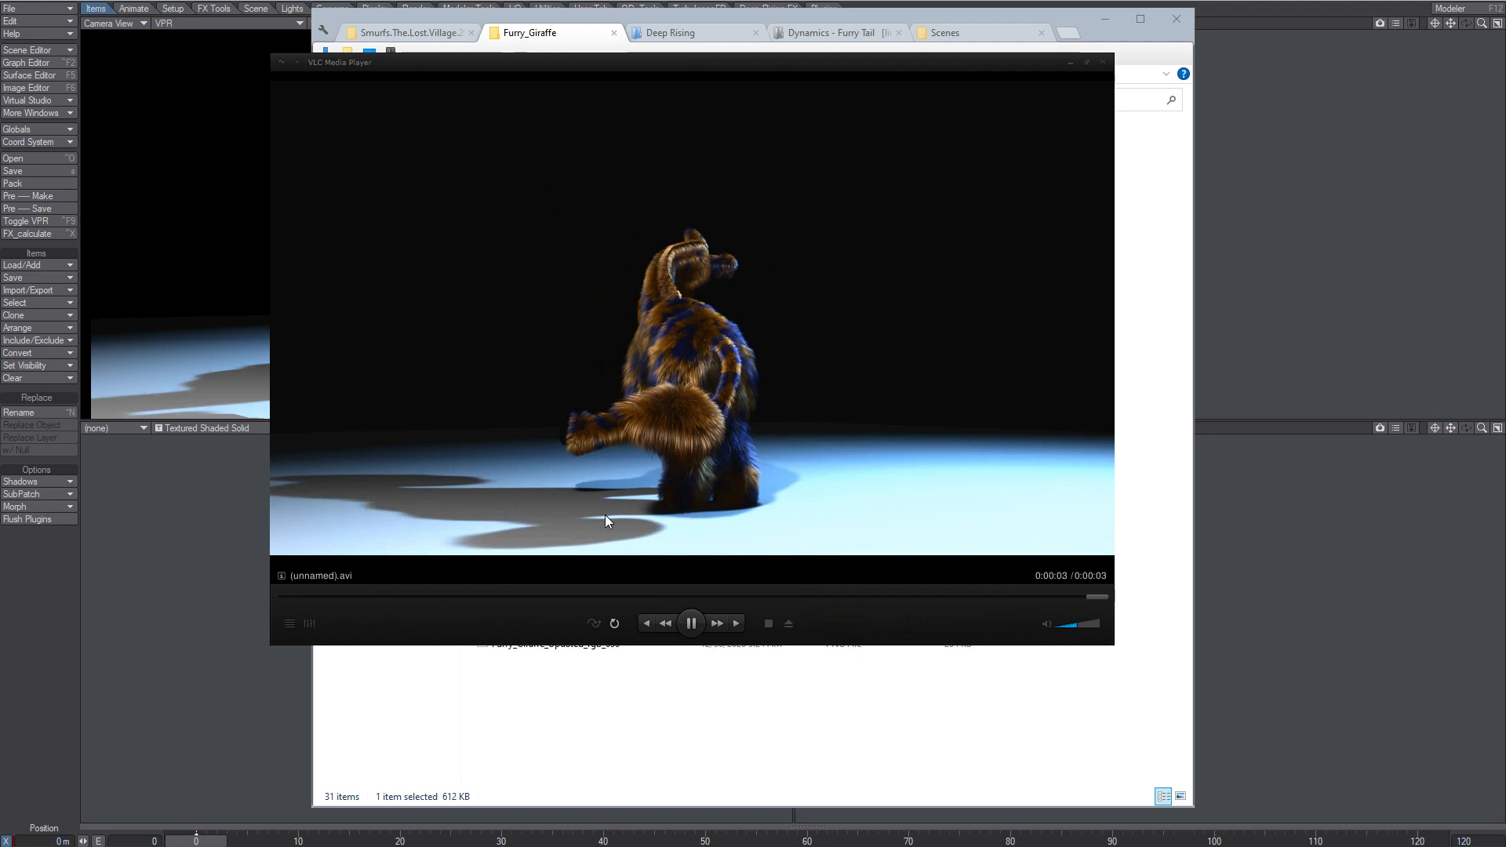
mouse_move(624, 521)
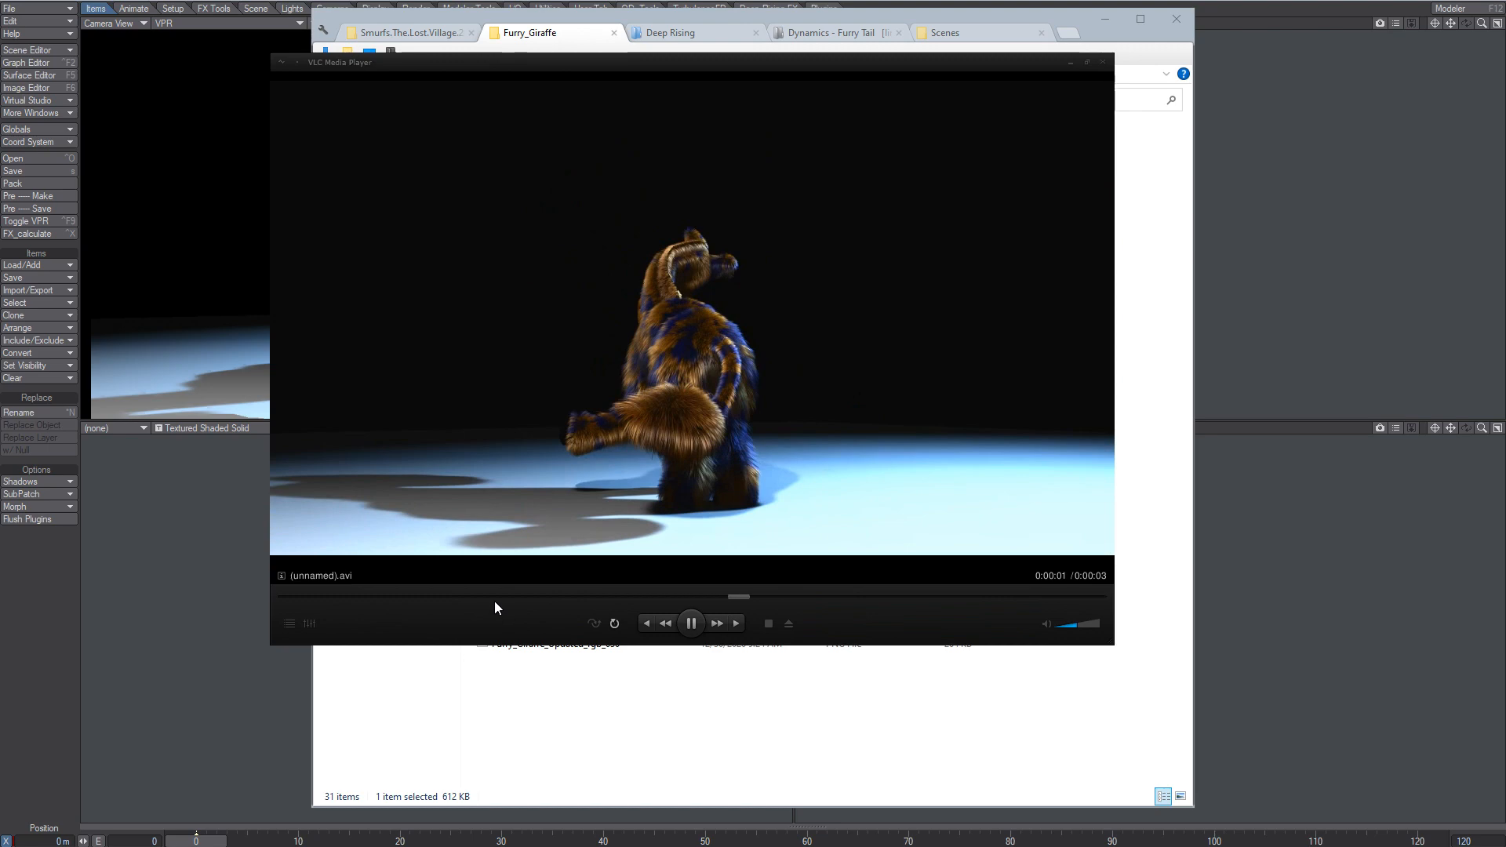
left_click(1102, 62)
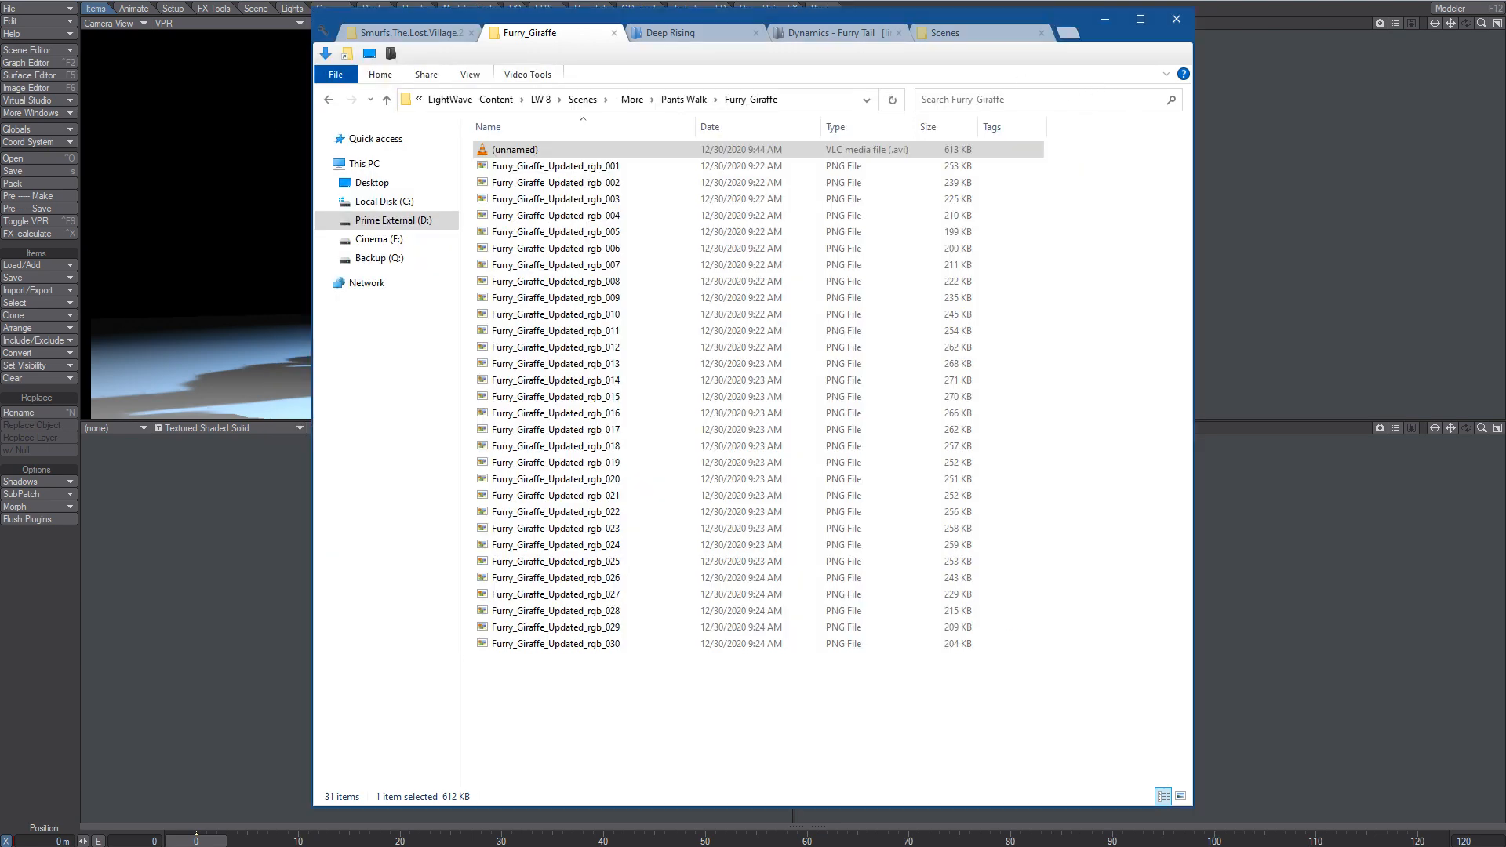
left_click(1175, 19)
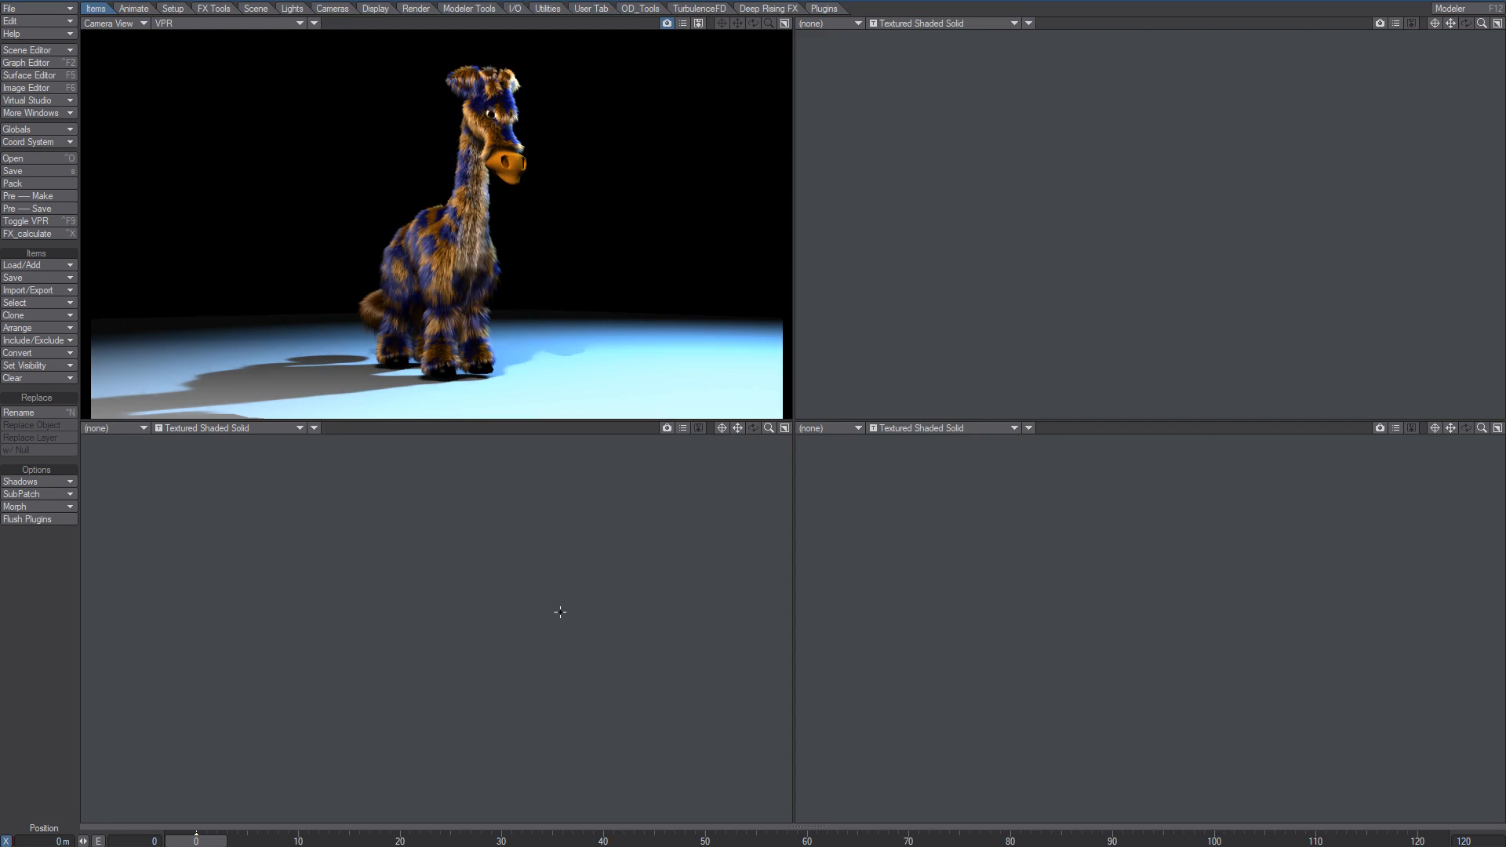